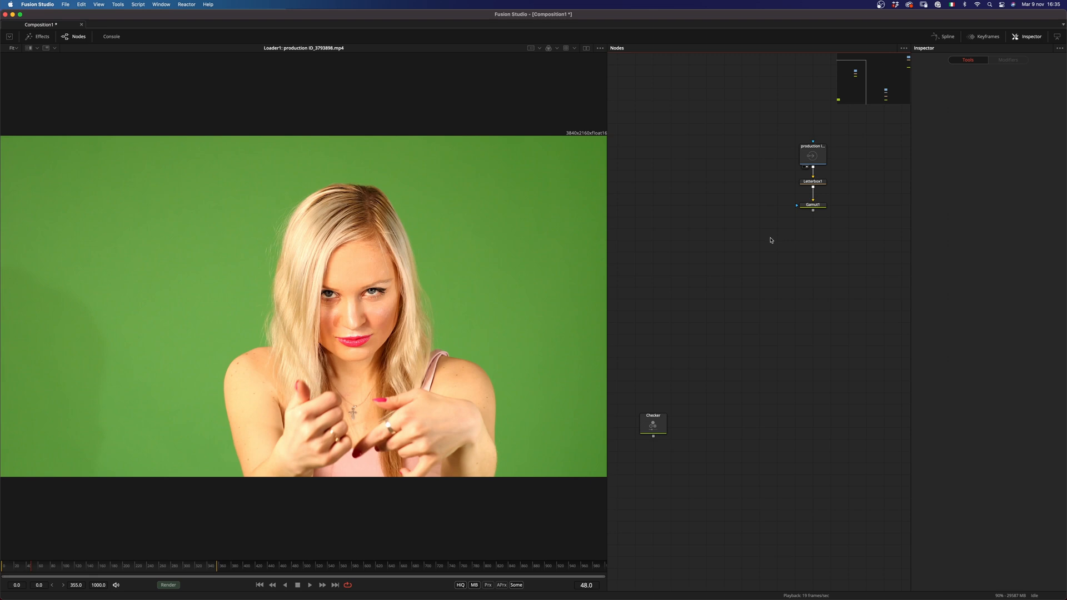
Step: View Gamut1's linearised result and try a Gamut View LUT on the viewer display
click(811, 204)
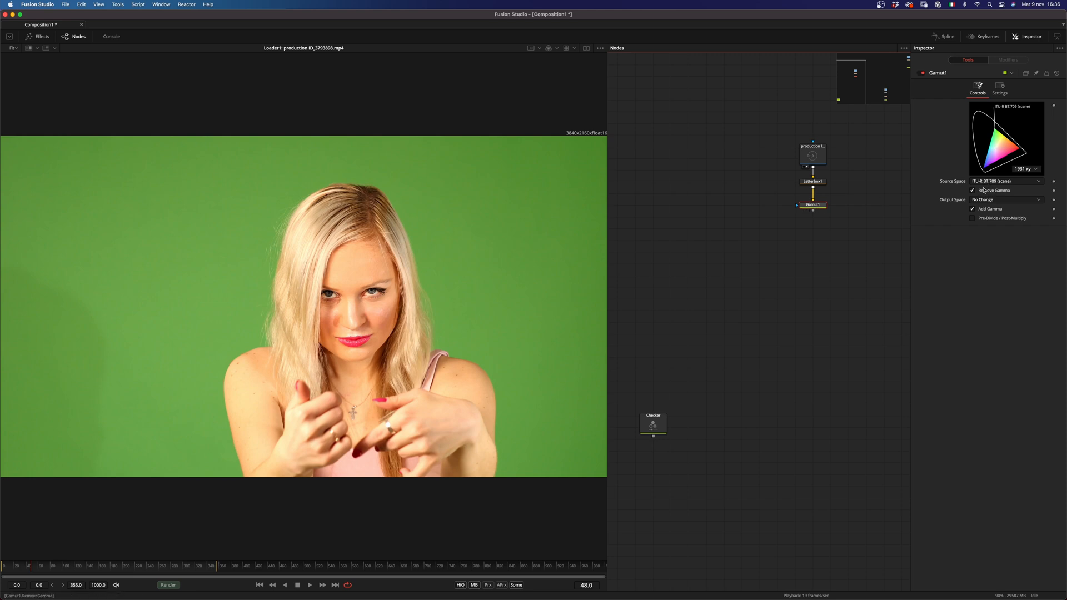
mouse_move(810, 208)
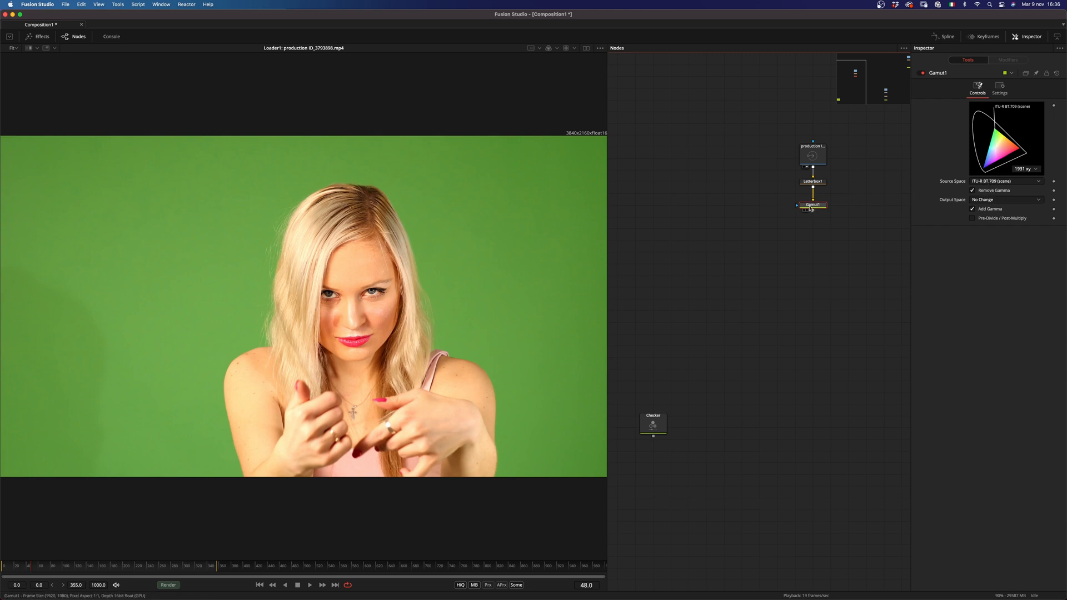
click(574, 48)
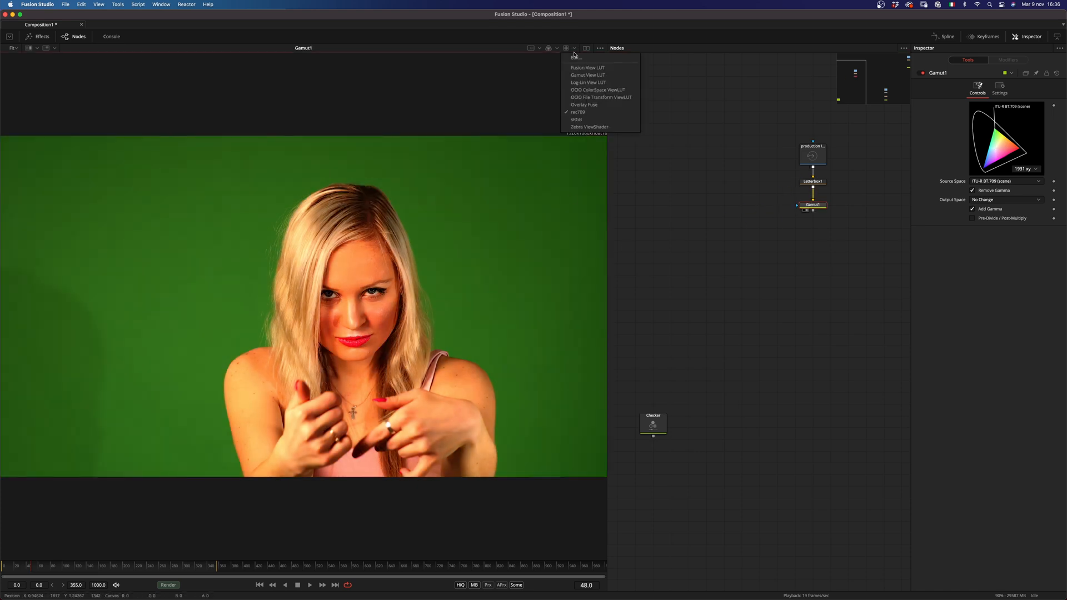
click(587, 74)
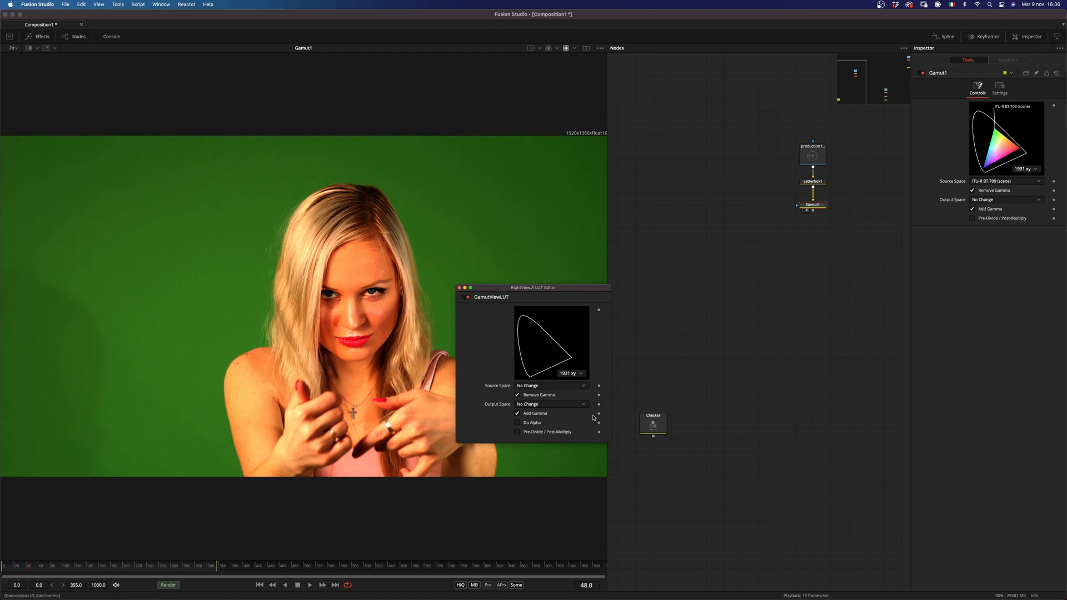
click(582, 404)
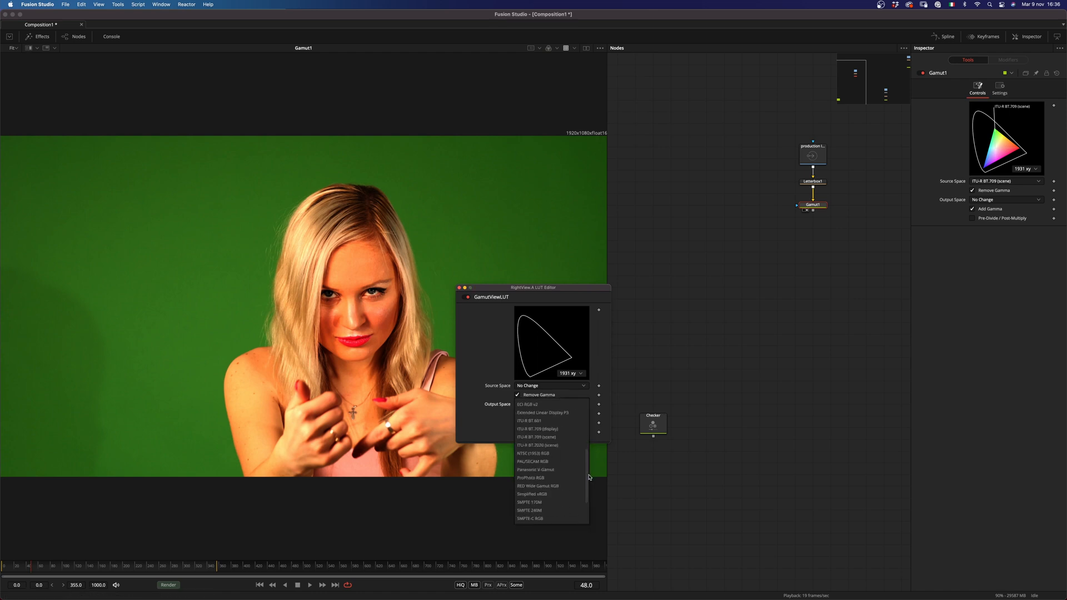
click(536, 445)
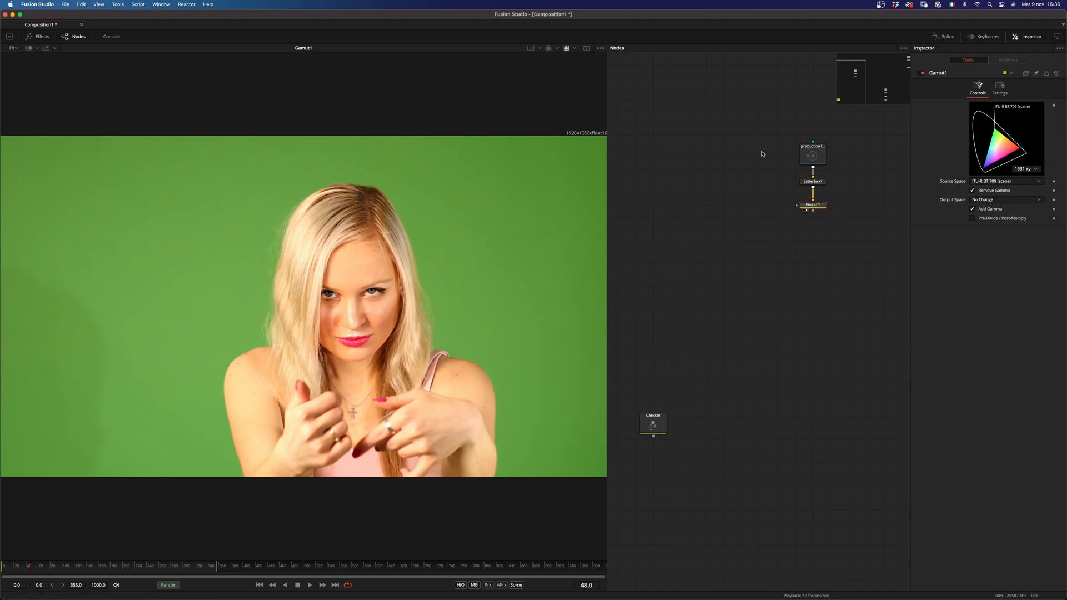
mouse_move(776, 296)
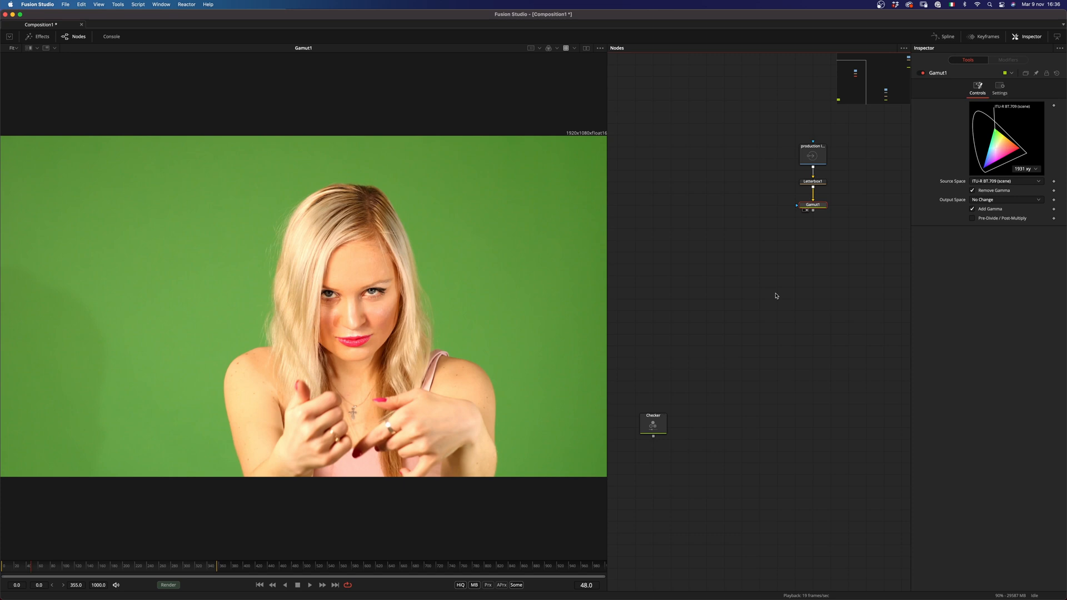
Step: Add a Despiller Plus tool after Gamut1 via the Select Tool search 'desp'
text(desp)
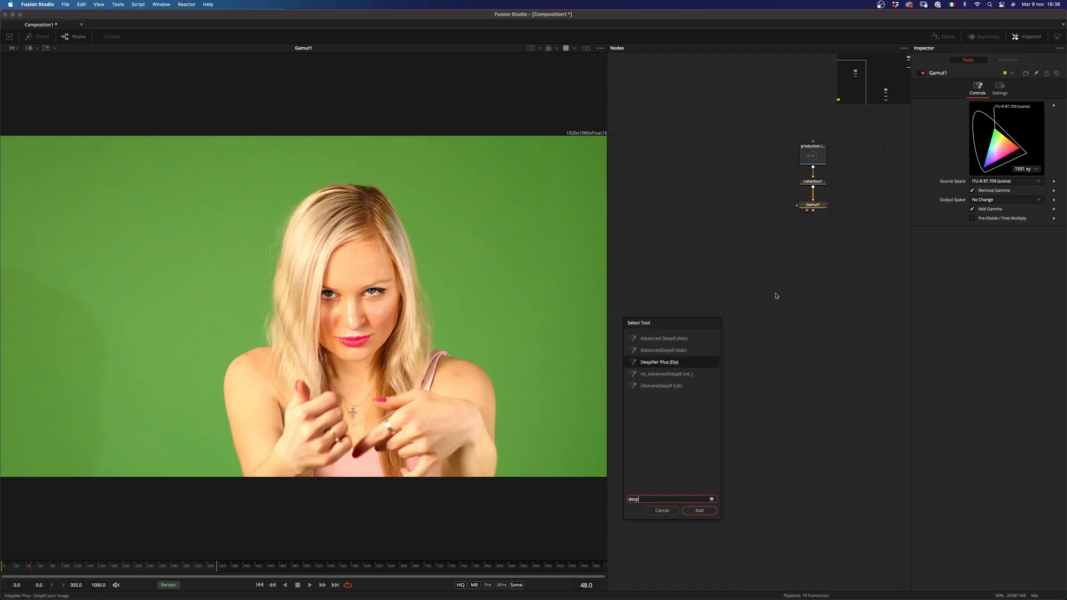
click(699, 510)
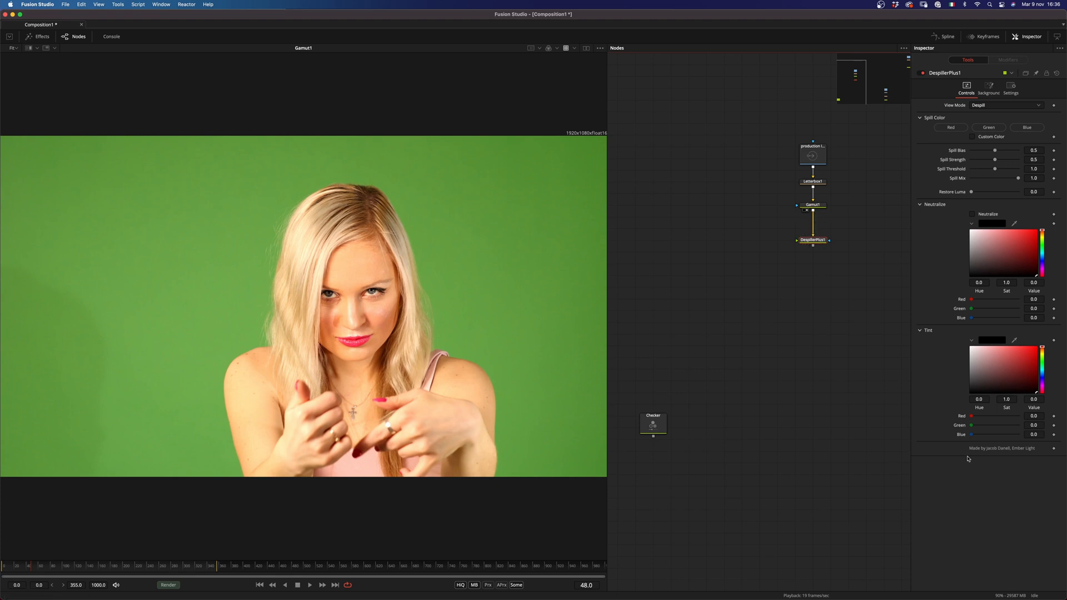
mouse_move(994, 463)
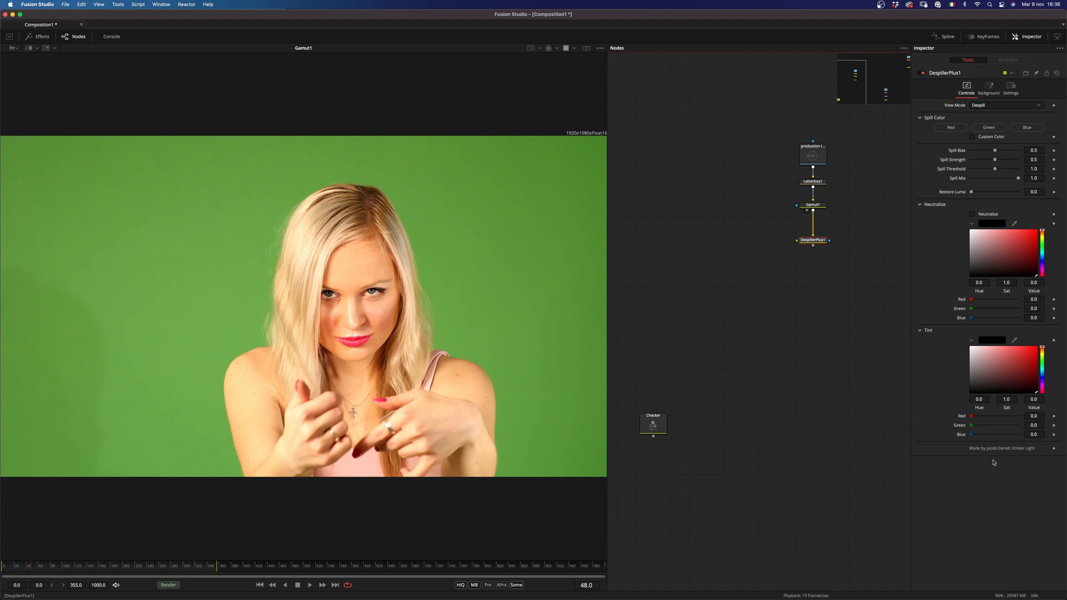
mouse_move(820, 243)
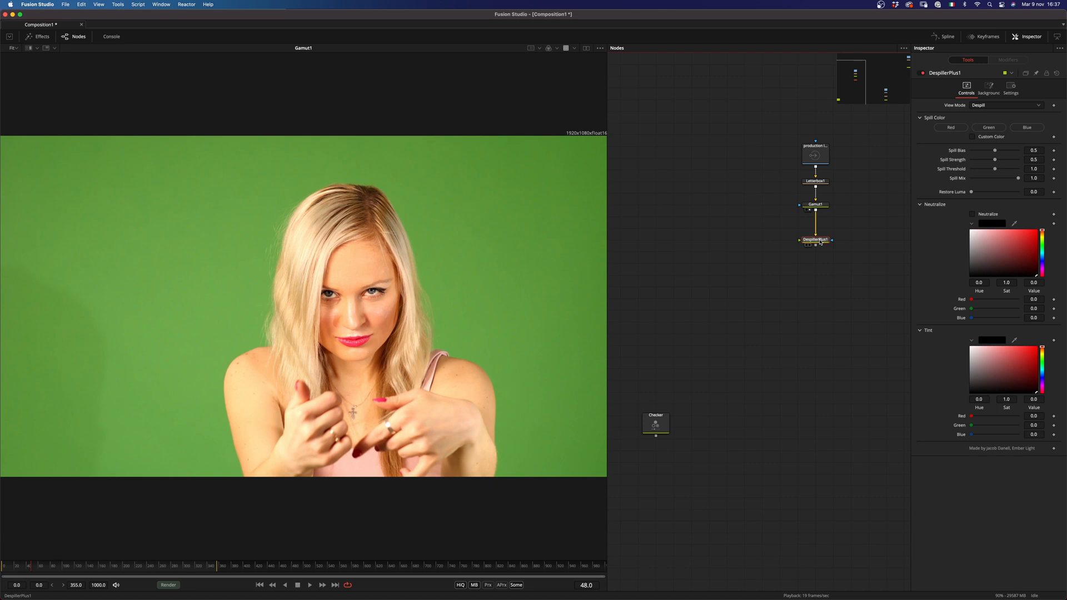
mouse_move(788, 312)
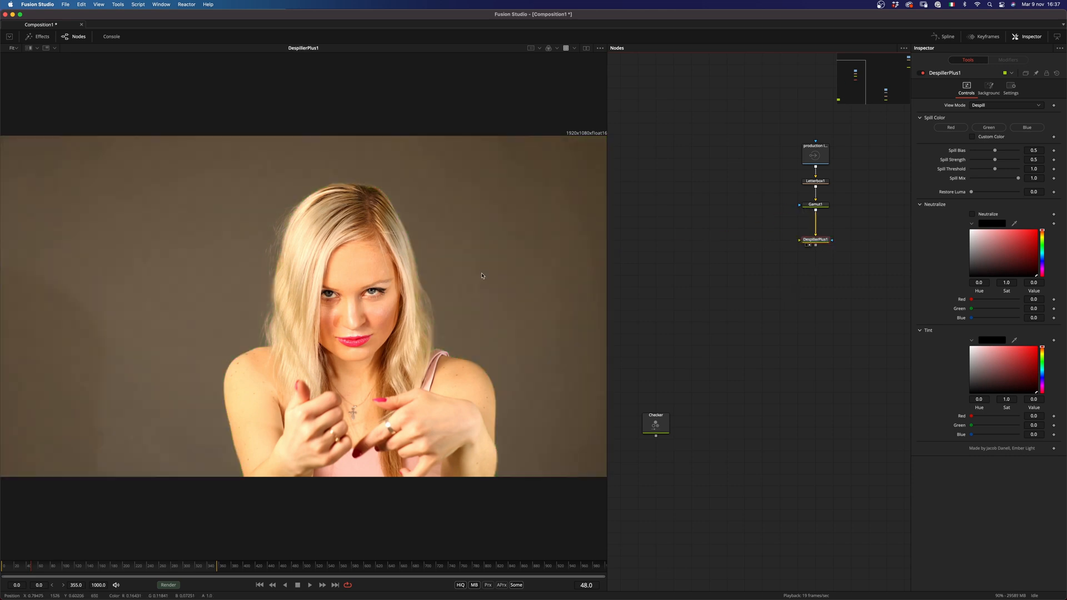
mouse_move(505, 306)
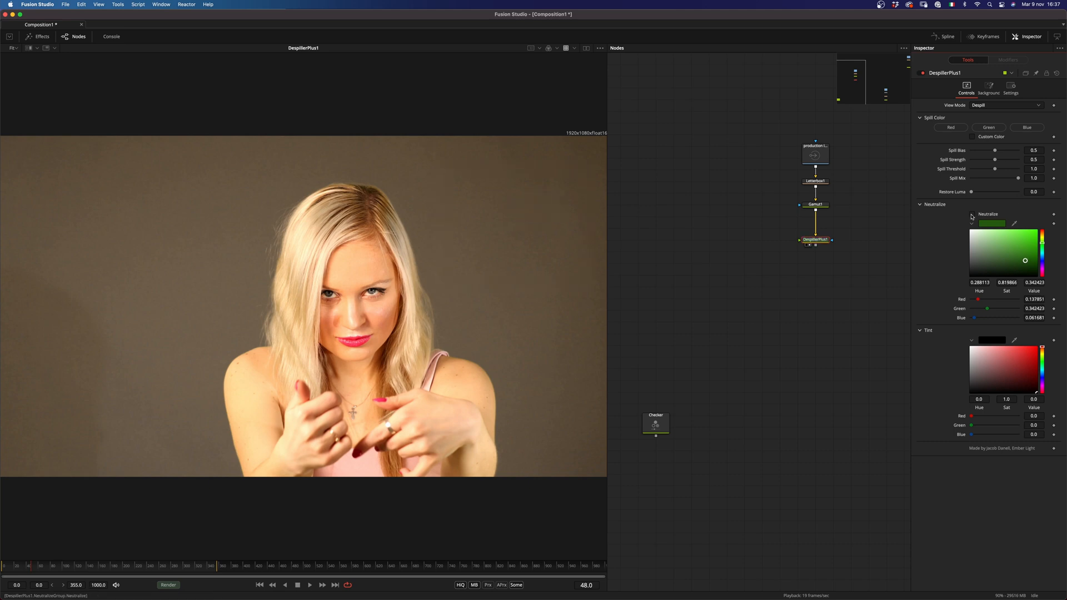
Step: Merge DespillerPlus1 over the Checker background and set Apply Mode to Multiply
click(971, 213)
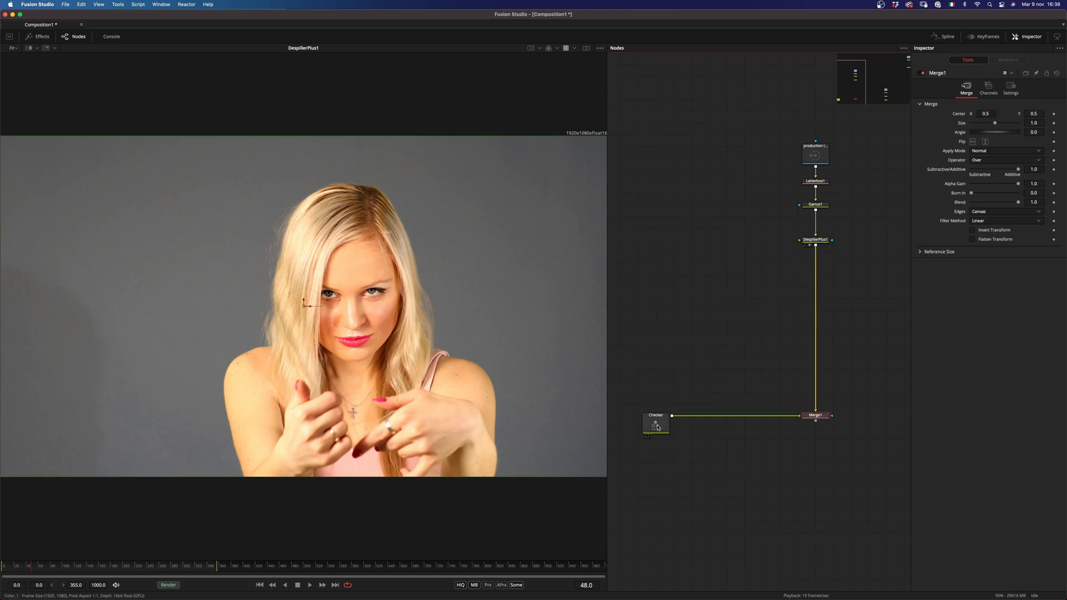
click(656, 422)
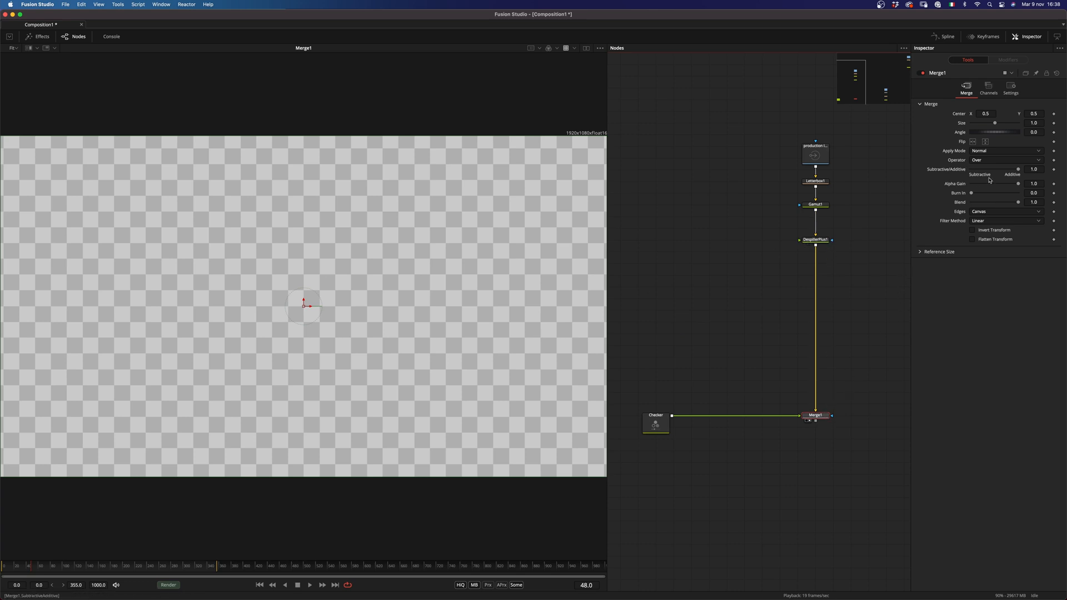
click(1006, 150)
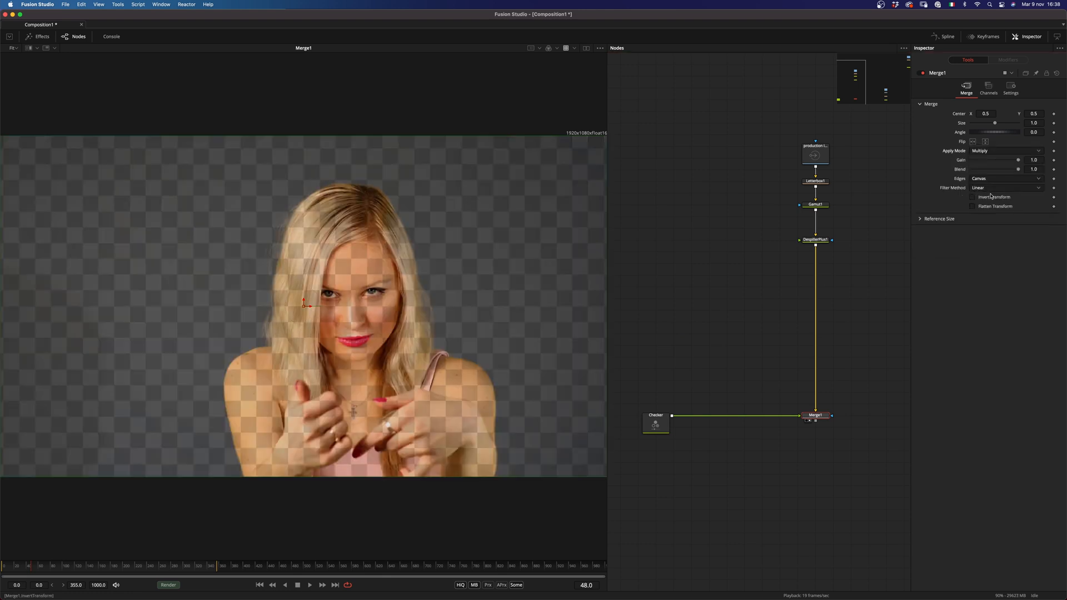
mouse_move(265, 297)
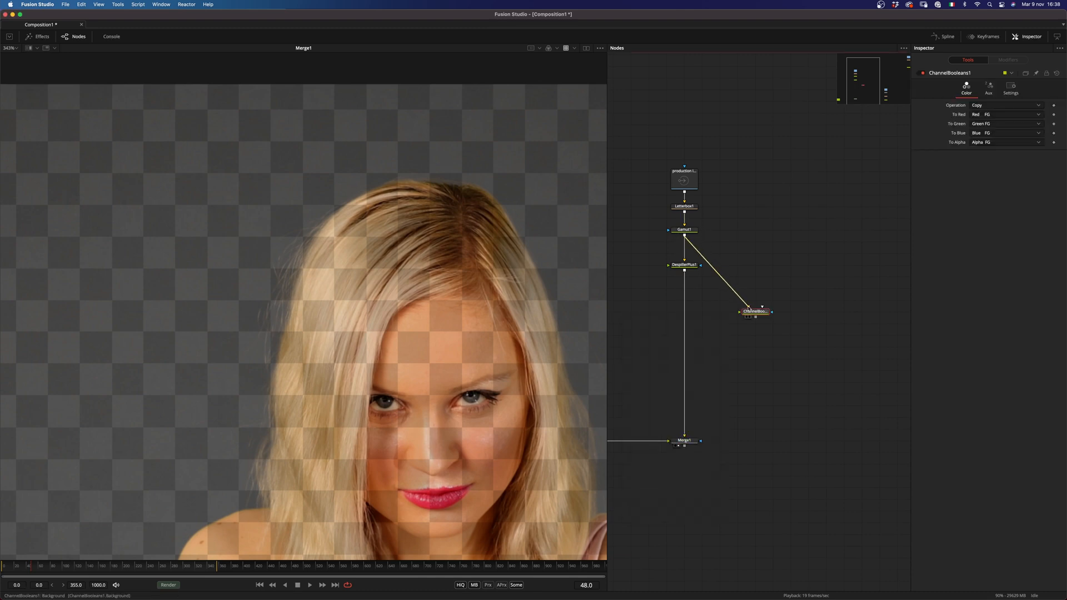
Step: Subtract DespillerPlus1 from Gamut1 in Channel Booleans, alpha Do Nothing, wired into Merge1's mask
drag(754, 311, 737, 287)
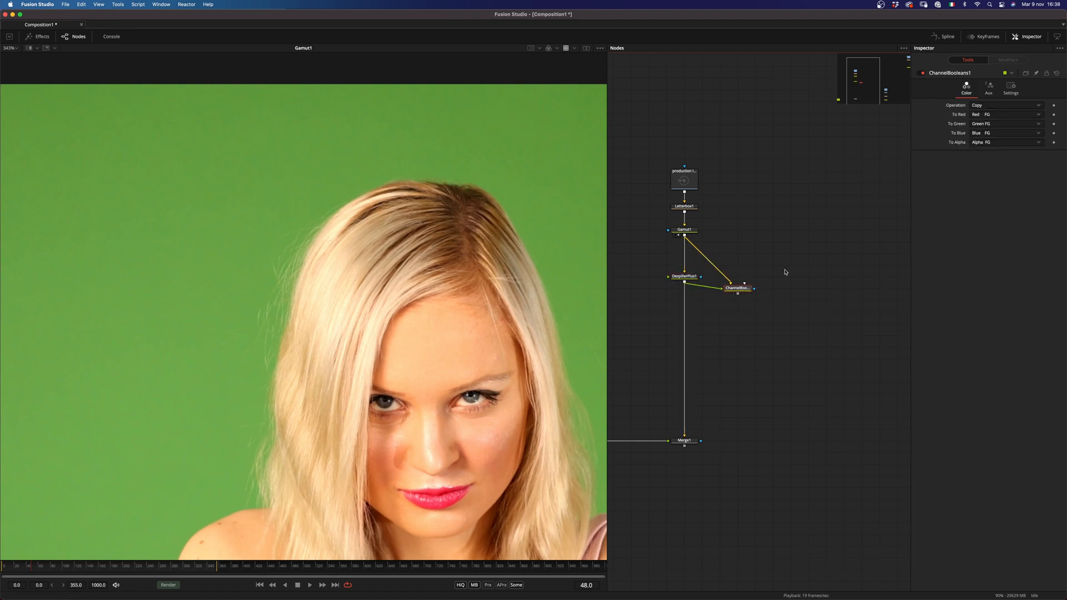
click(1006, 113)
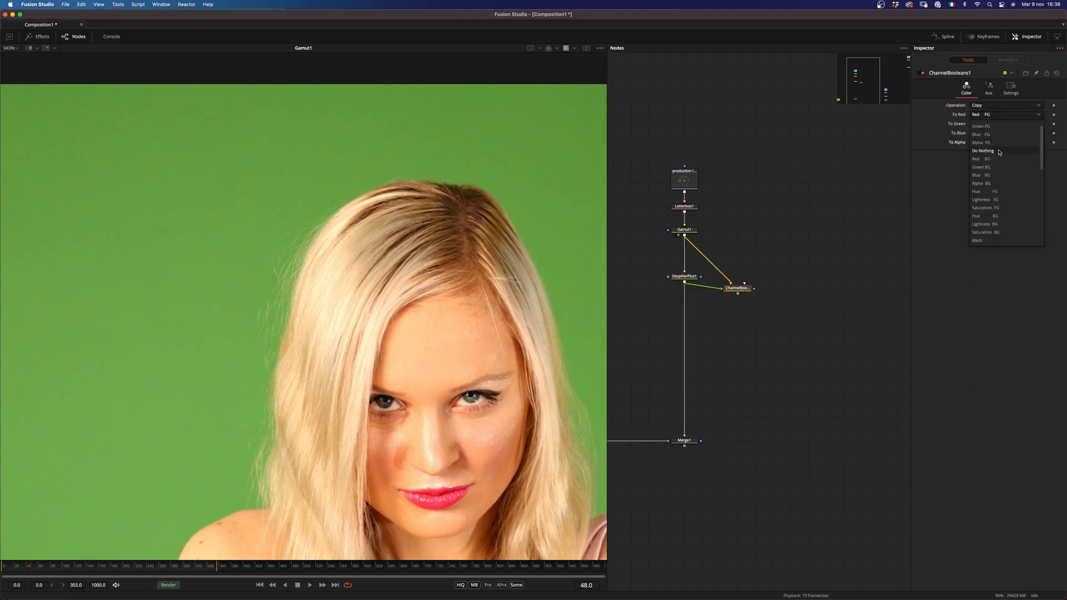
click(1007, 104)
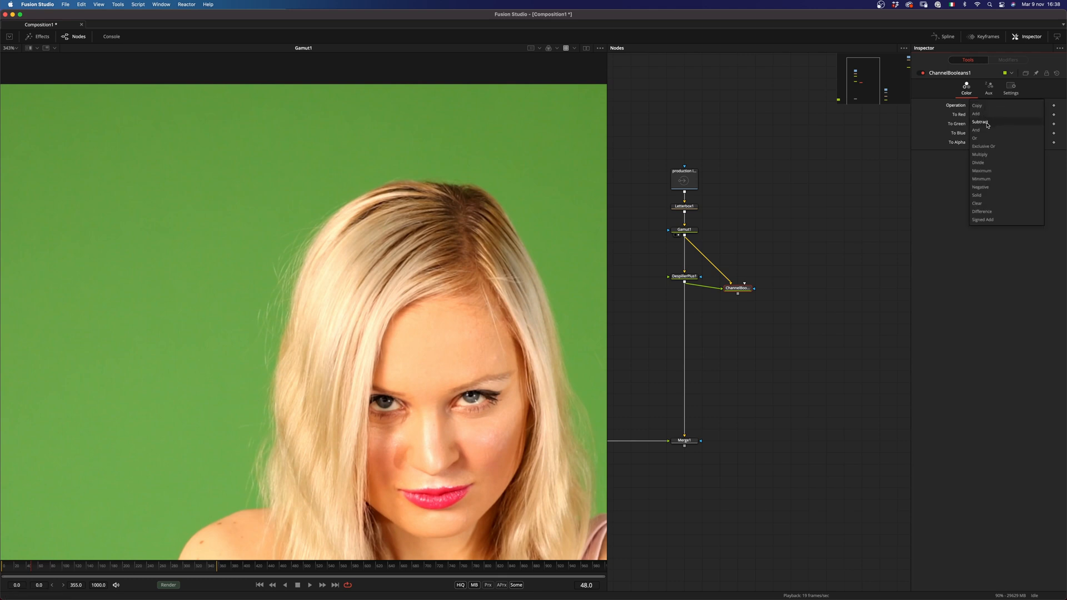
click(981, 123)
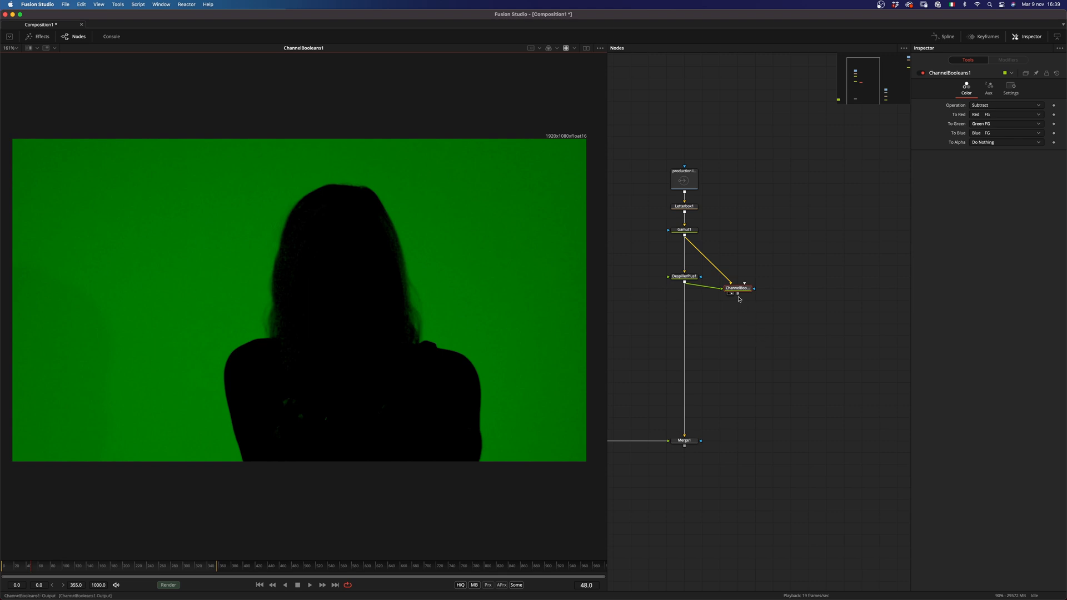
drag(745, 283, 701, 442)
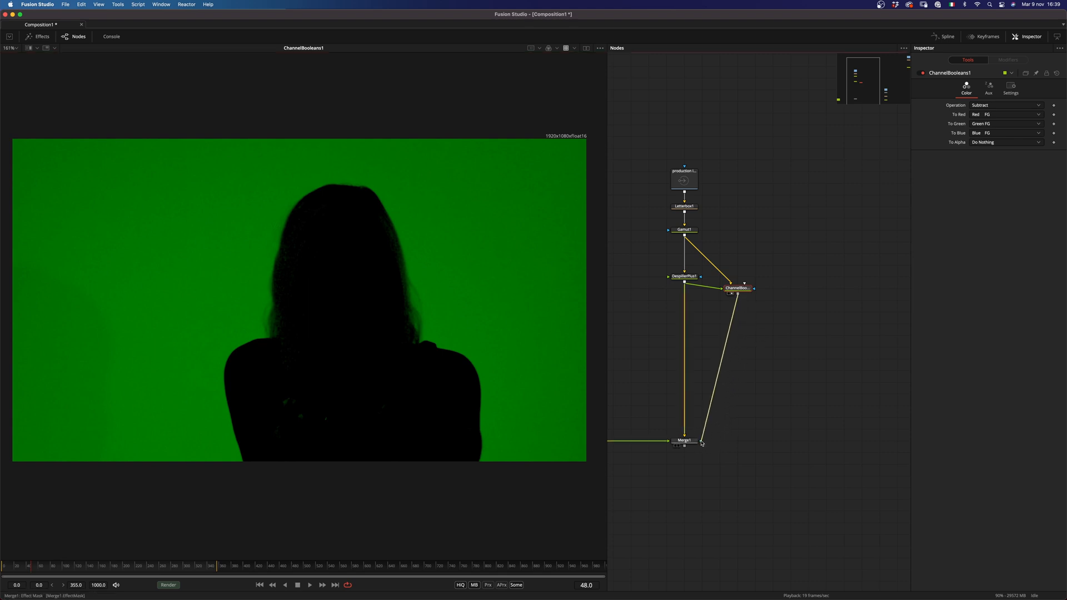
Step: Set Merge1's mask Channel to Green in its Settings
click(684, 440)
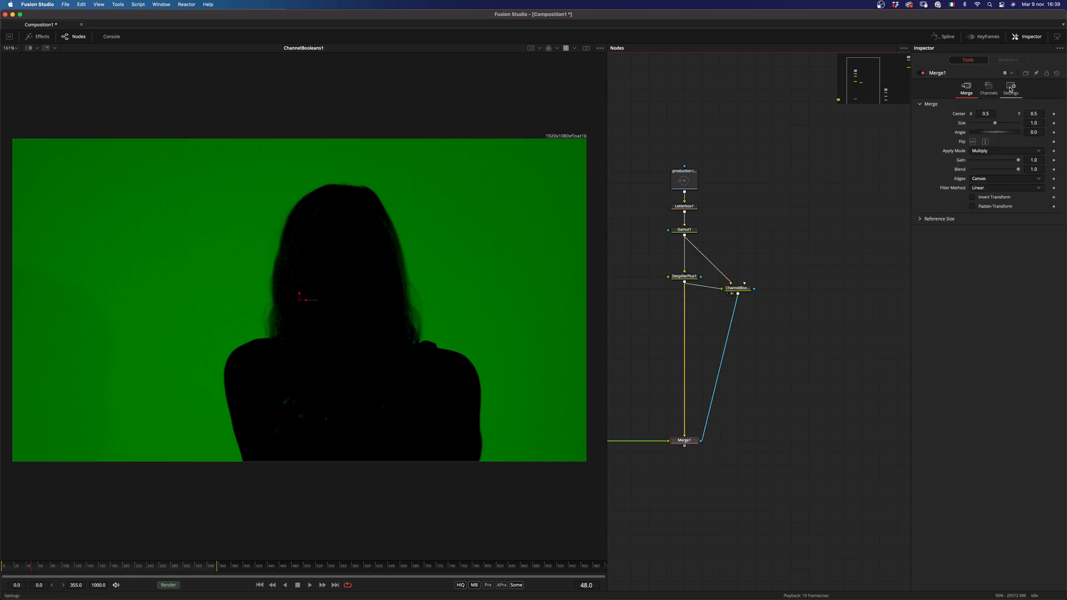
click(1010, 89)
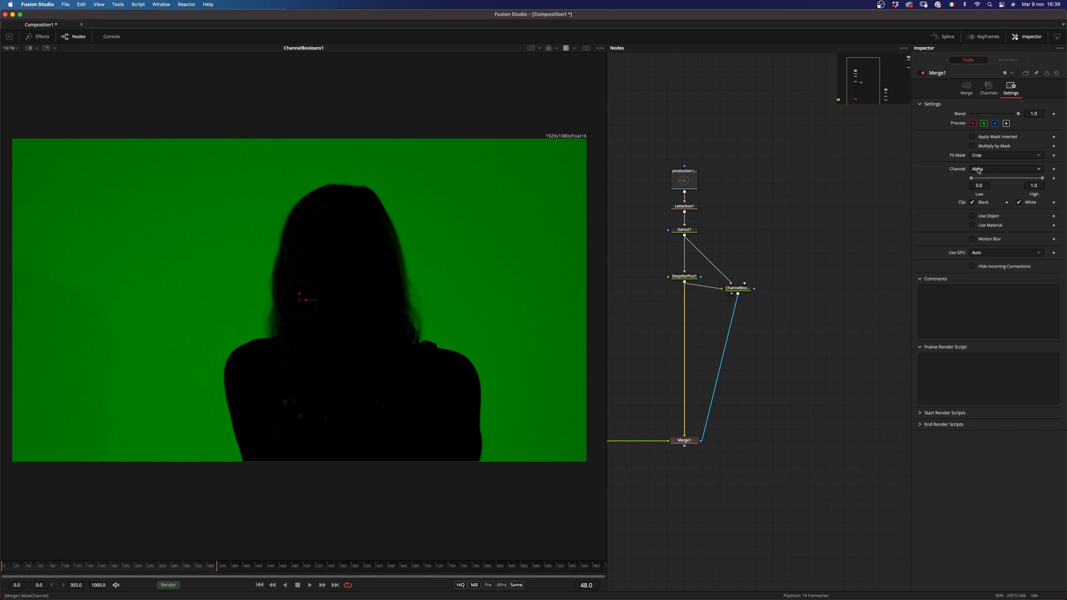
click(1011, 169)
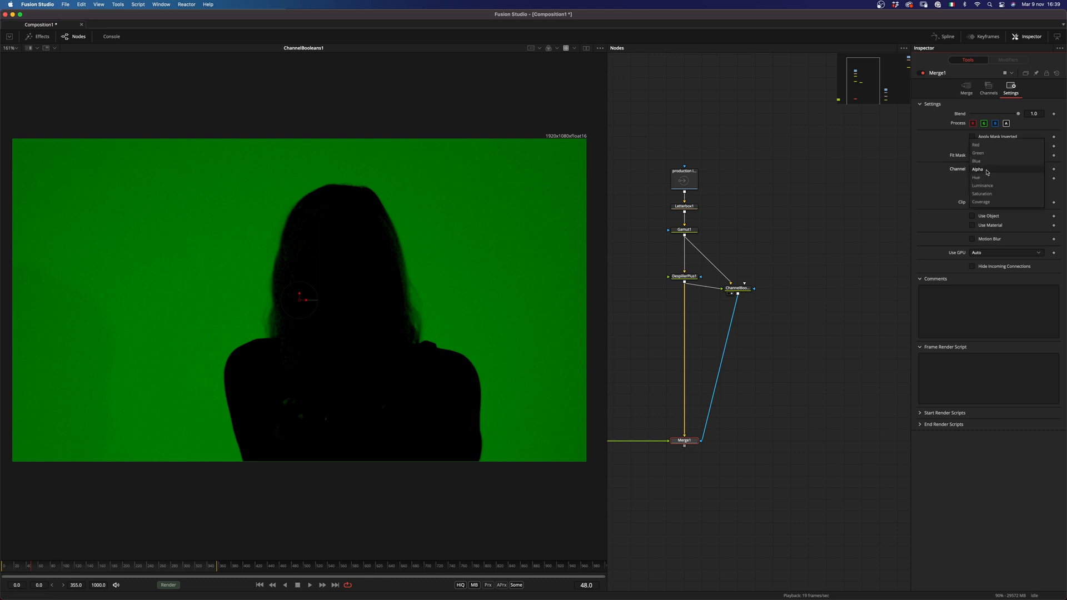
click(977, 152)
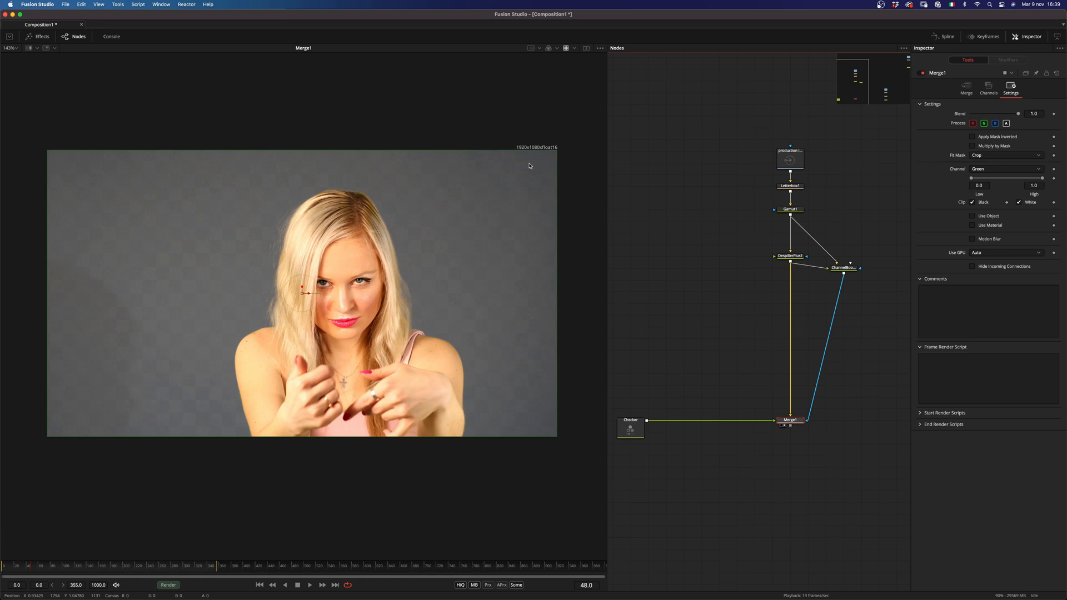
Step: Add a Brightness/Contrast after Checker and lower its High level to about 0.094
click(630, 428)
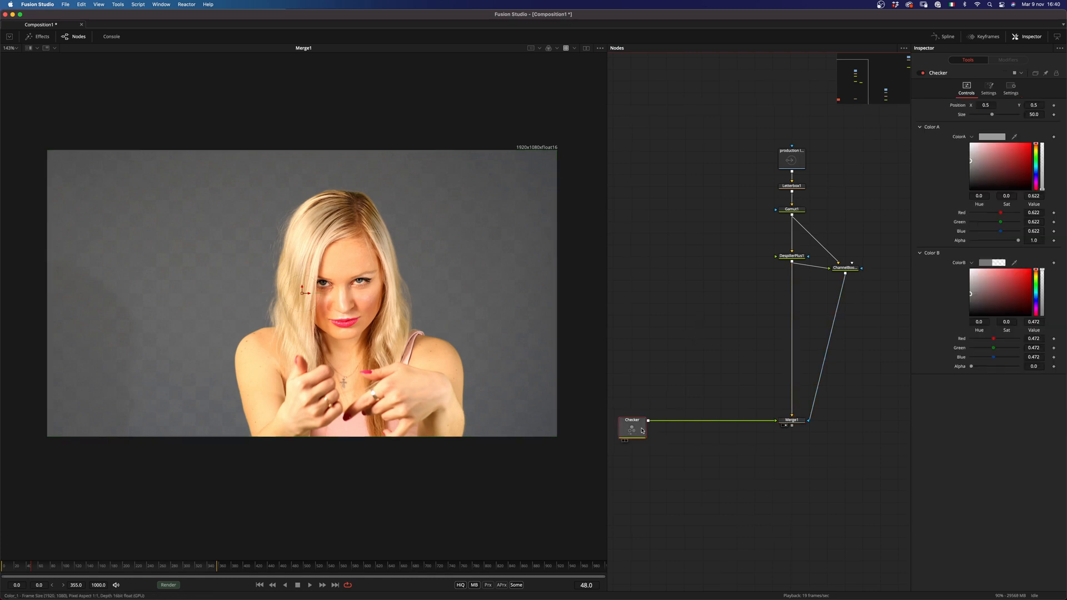
text(bc)
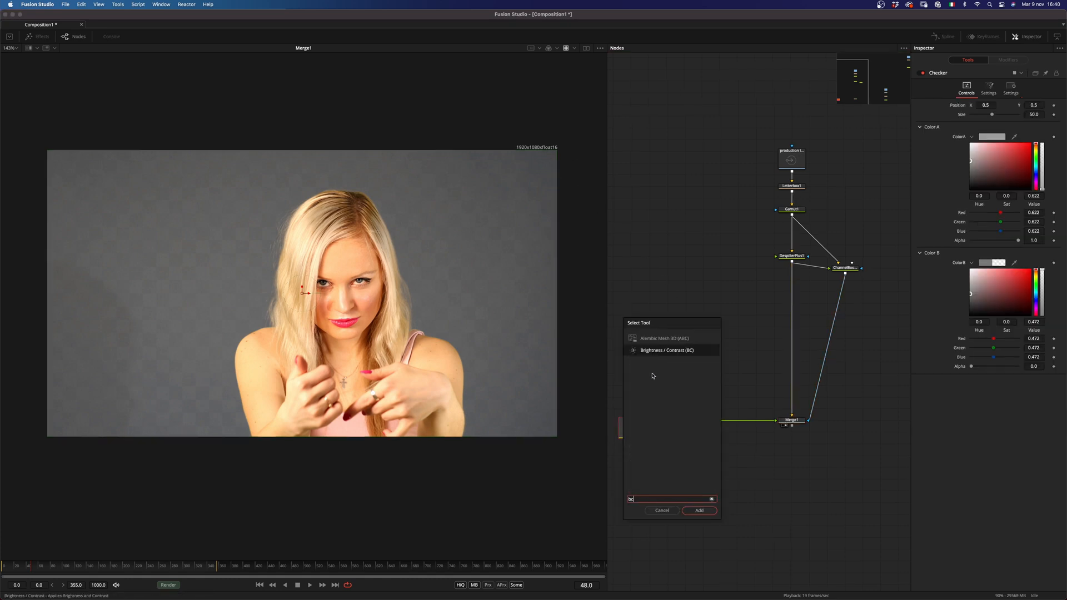
click(698, 511)
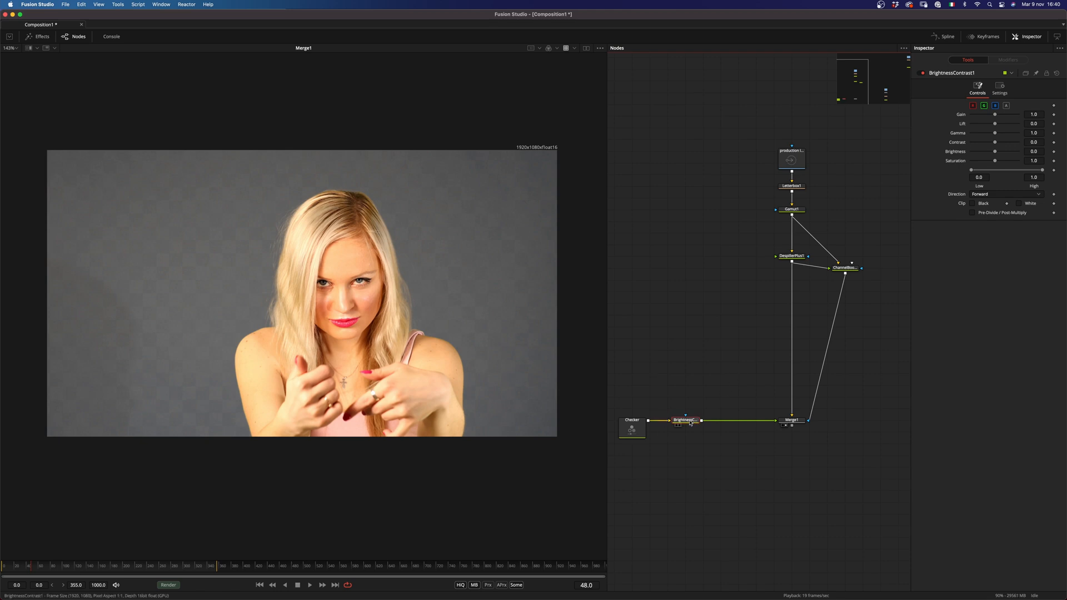
click(702, 421)
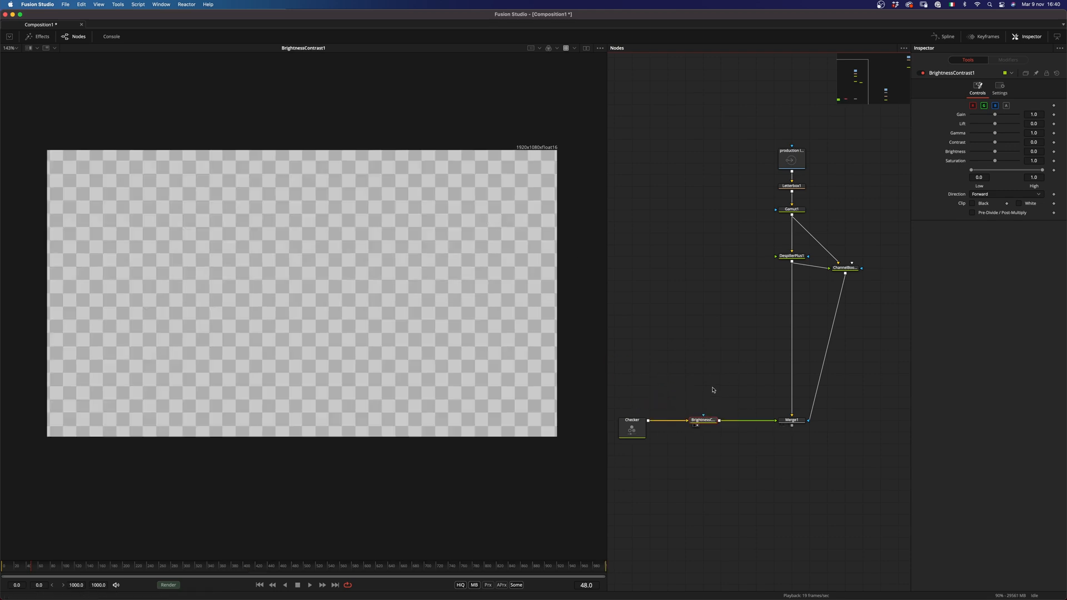
click(792, 420)
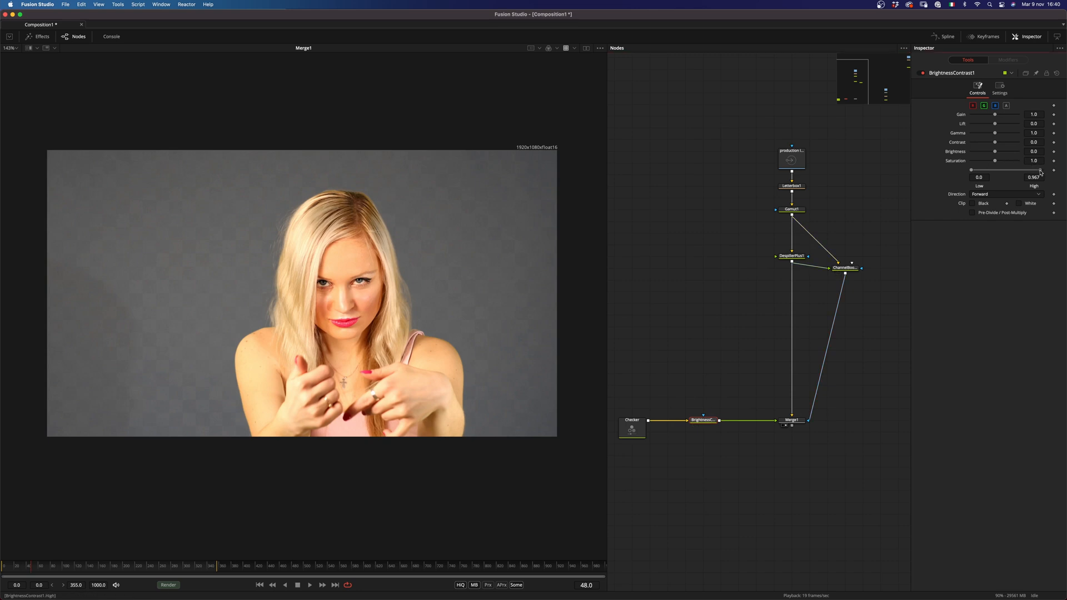
drag(1039, 169, 995, 169)
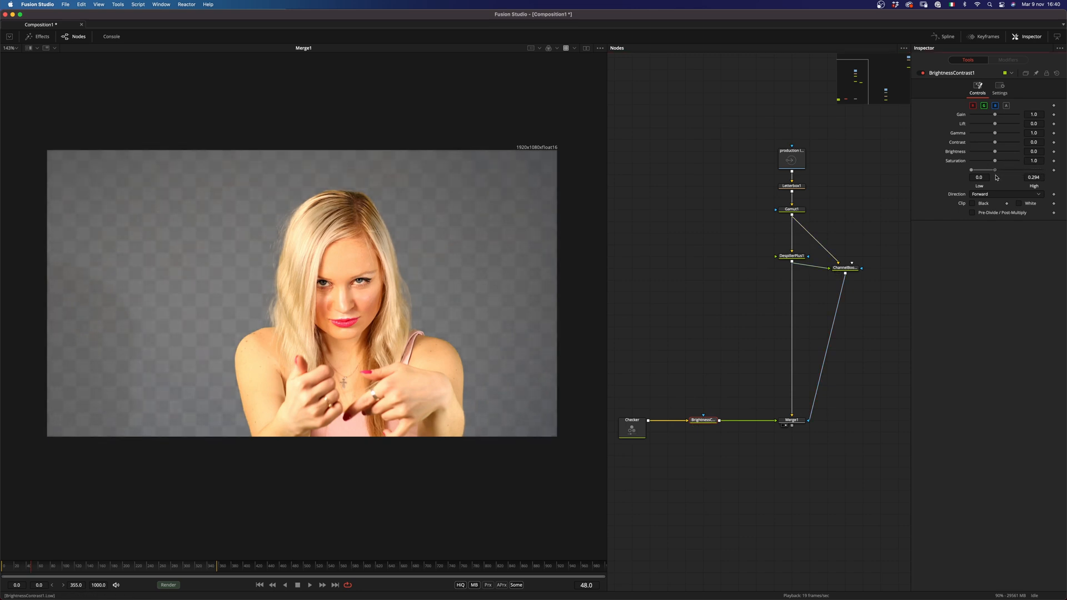
drag(994, 169, 984, 169)
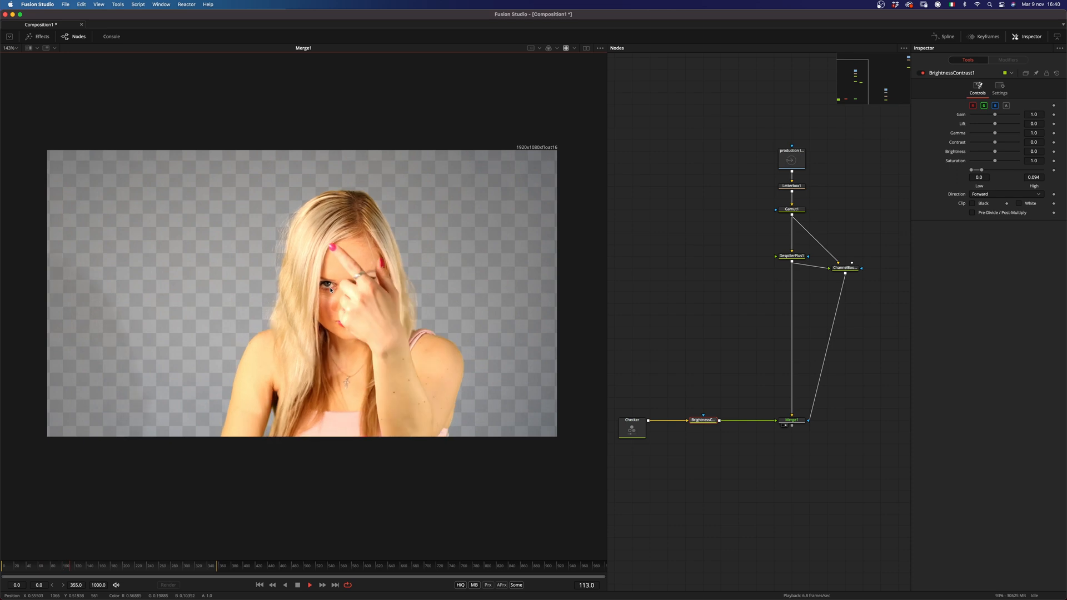
Step: Add a Brightness/Contrast on the Channel Booleans matte, Clip Black/White on, Low 0.05, High 0.95
click(844, 268)
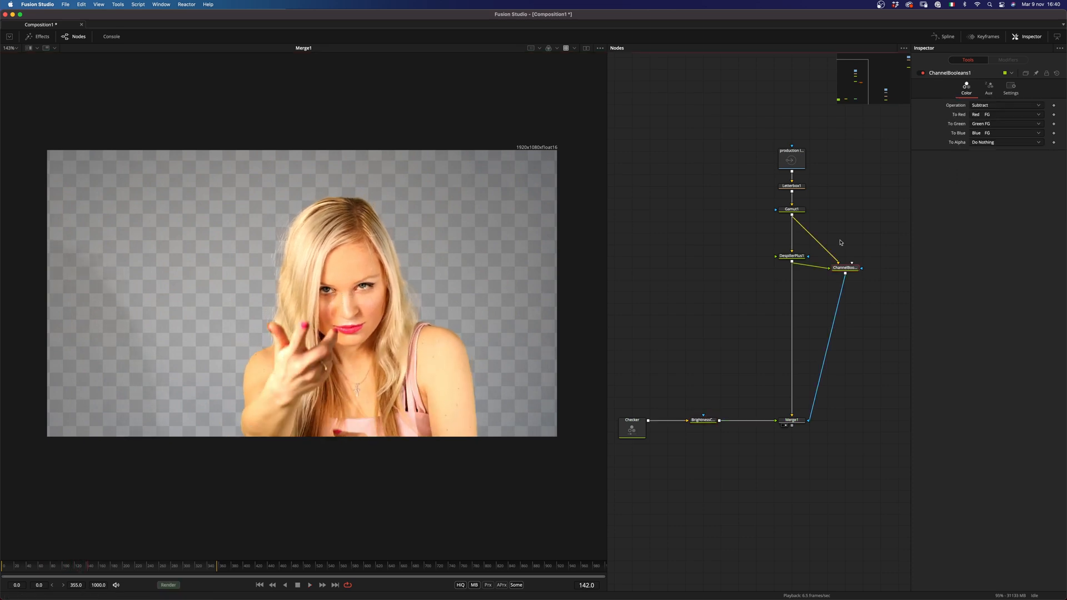
text(bc)
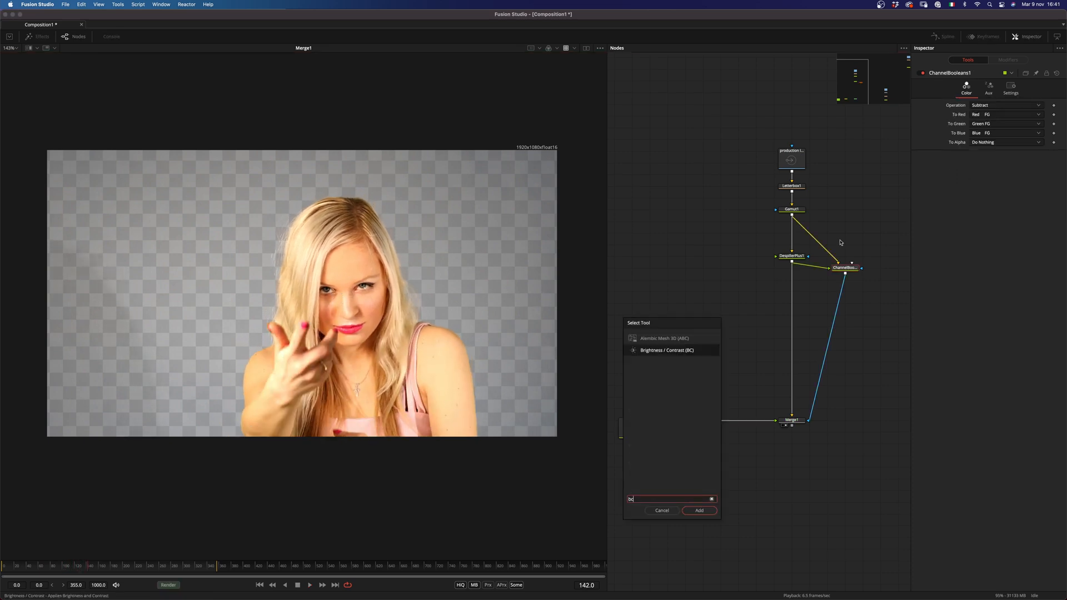
click(699, 510)
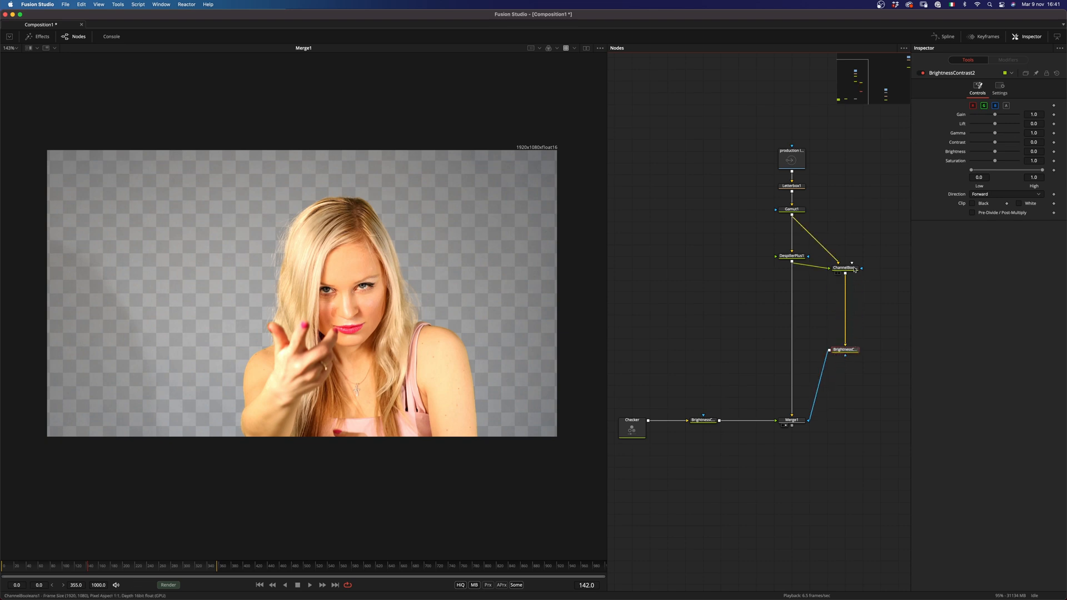
click(844, 349)
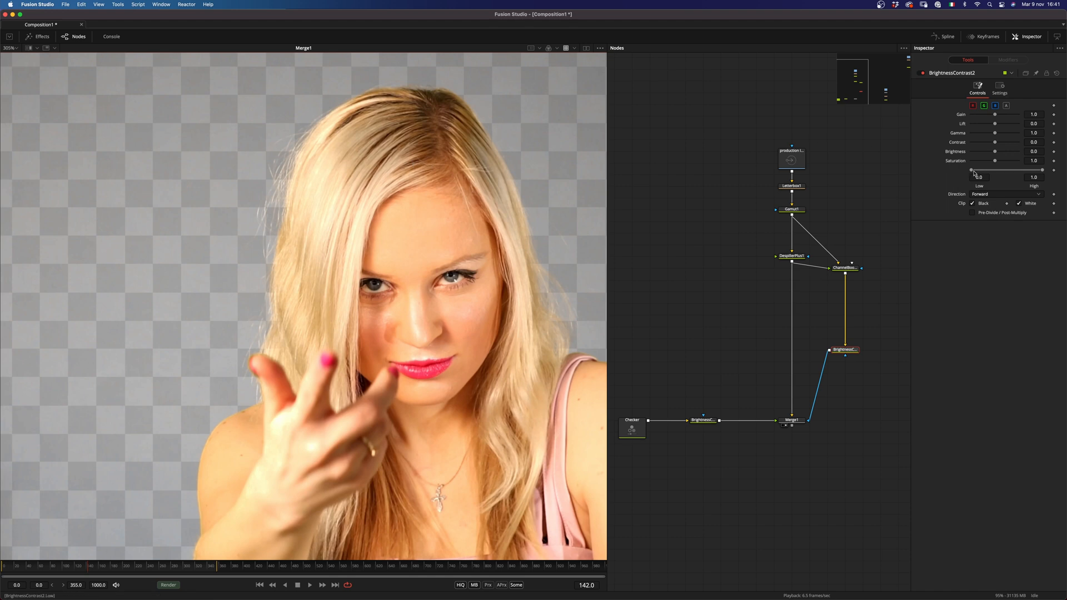
drag(972, 170, 975, 170)
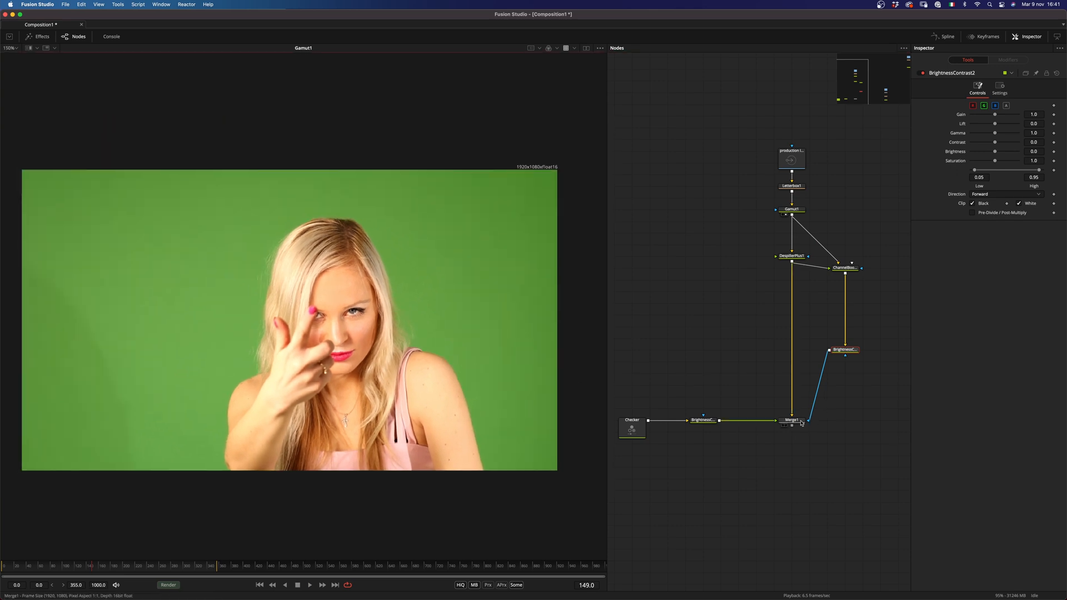
click(792, 421)
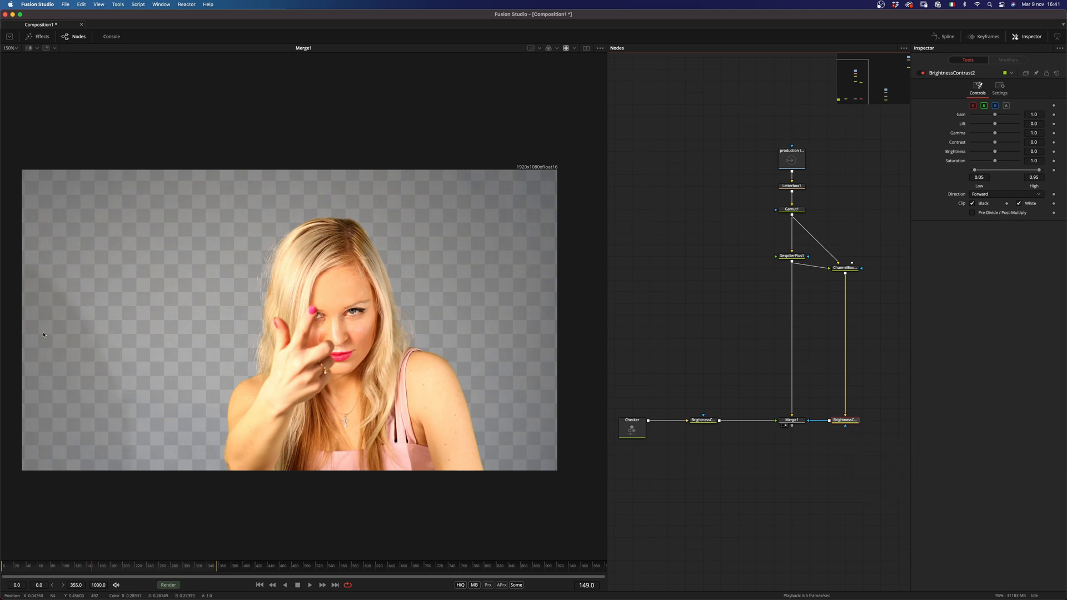
mouse_move(121, 443)
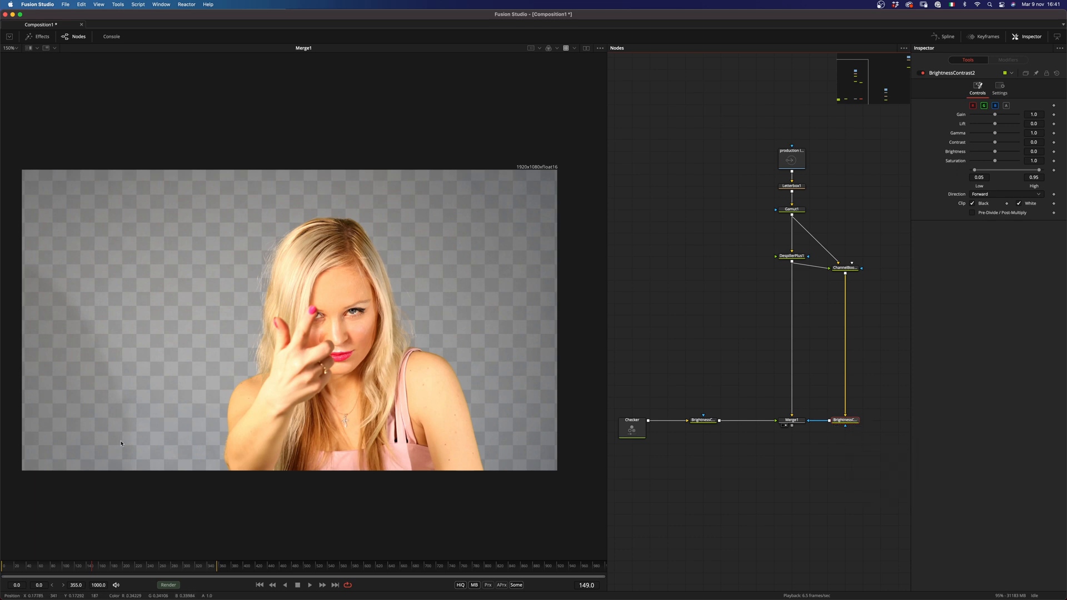
mouse_move(124, 444)
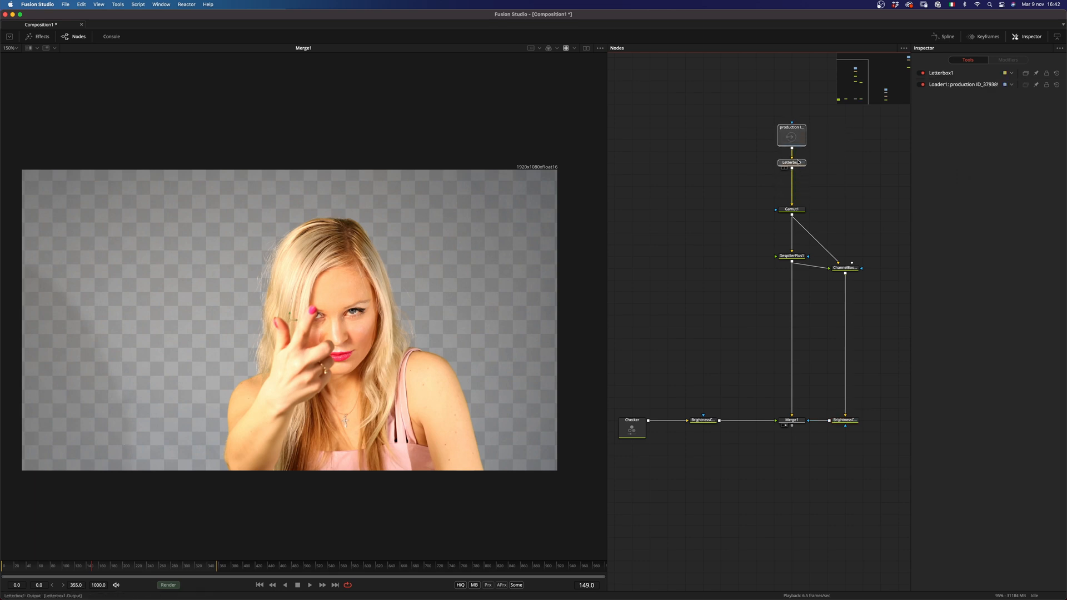
Step: Add ReduceNoise v5 after Letterbox1 and build and apply its noise profile
text(bc)
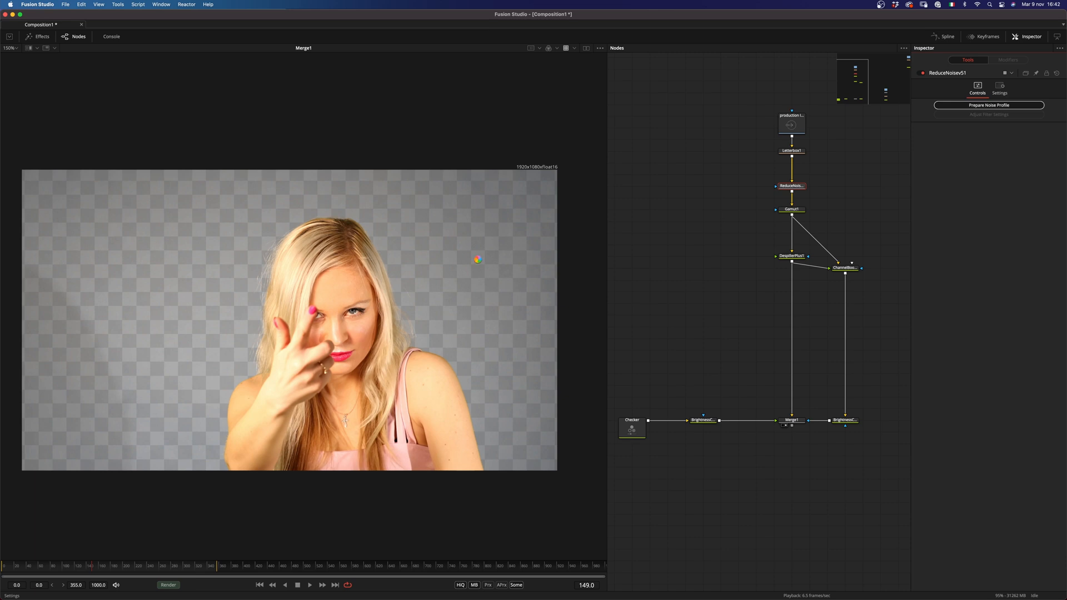
click(989, 104)
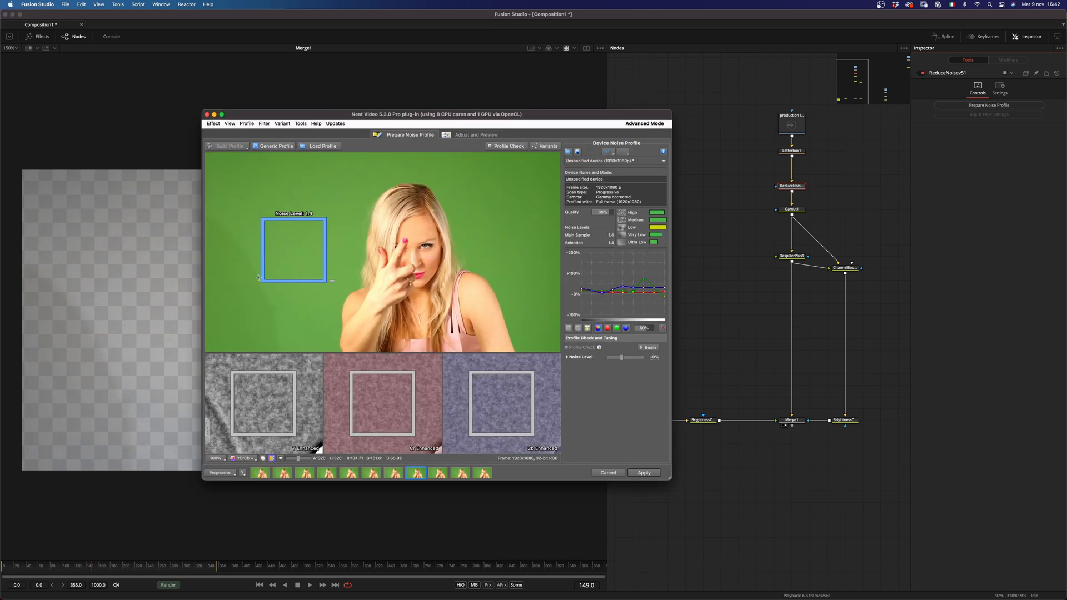
click(642, 472)
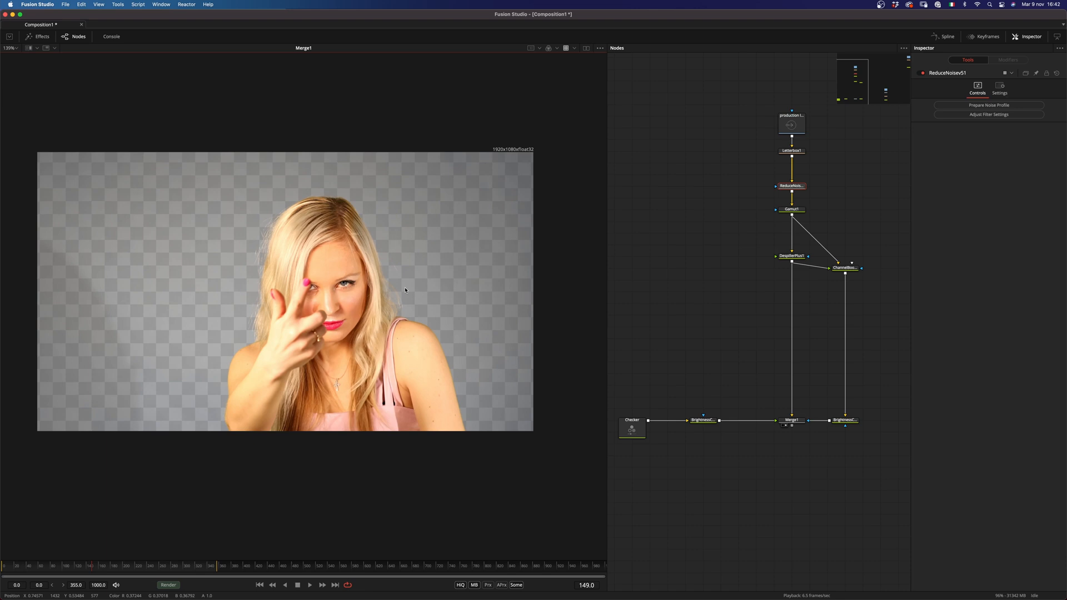
mouse_move(771, 354)
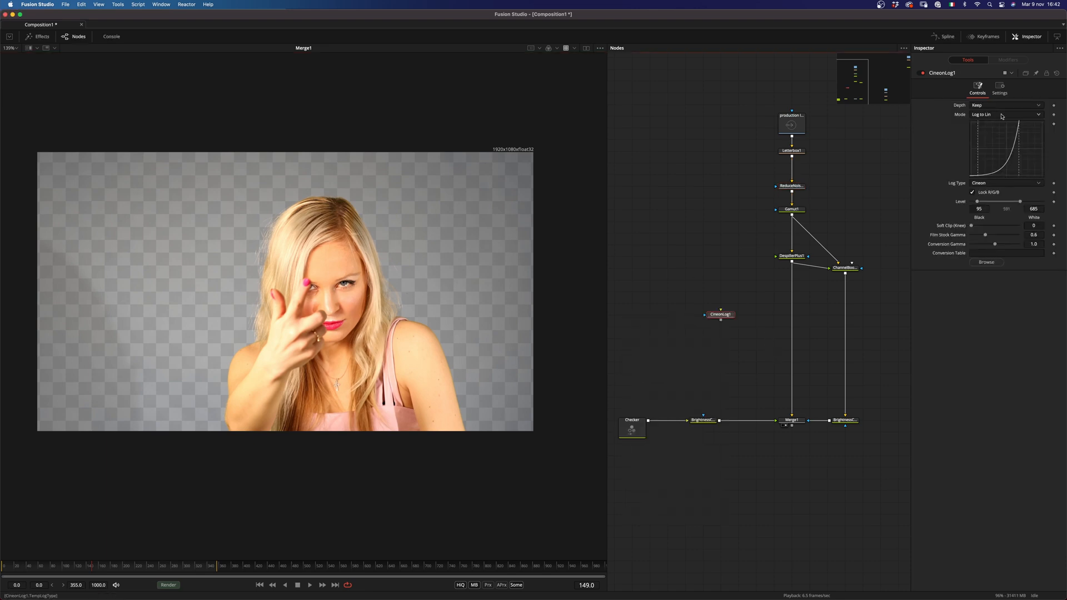
Step: Wrap Merge1 in CineonLog Lin-to-Log/Log-to-Lin conversions and set the checker's High to about 0.289
click(1008, 114)
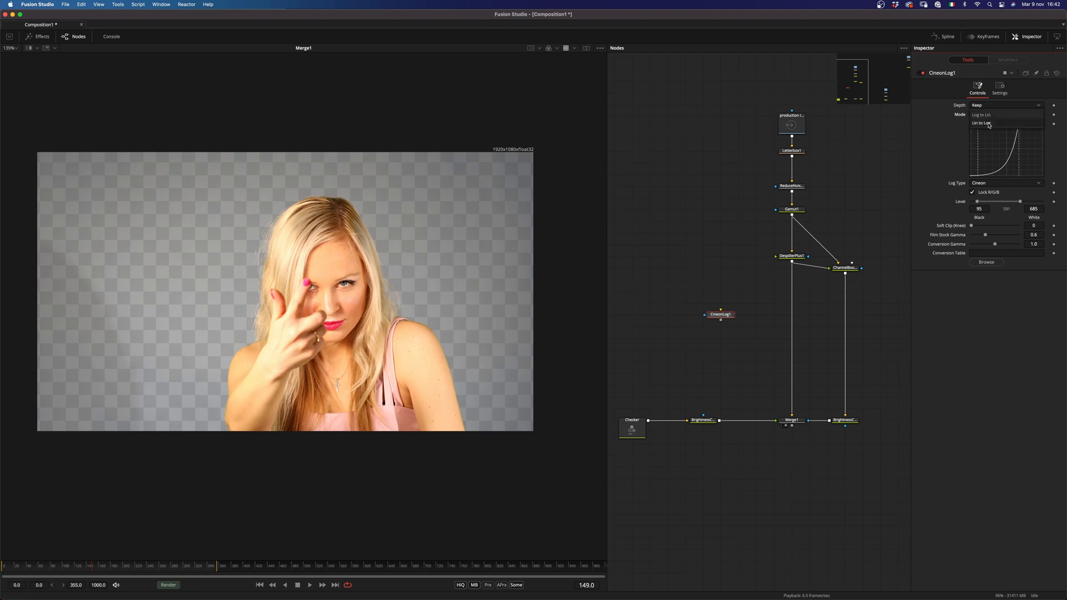
click(981, 124)
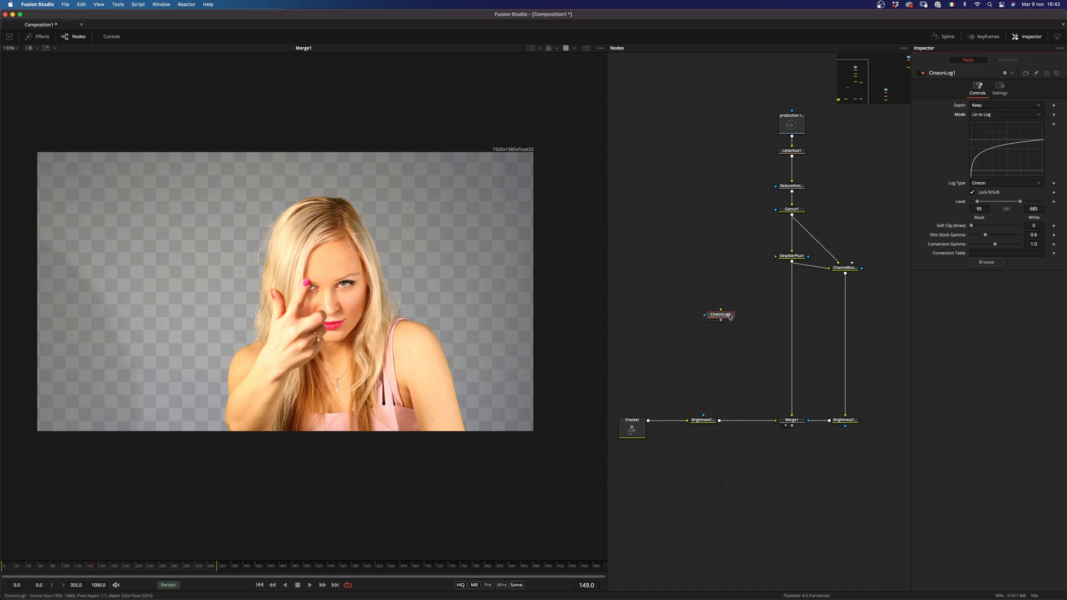
drag(719, 315, 773, 315)
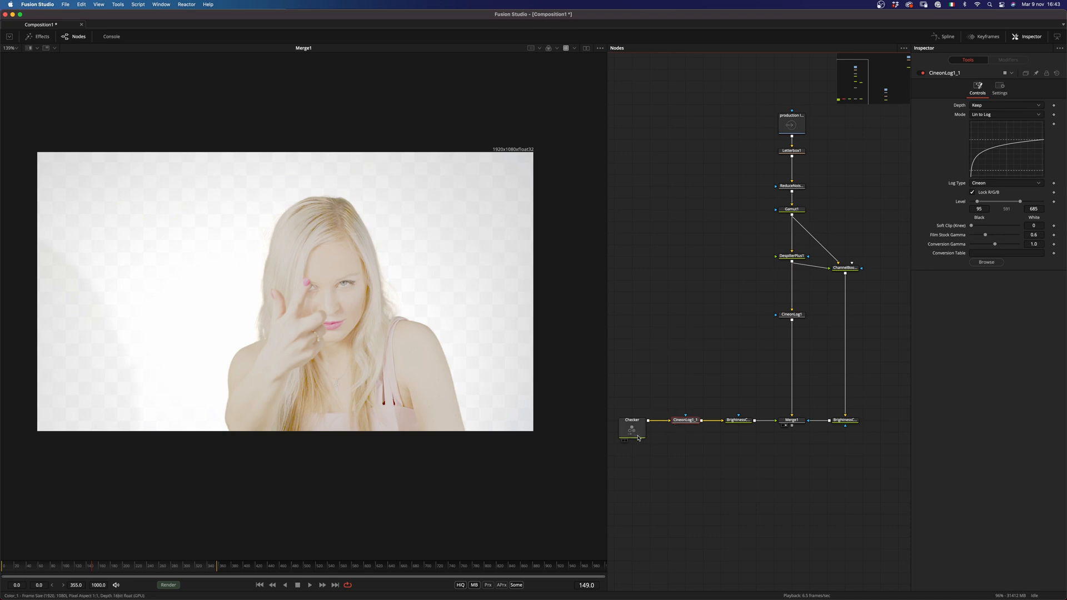
click(791, 421)
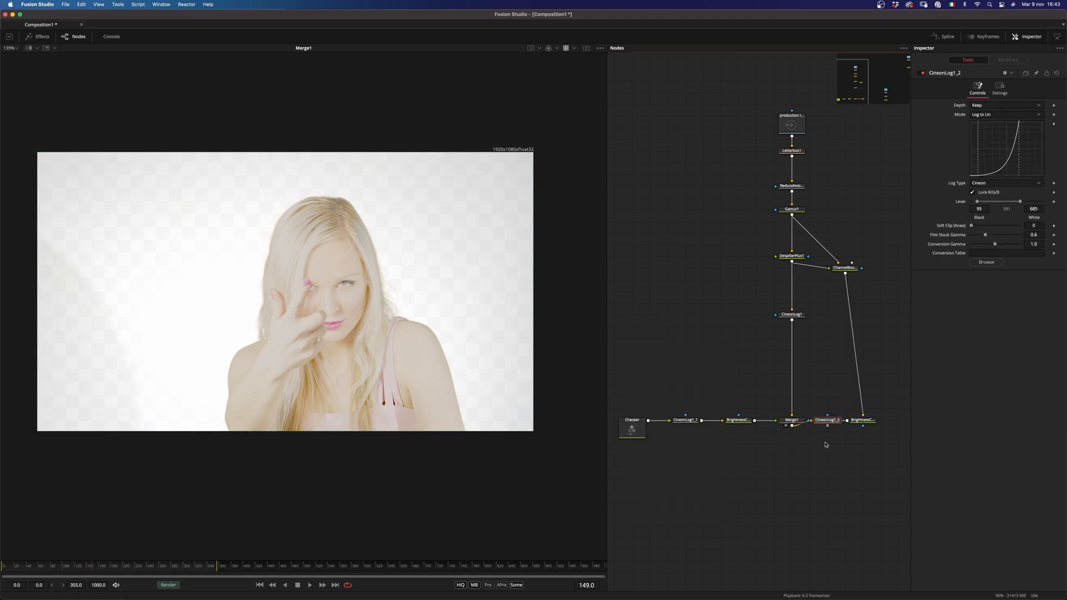
click(1006, 115)
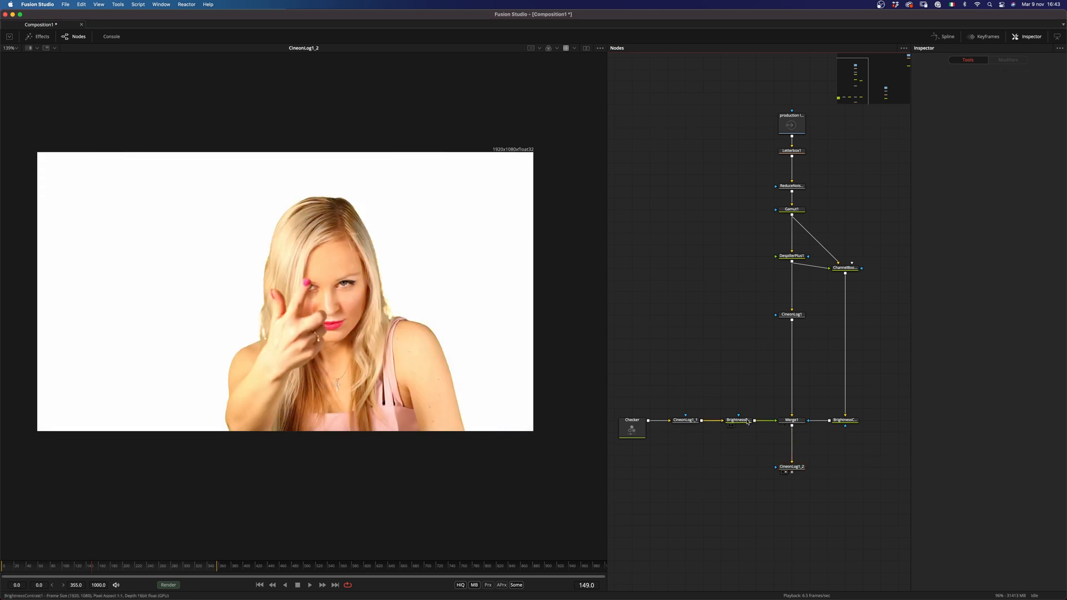
click(737, 420)
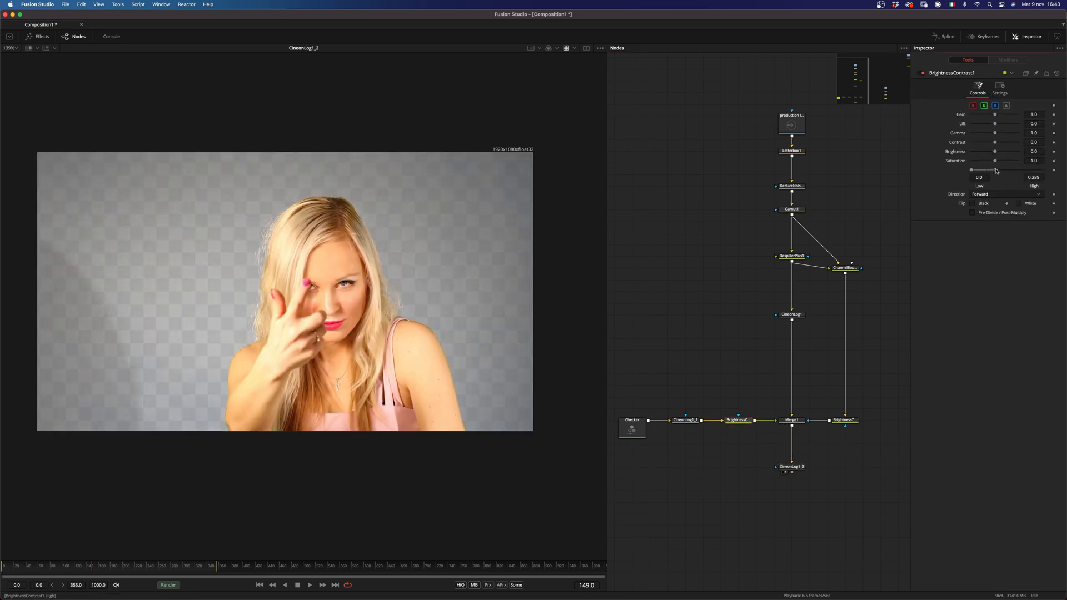
drag(973, 169, 974, 169)
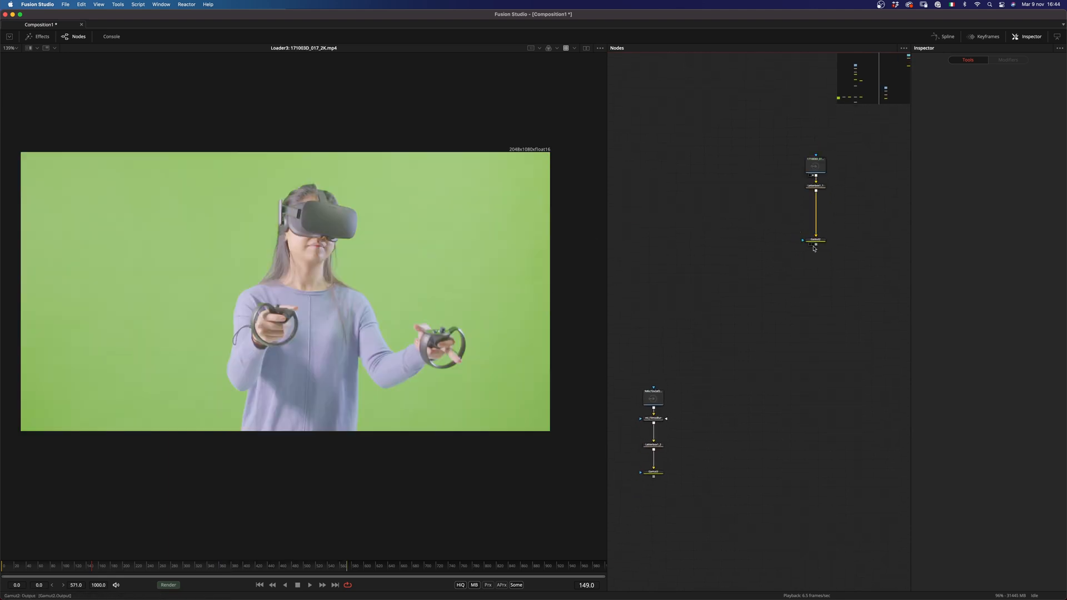
Step: View Gamut2's output of the VR green-screen clip
click(815, 241)
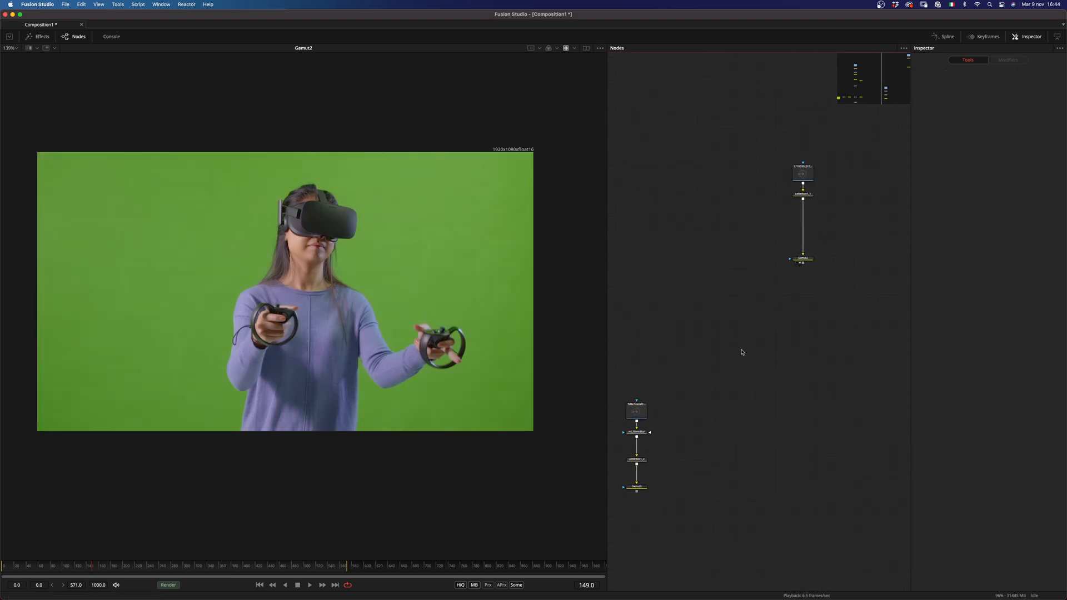
mouse_move(734, 366)
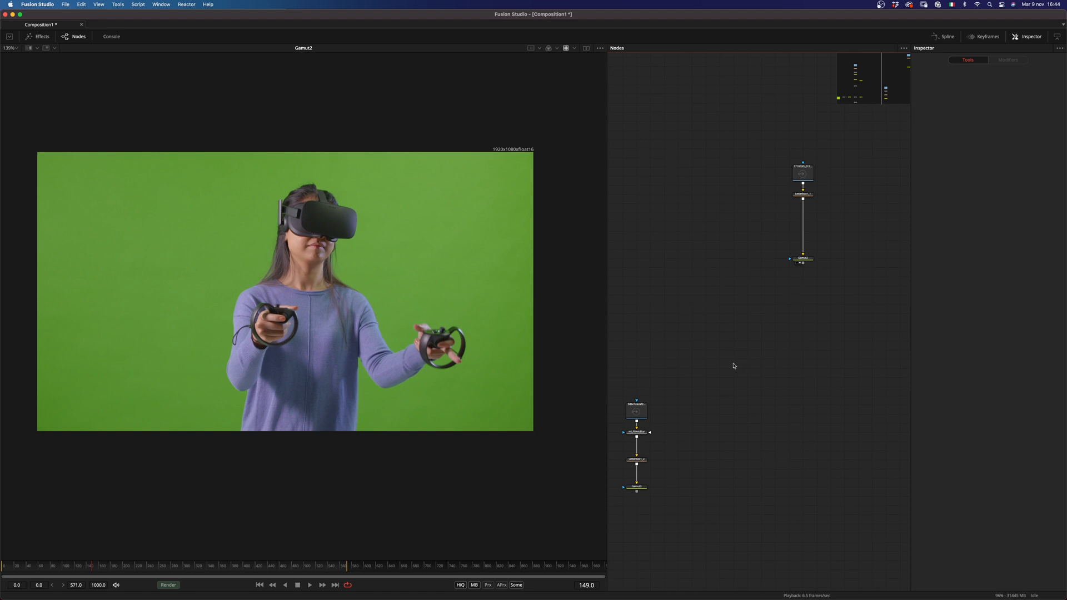
mouse_move(829, 326)
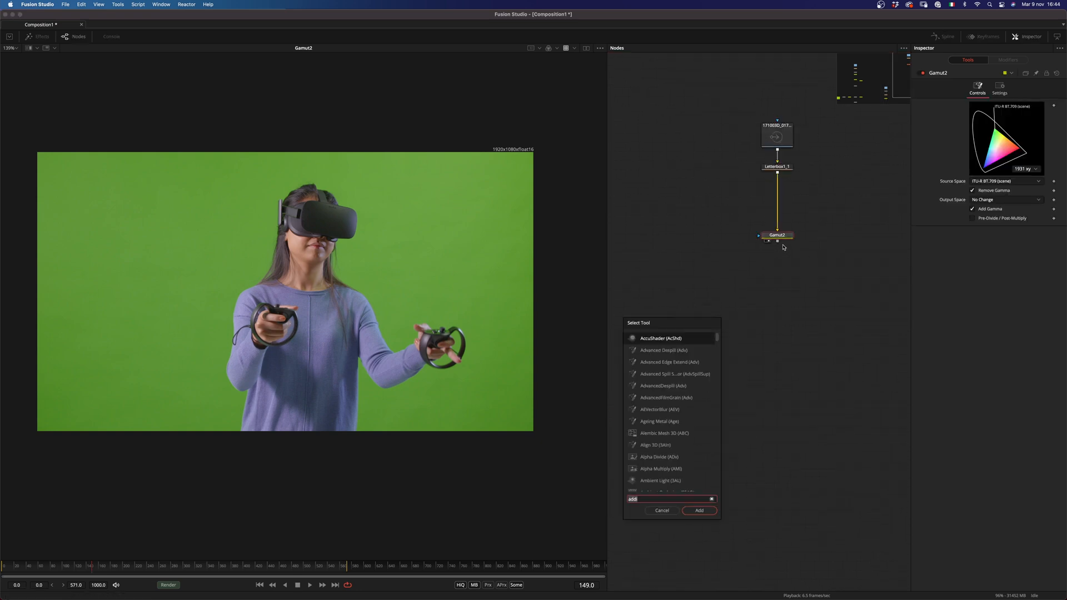
Step: Add a Despiller Plus after Gamut2 and neutralize the spill toward a grey background
click(699, 510)
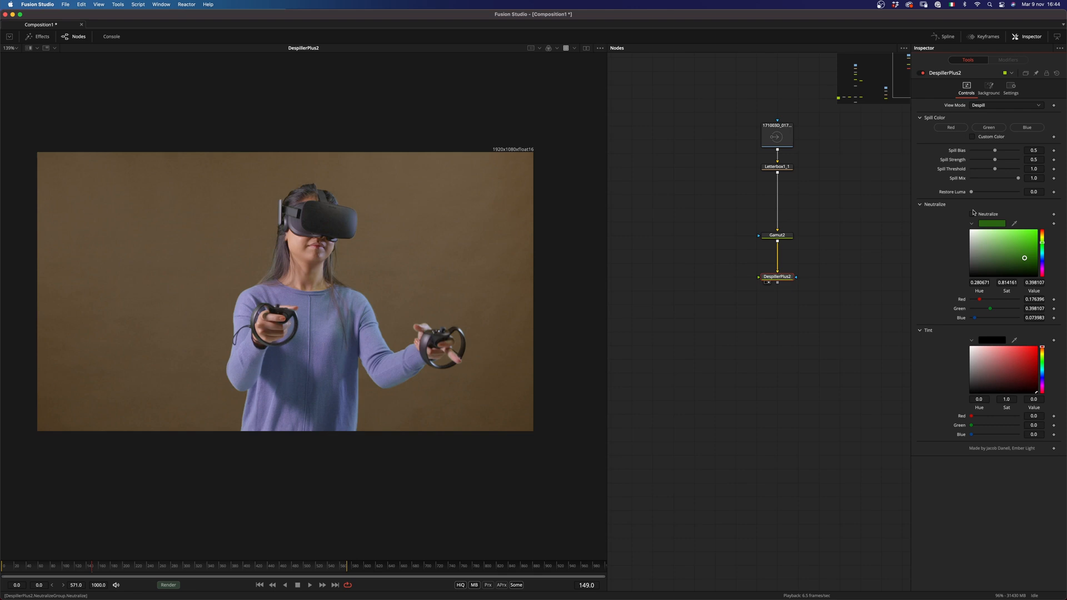
drag(777, 276, 694, 290)
text(b)
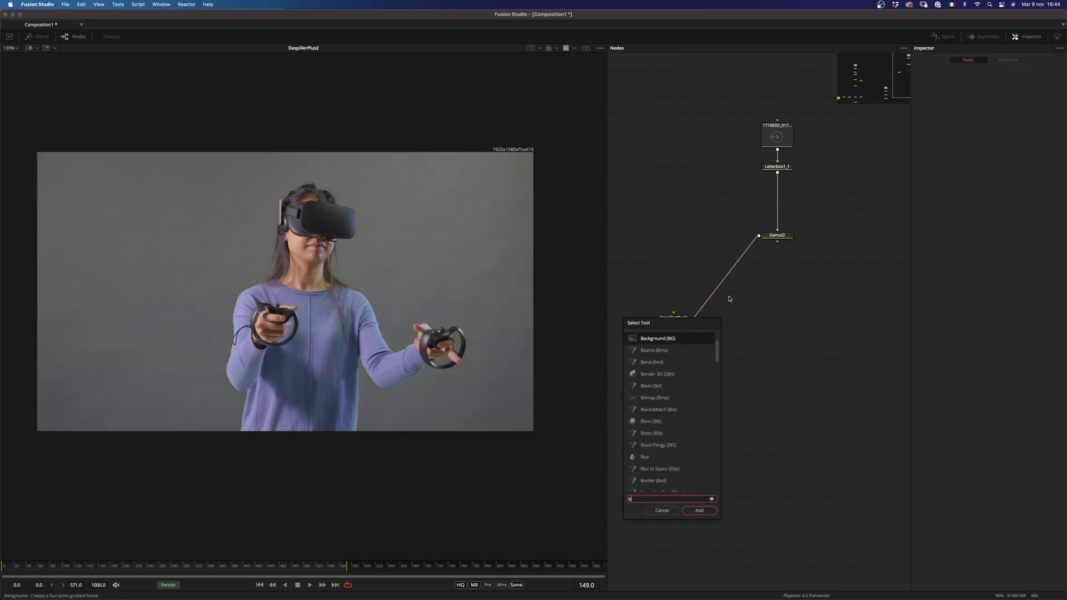
click(698, 511)
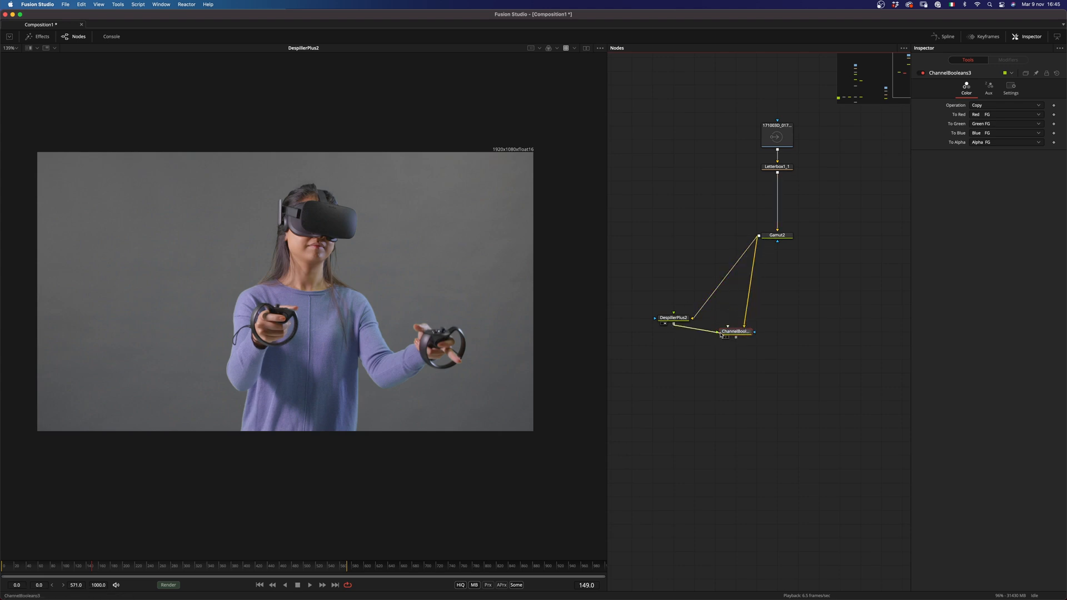
Step: Feed the despilled image into a Channel Booleans node set to Subtract
drag(735, 332, 715, 331)
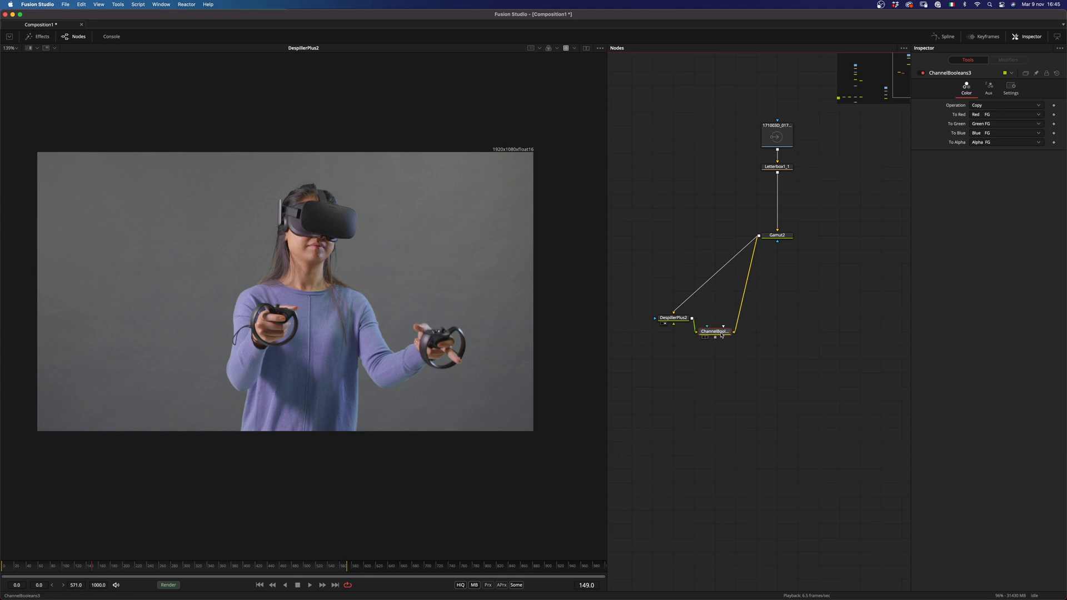
click(1007, 105)
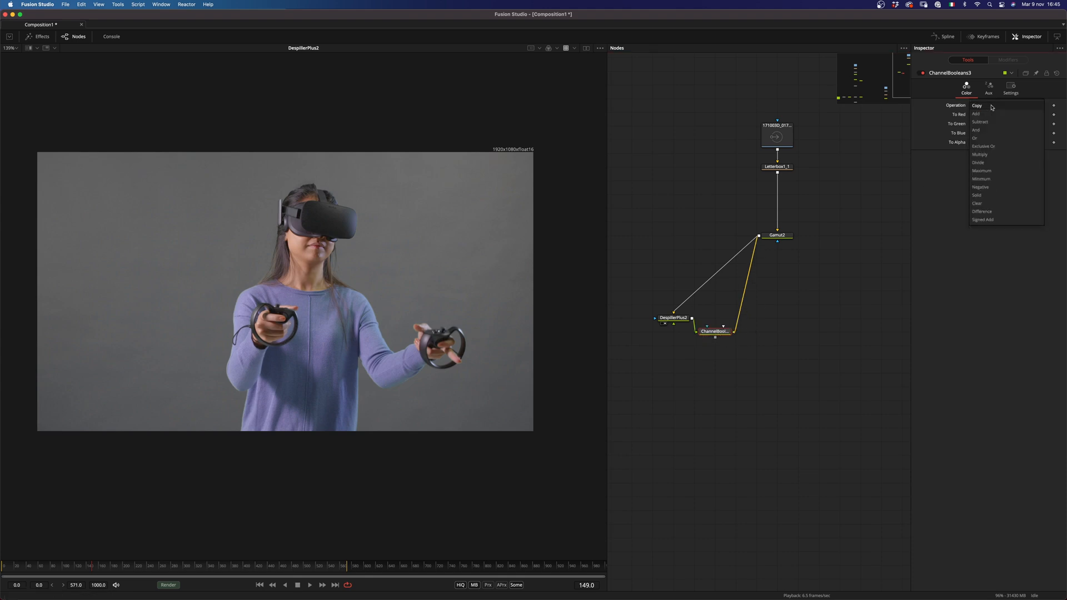
click(981, 121)
text(c)
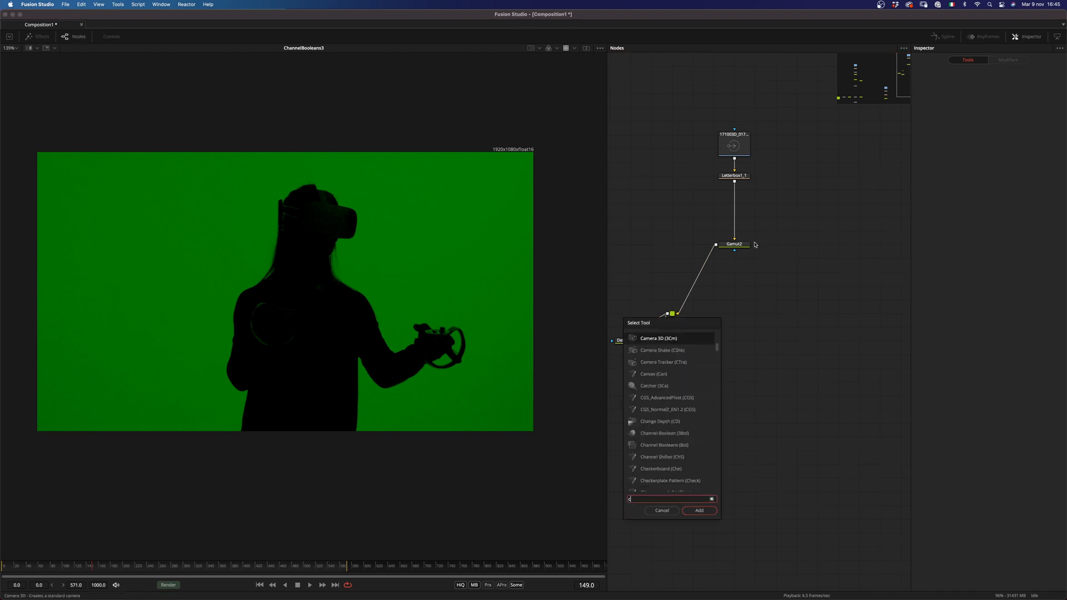
Step: Add a Clean Plate with Threshold High 1.0, Low 0.178 and increased Erode to rebuild the green backdrop
click(698, 510)
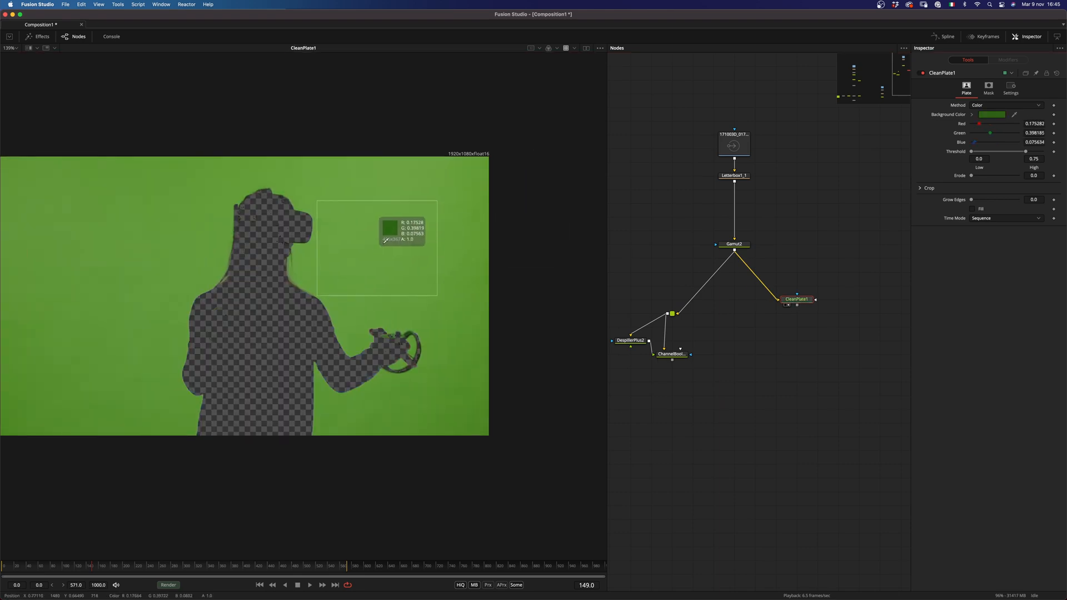
drag(1008, 151, 1026, 152)
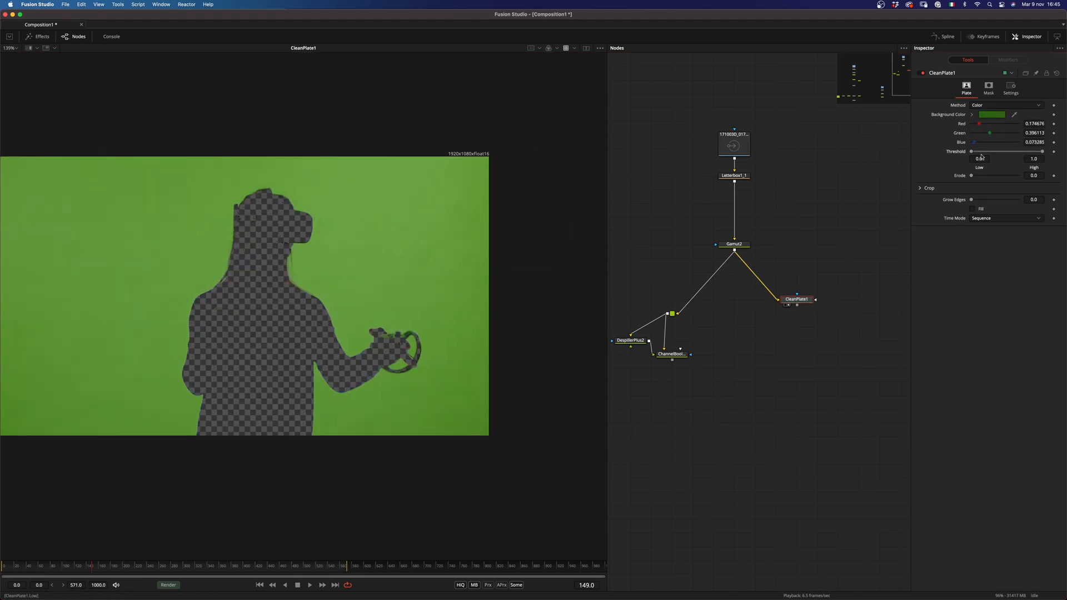
drag(973, 151, 981, 151)
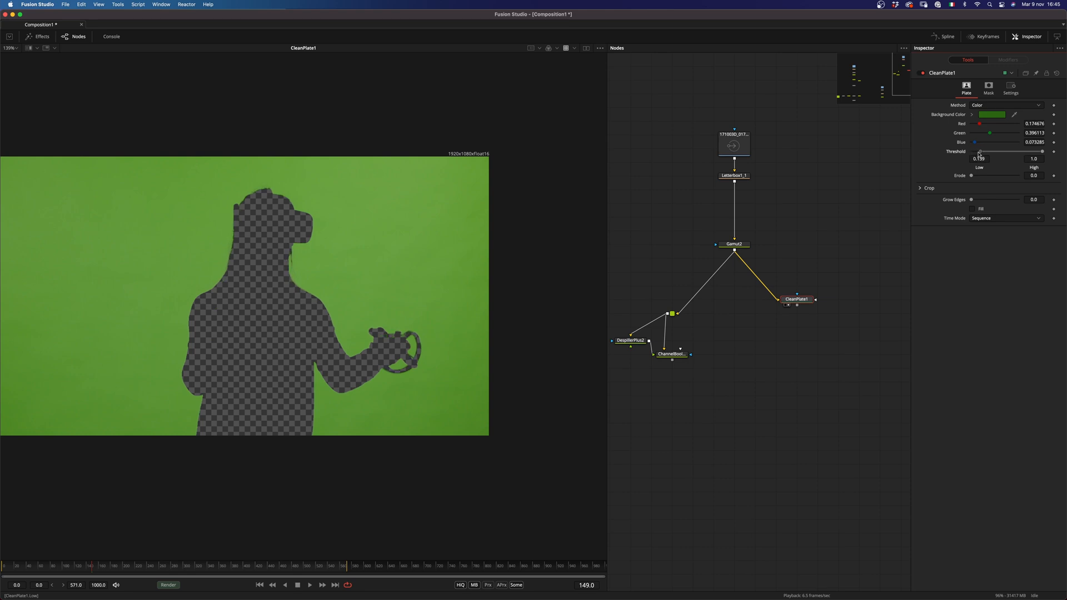
drag(978, 152, 984, 152)
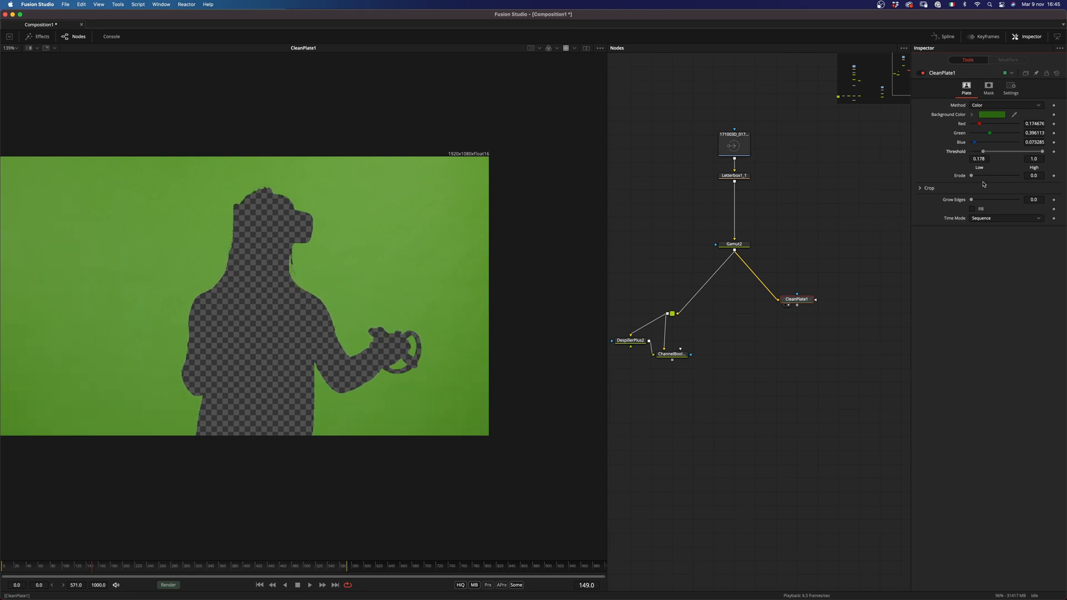
drag(981, 176, 991, 176)
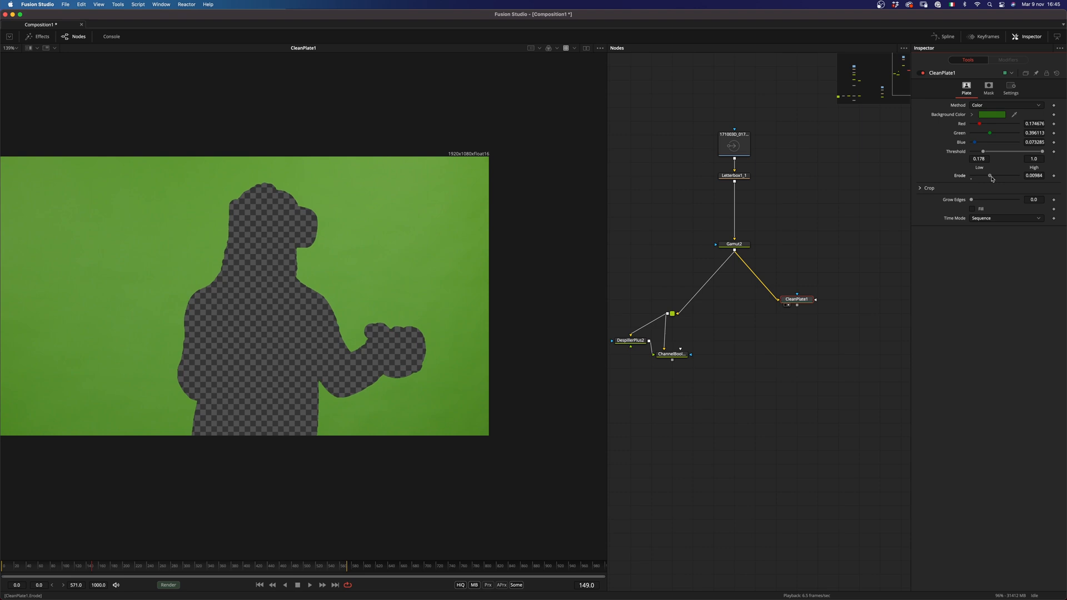
drag(977, 199, 987, 199)
text(c)
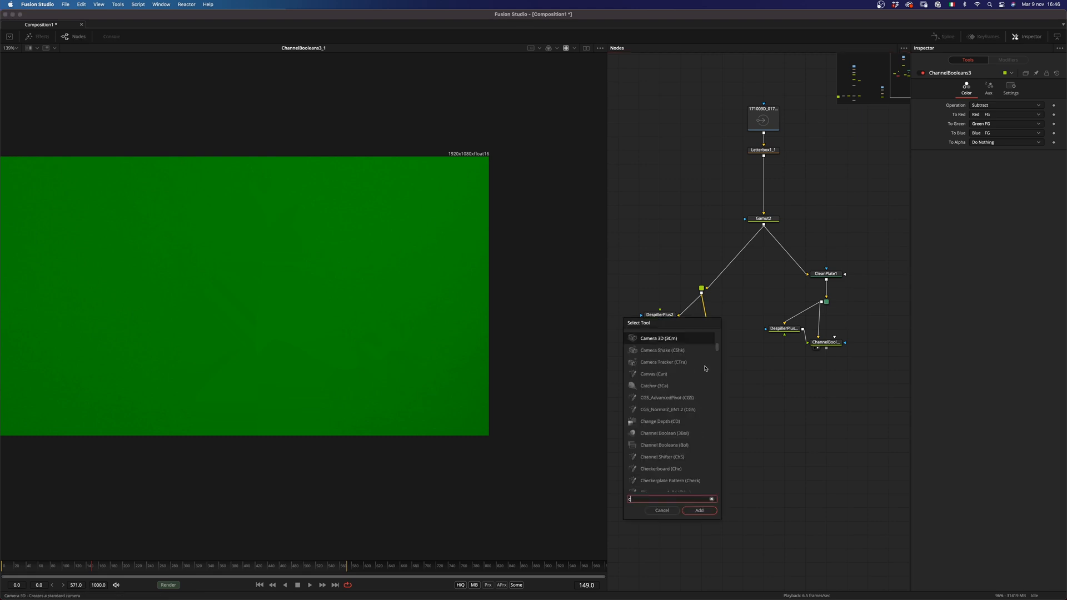
Step: Add a Custom Tool and enter g1-g2 as Intermediate 1 on the Inter tab
click(700, 510)
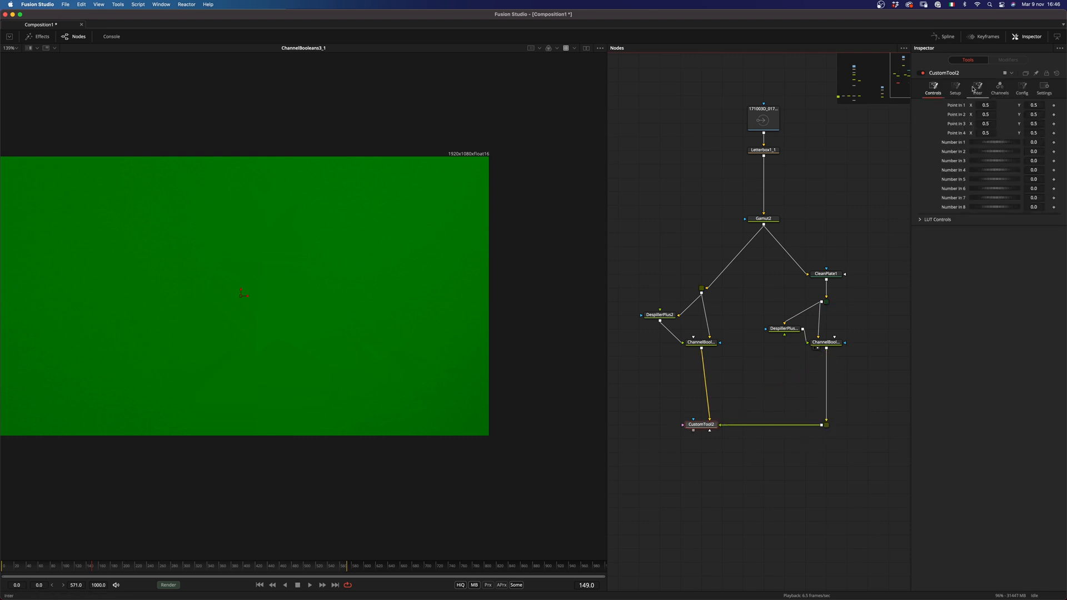
click(977, 88)
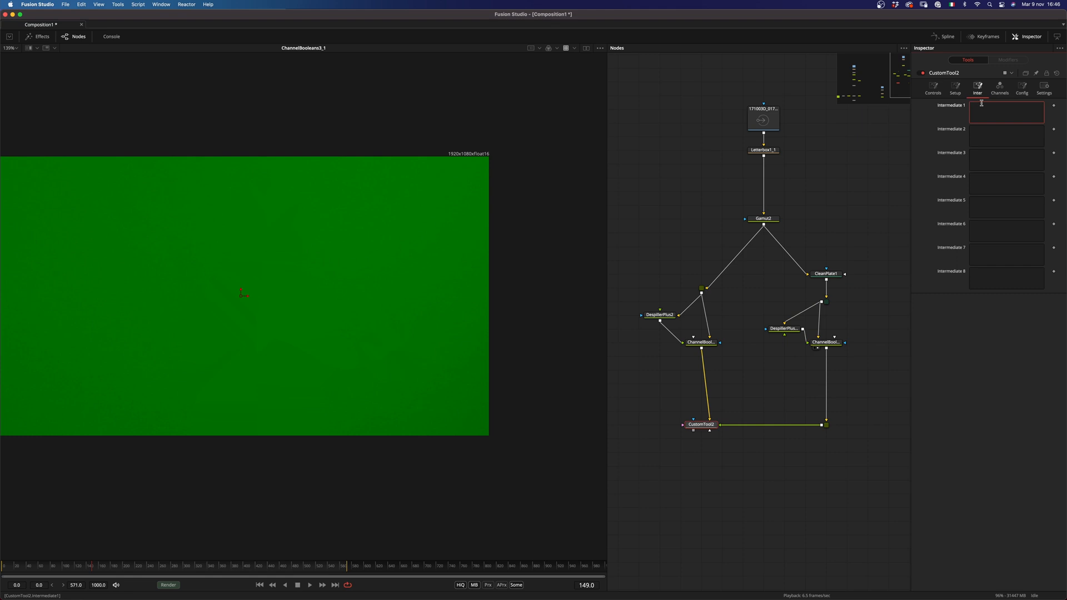
text(g1/g2)
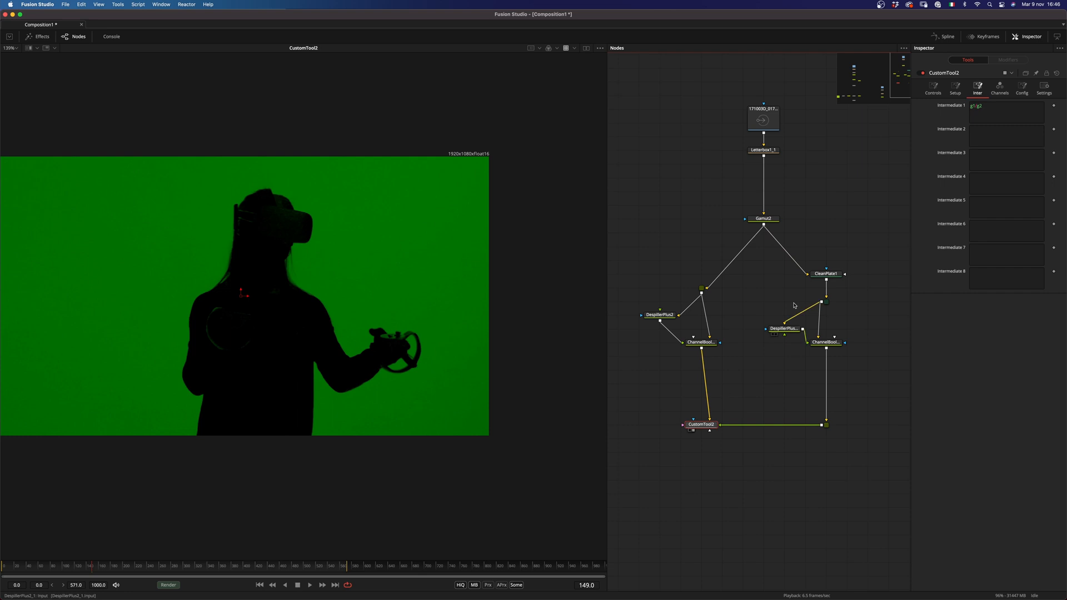
Step: Set the Red, Green and Blue channel expressions to output the intermediate as a solid matte
click(999, 89)
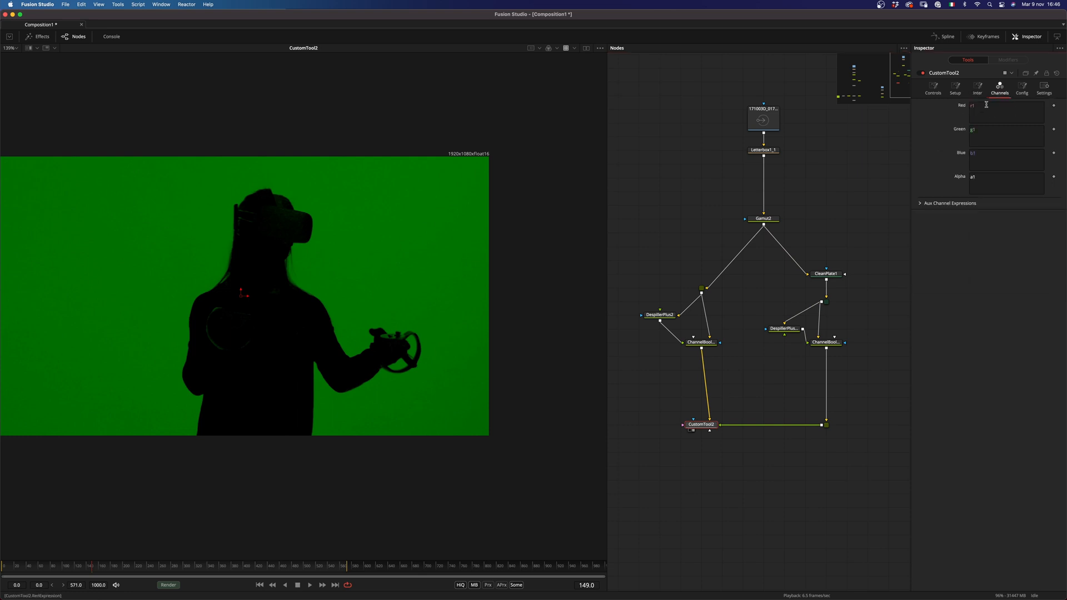
click(1006, 111)
text(1-)
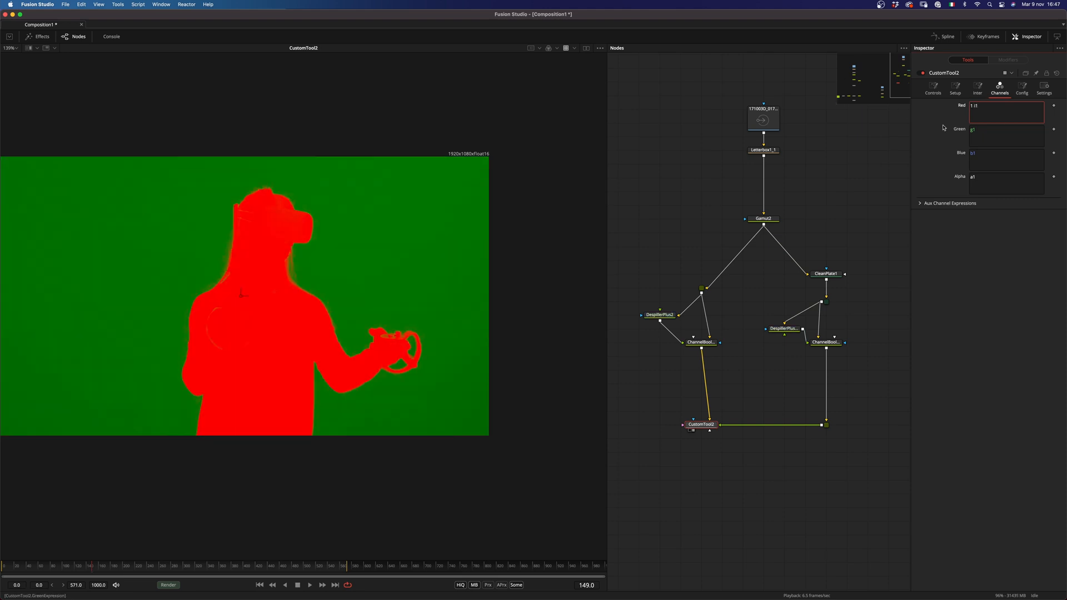
click(1006, 113)
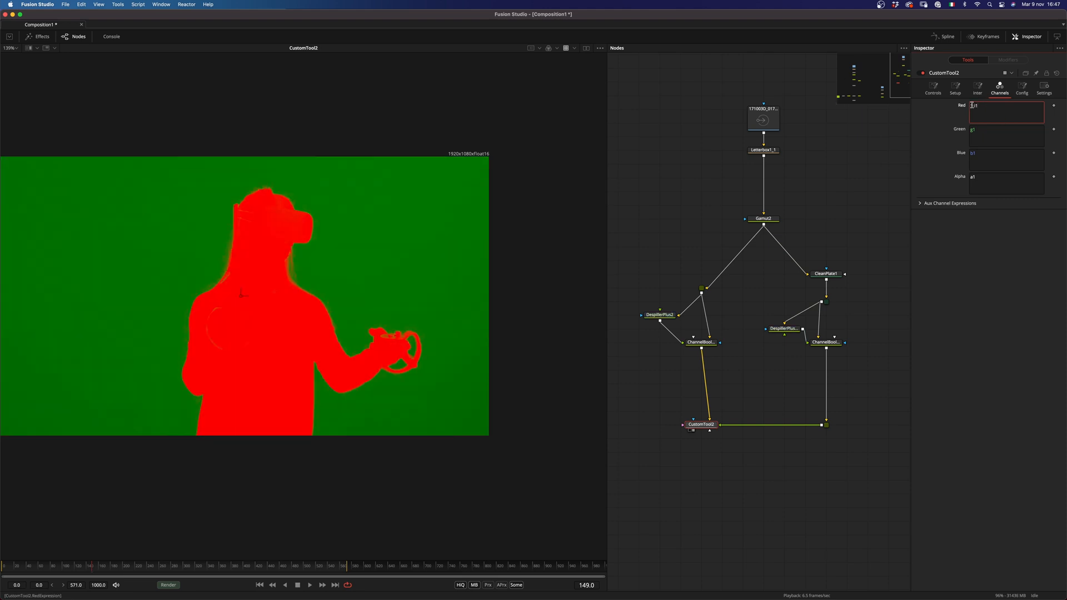
click(977, 88)
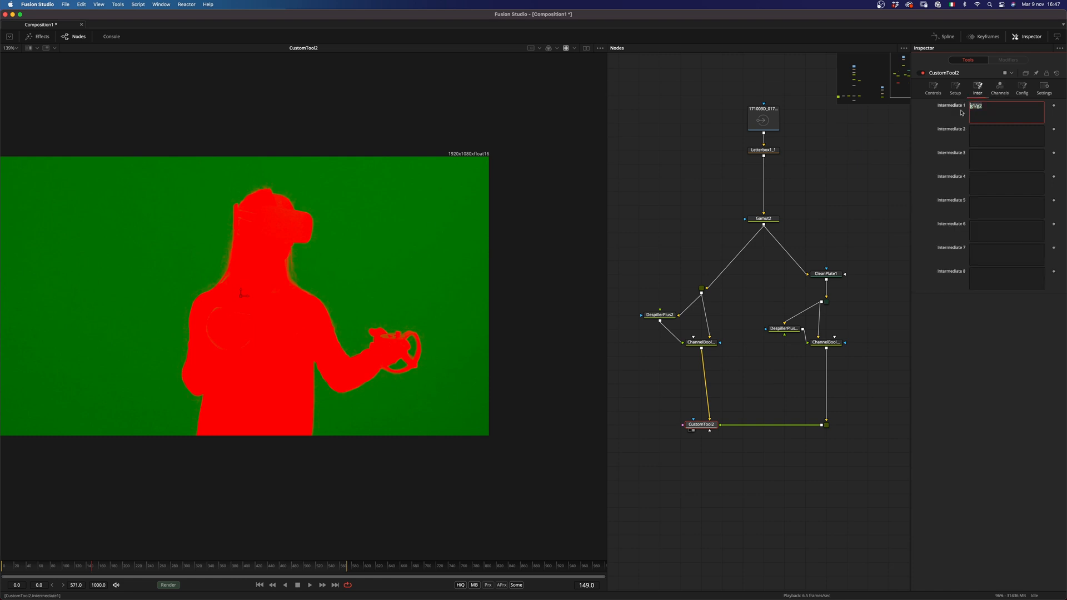
click(1000, 89)
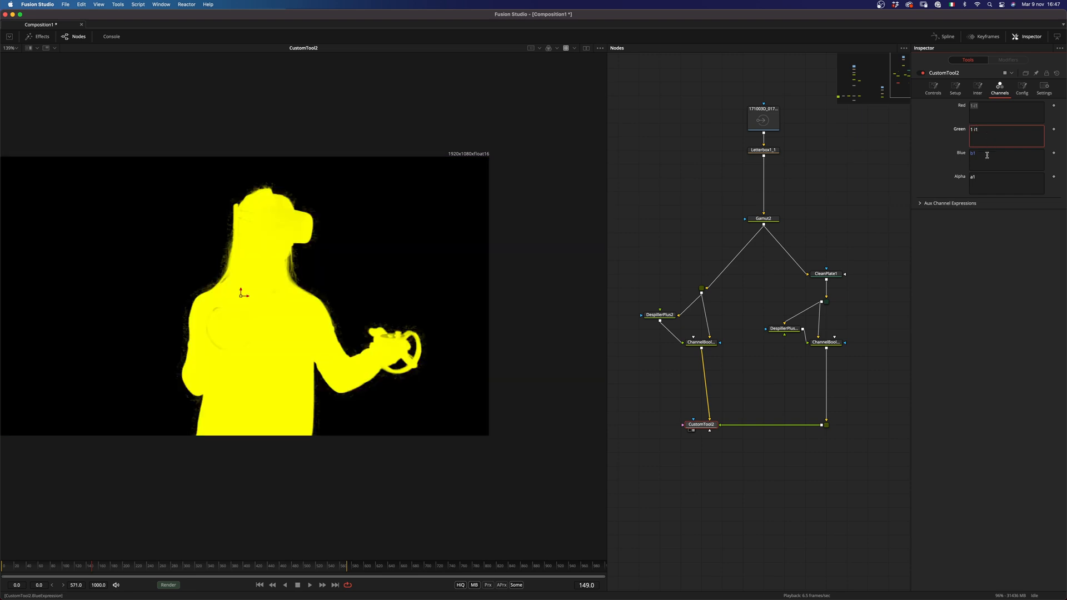
text(1 i1)
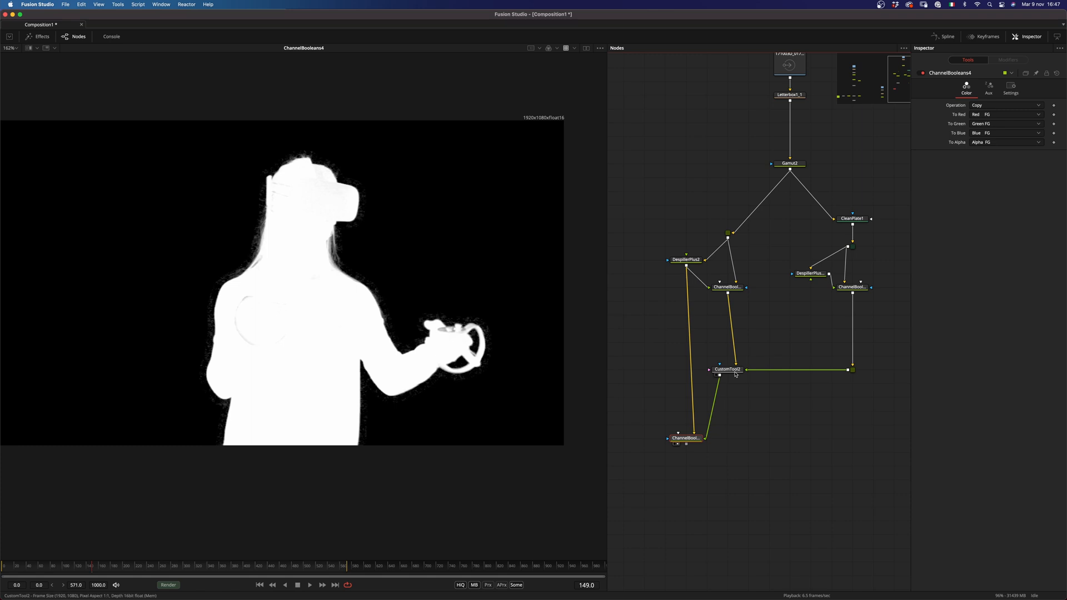
Step: Feed the CustomTool2 matte into ChannelBooleans4, set to Multiply with the matte as alpha source
click(727, 369)
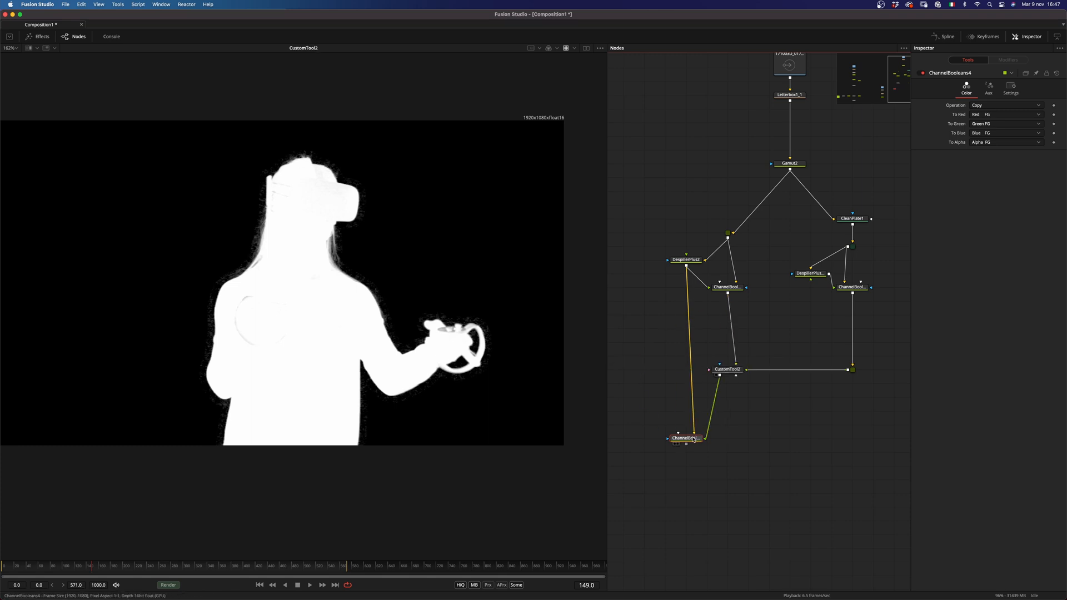
click(1004, 104)
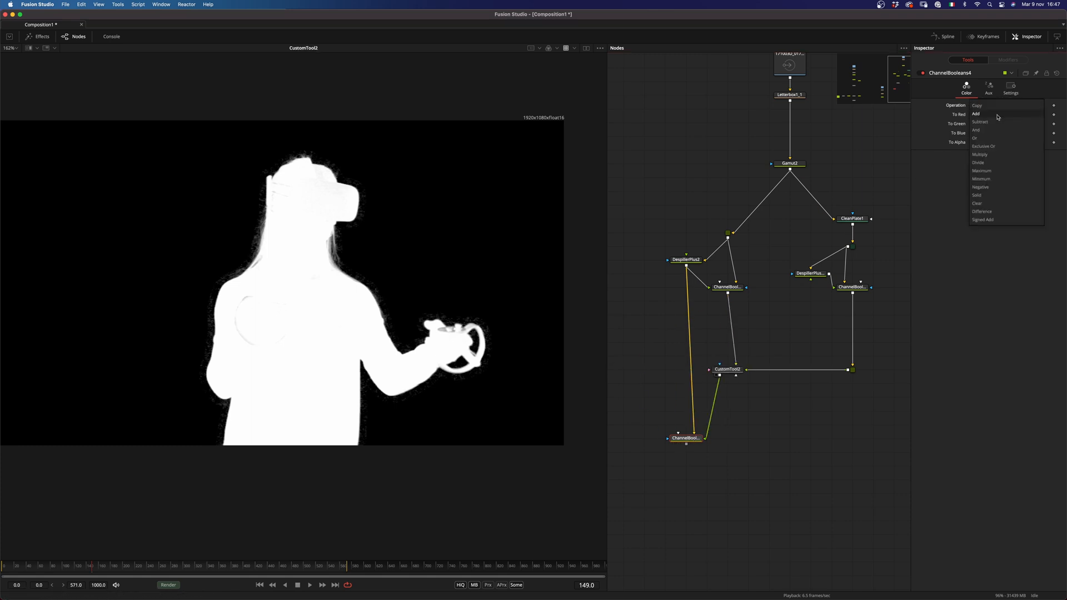
click(981, 153)
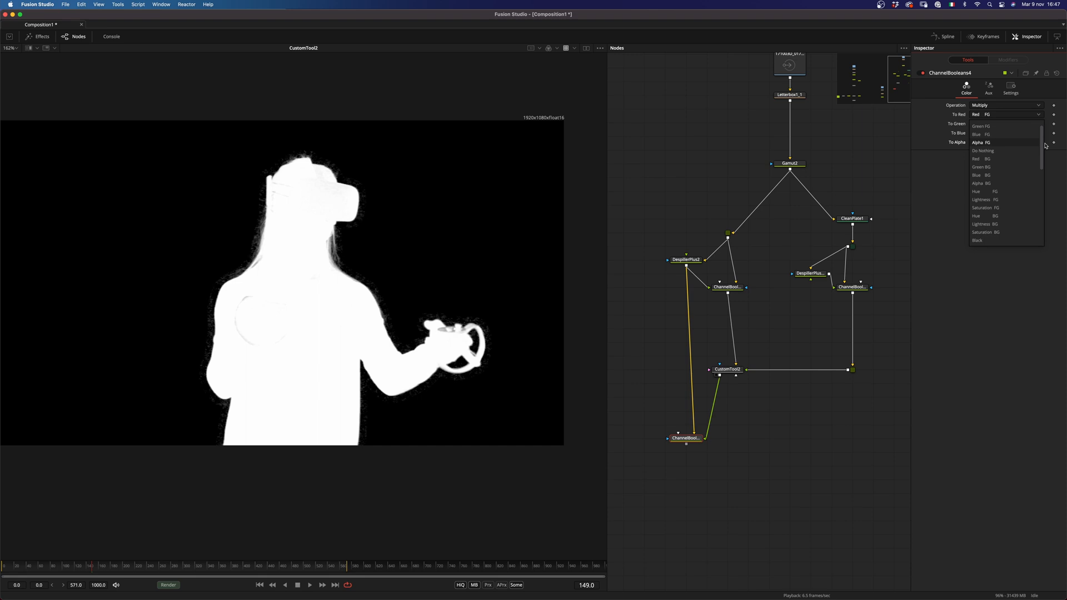
click(686, 438)
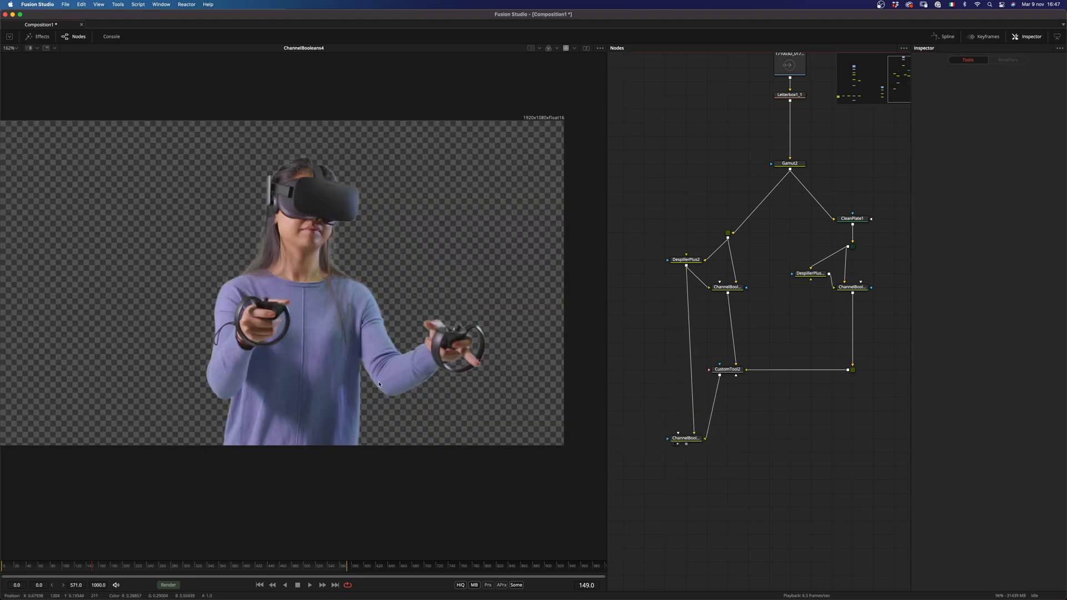
mouse_move(668, 411)
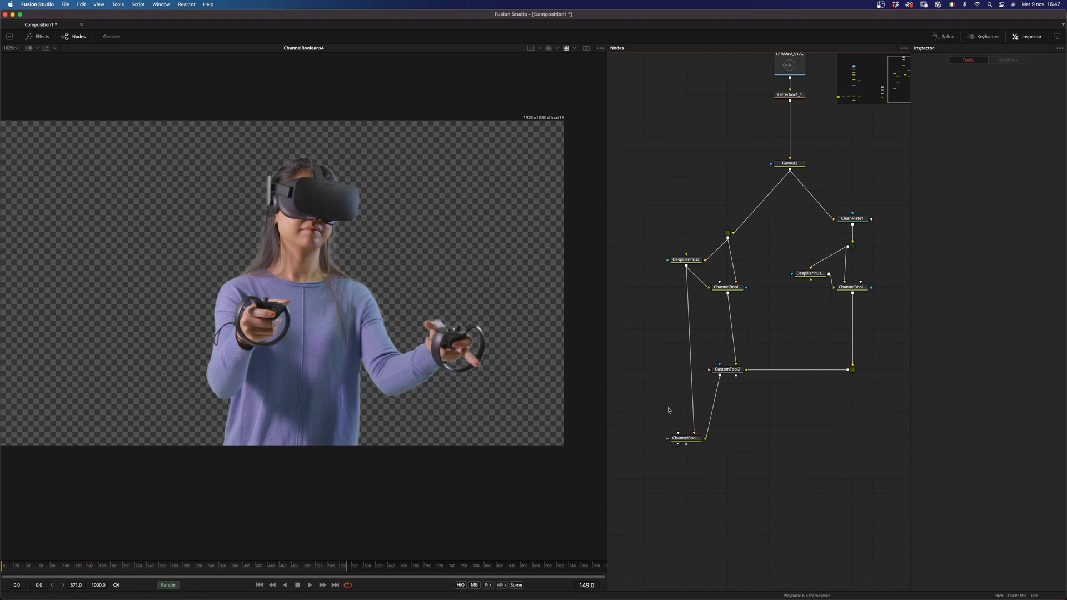
Step: Insert a Brightness Contrast node on the matte with Clip Black enabled
click(727, 370)
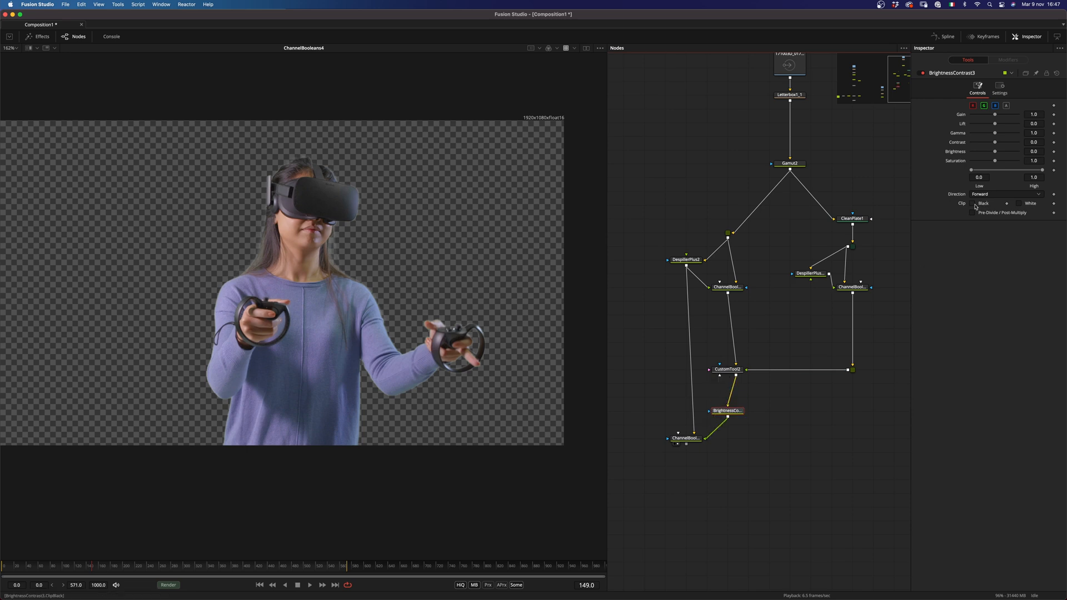
click(974, 202)
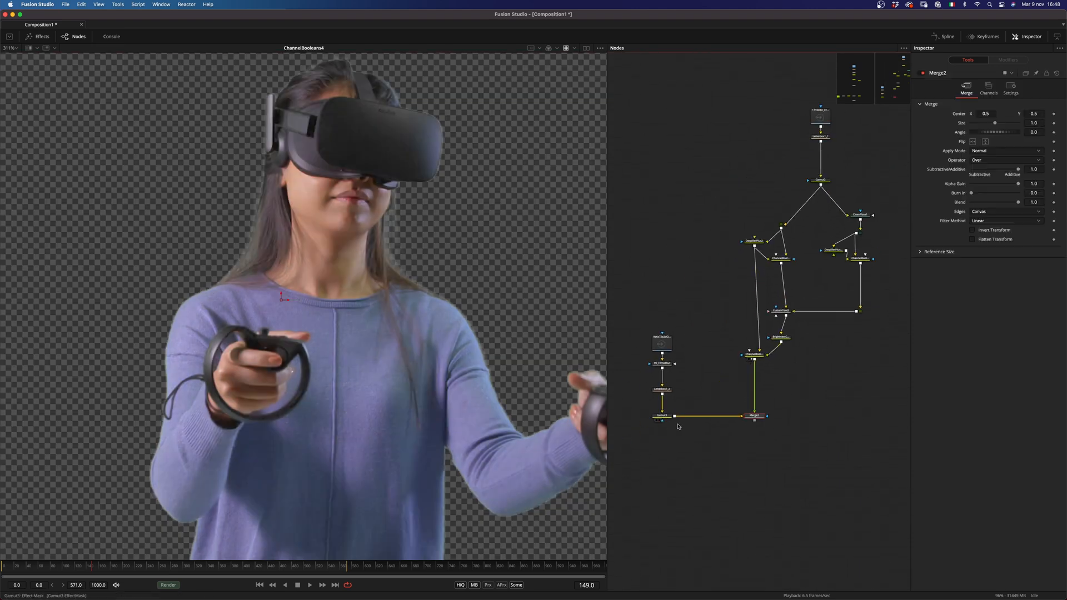
Step: View Merge2 placing the keyed performer over the blurred office background
click(754, 414)
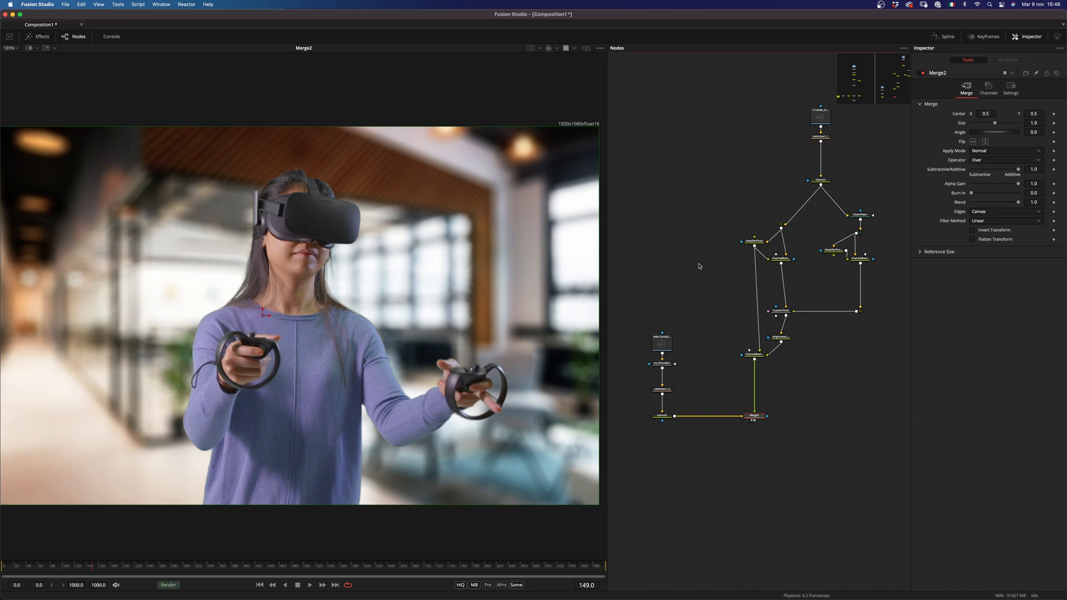
text(bc)
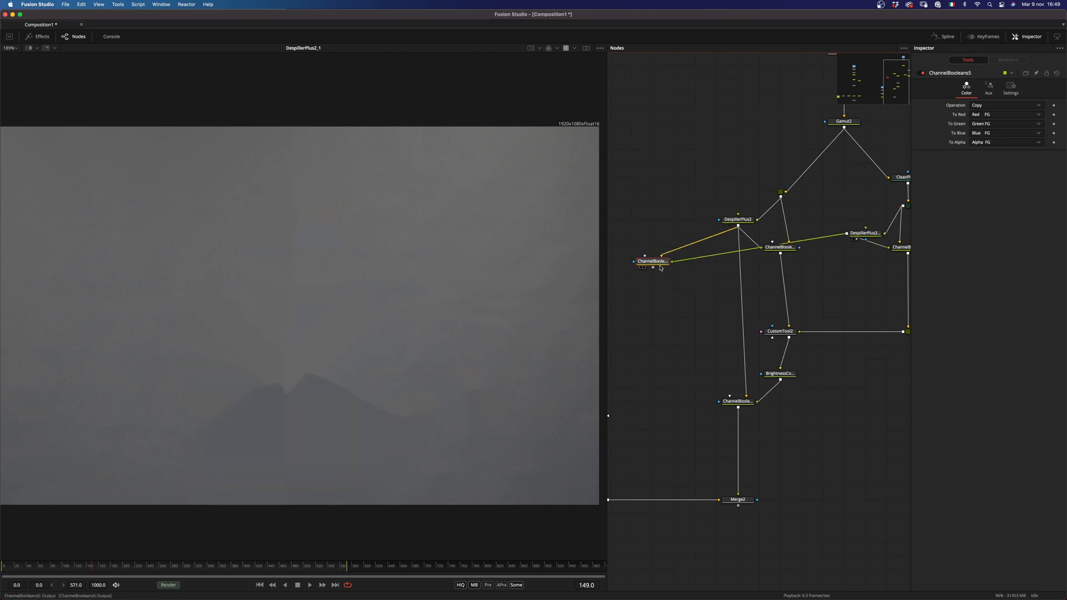
Step: View ChannelBooleans5 combining both despilled branches into the performer against black
click(653, 261)
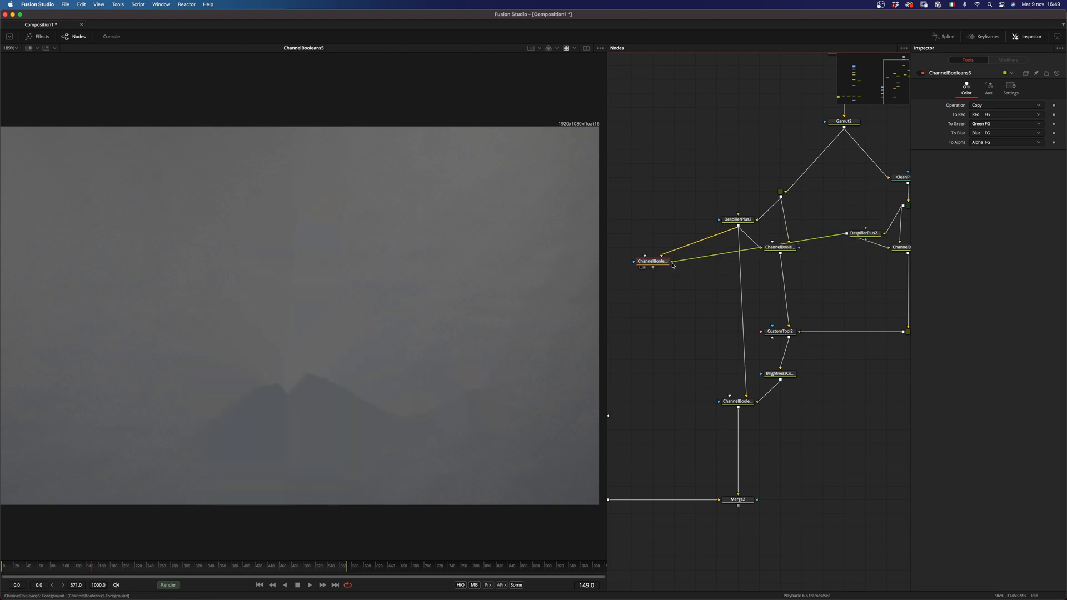
click(1008, 114)
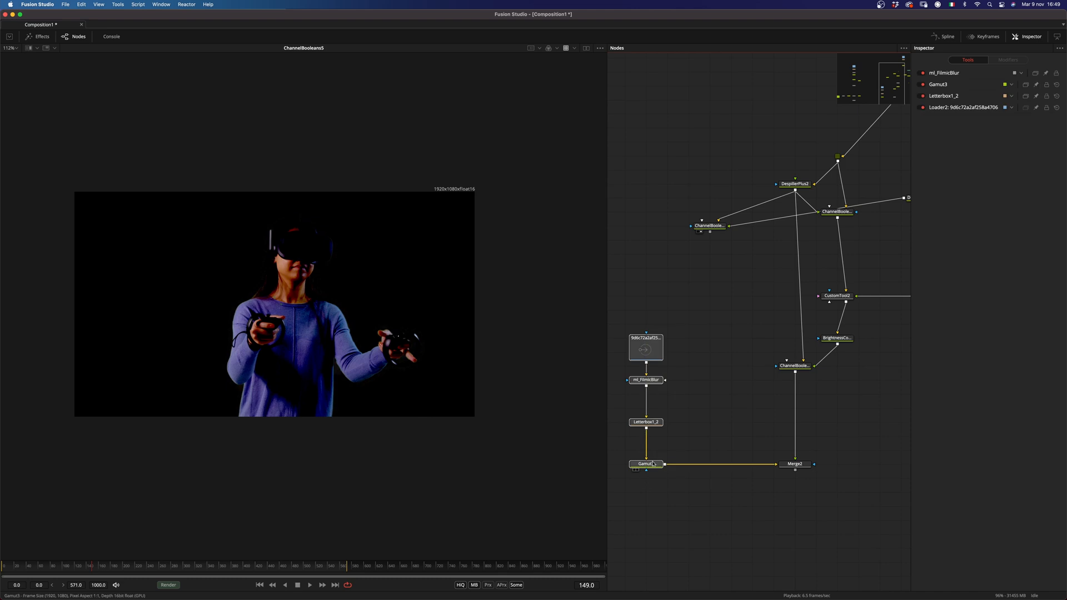
Step: Feed the channel boolean result into a new Custom Tool driving Merge2 and check the composite
click(644, 464)
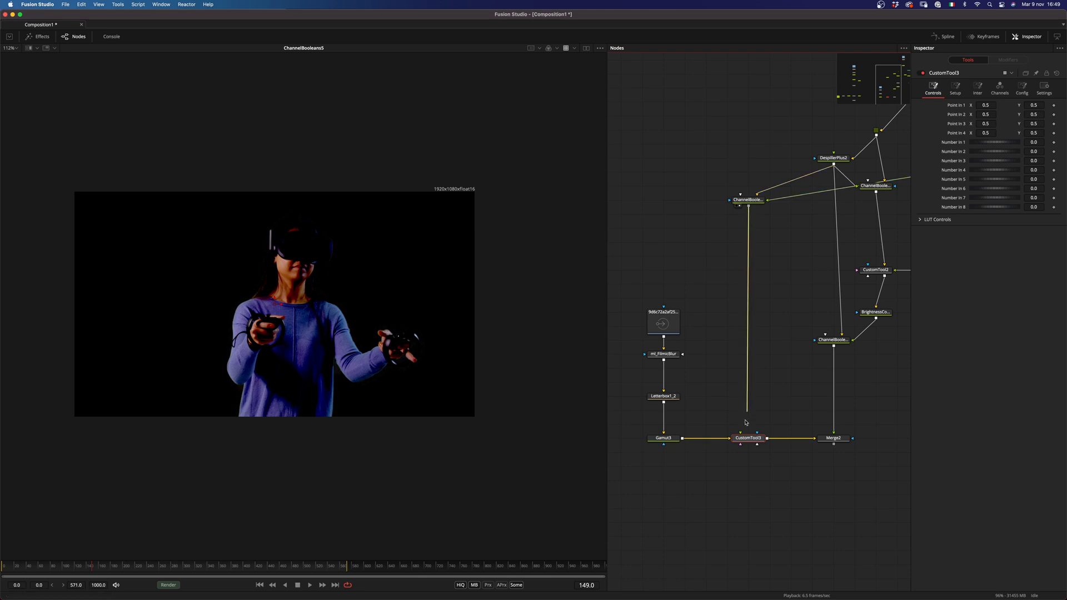
click(834, 438)
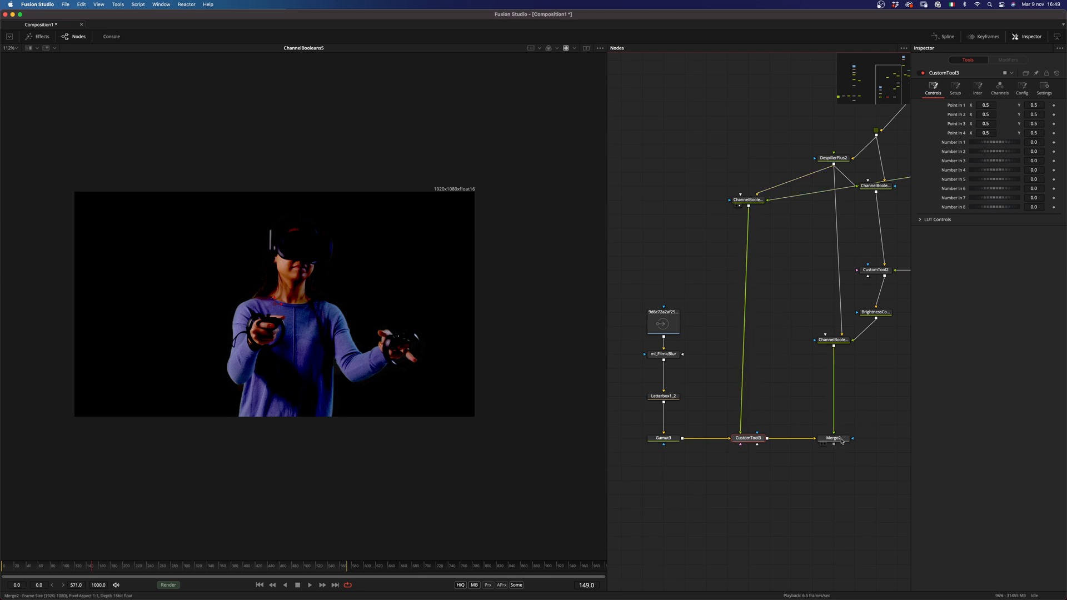
click(833, 438)
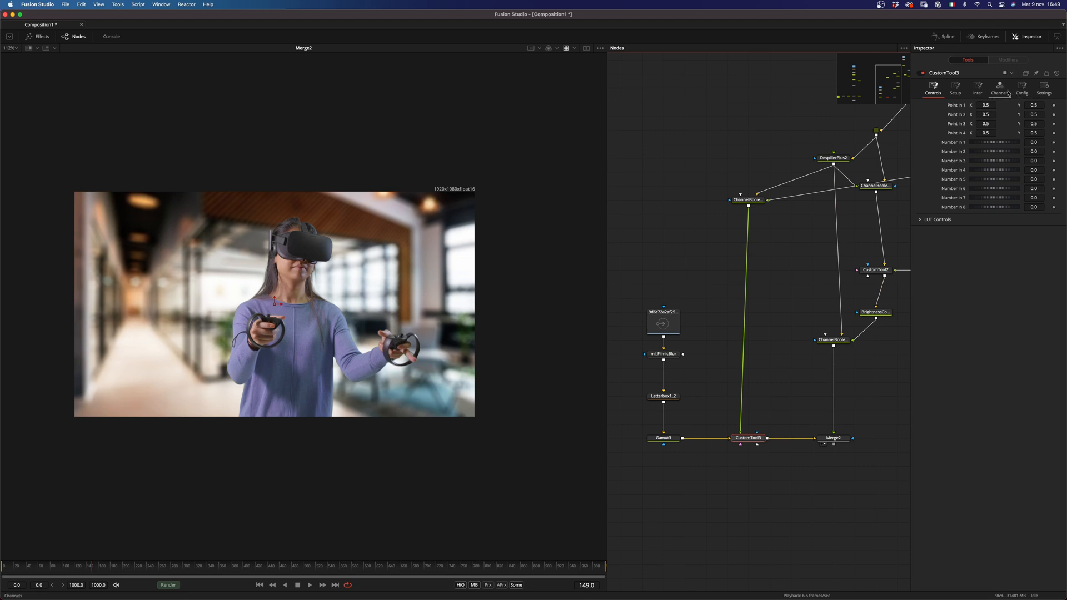
click(999, 89)
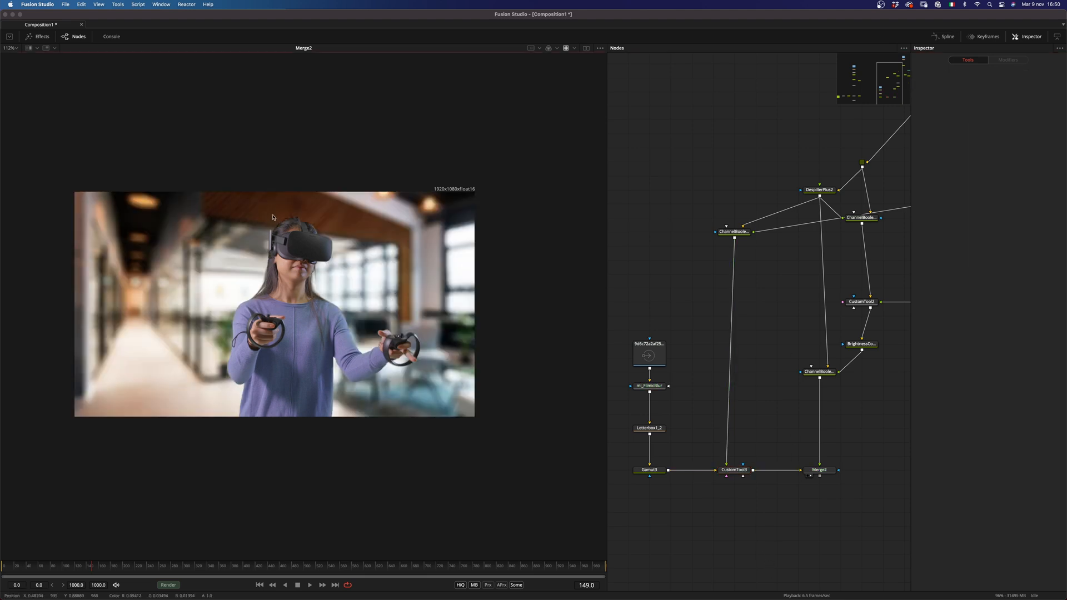
click(819, 469)
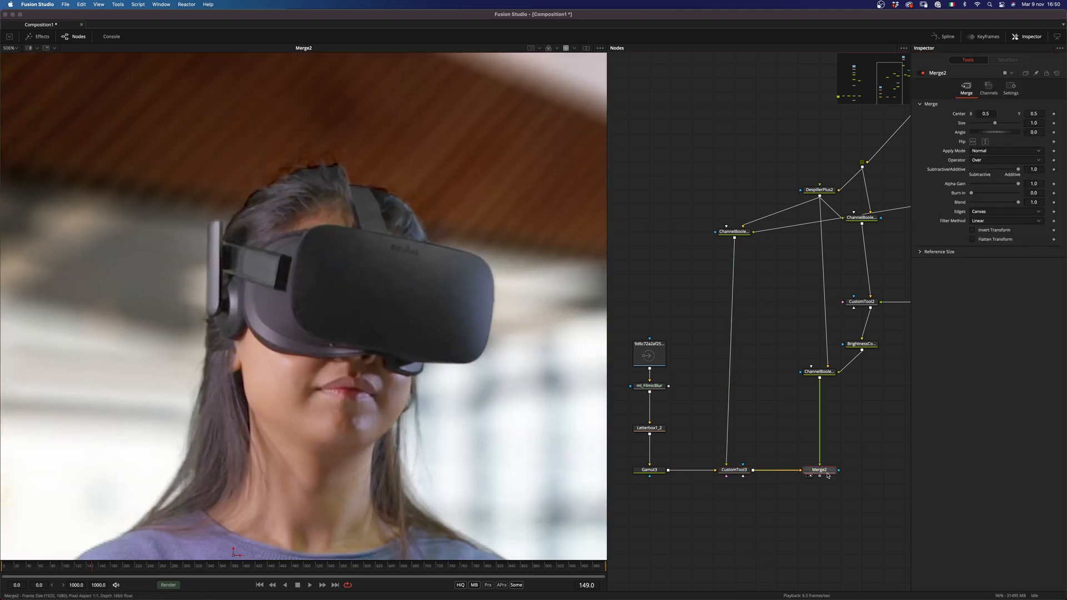
Step: Review the ReduceNoiseV2 node on the footage branch, then select CustomTool3 for editing
click(734, 470)
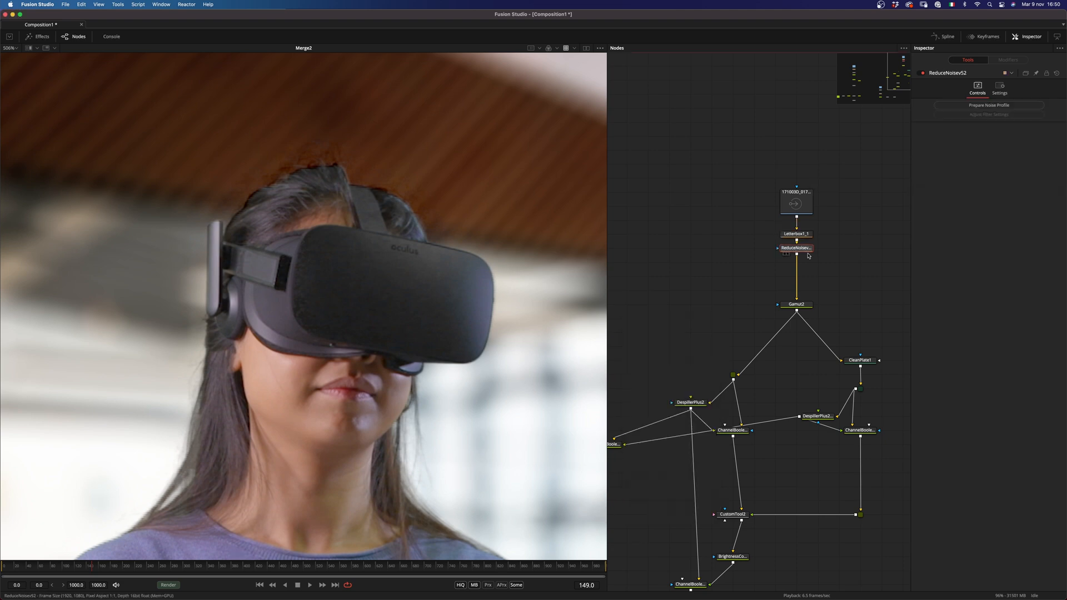
click(989, 105)
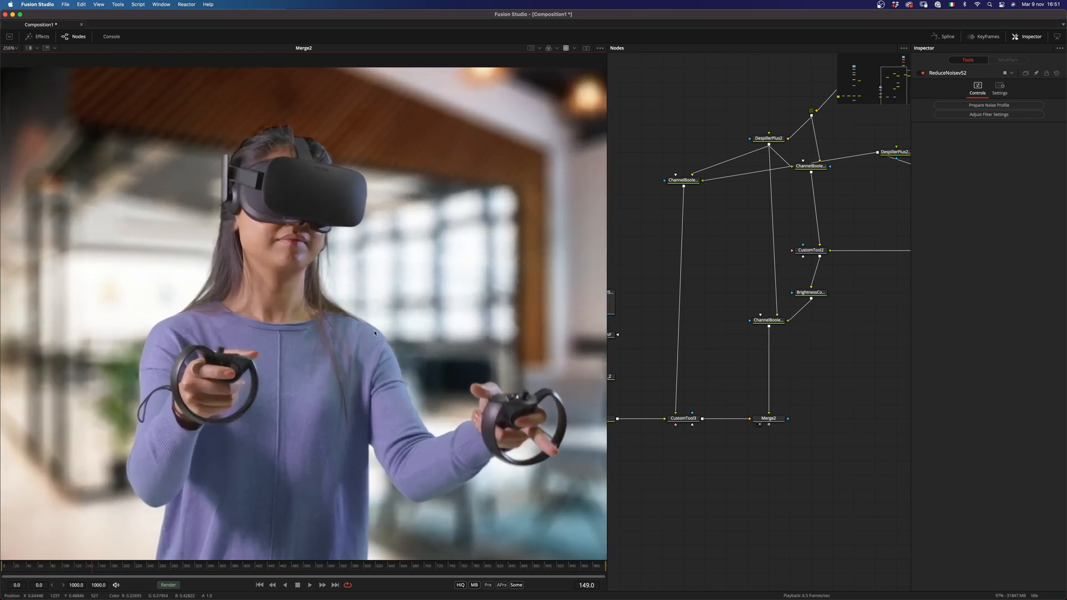
click(683, 418)
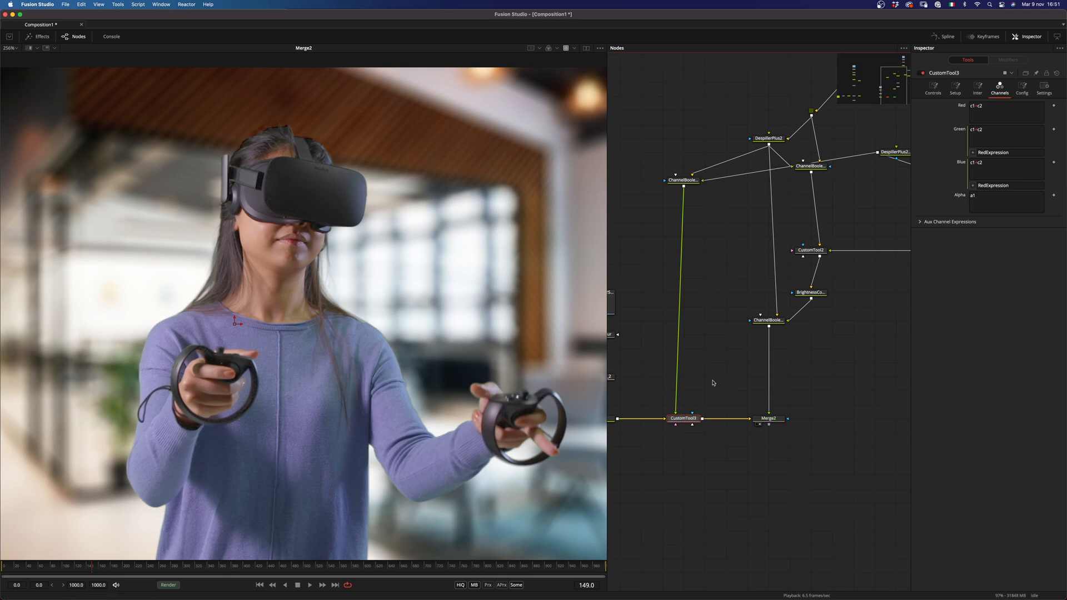
mouse_move(692, 370)
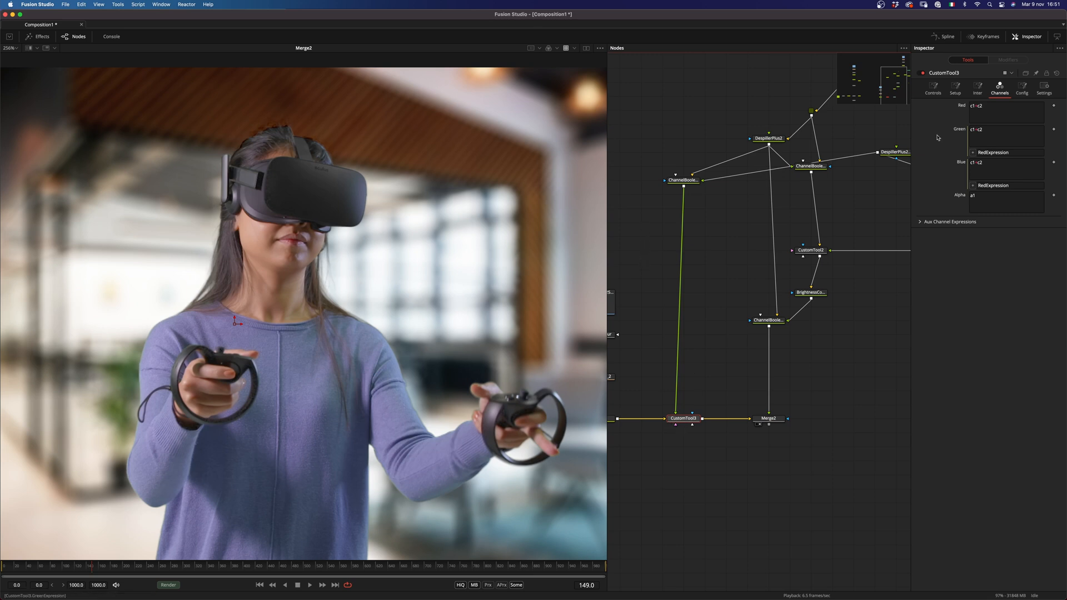
Step: Enter min(0,n1) as Intermediate 1 in CustomTool3 and check its number inputs
click(977, 89)
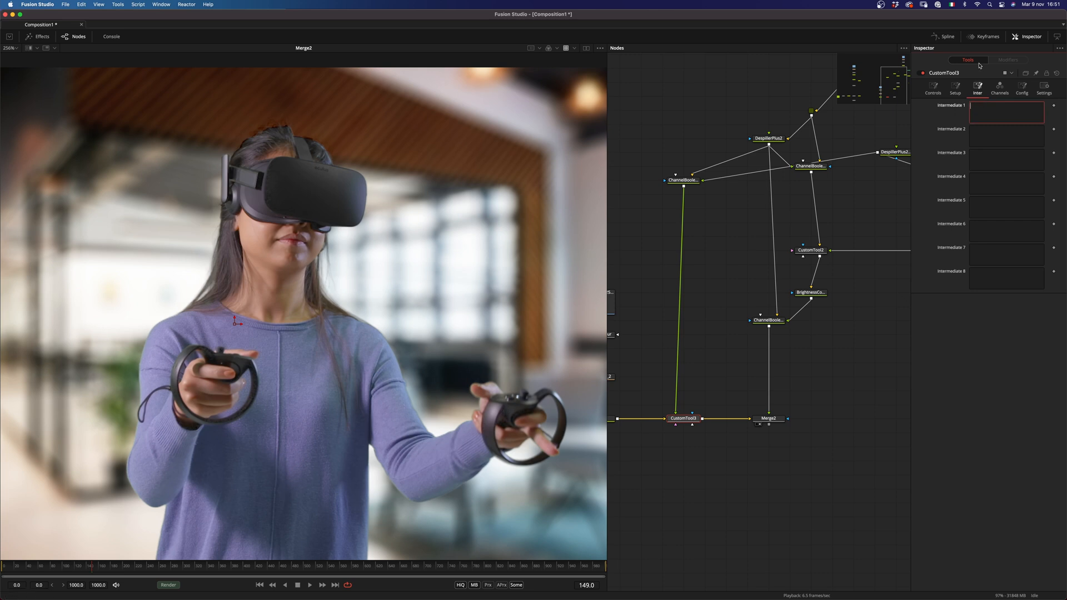
text(min)
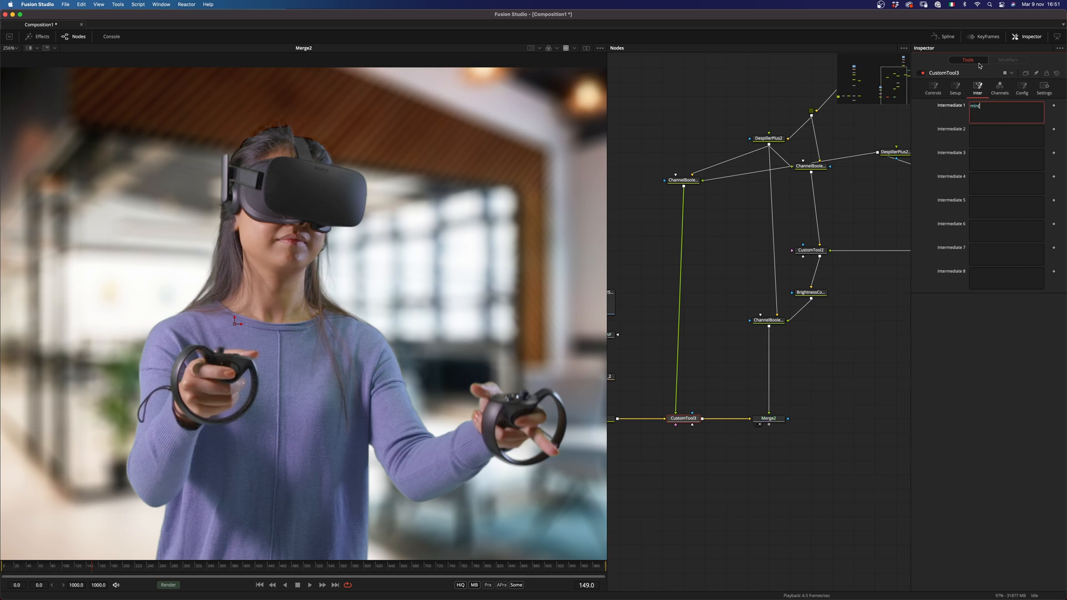
text((0.)
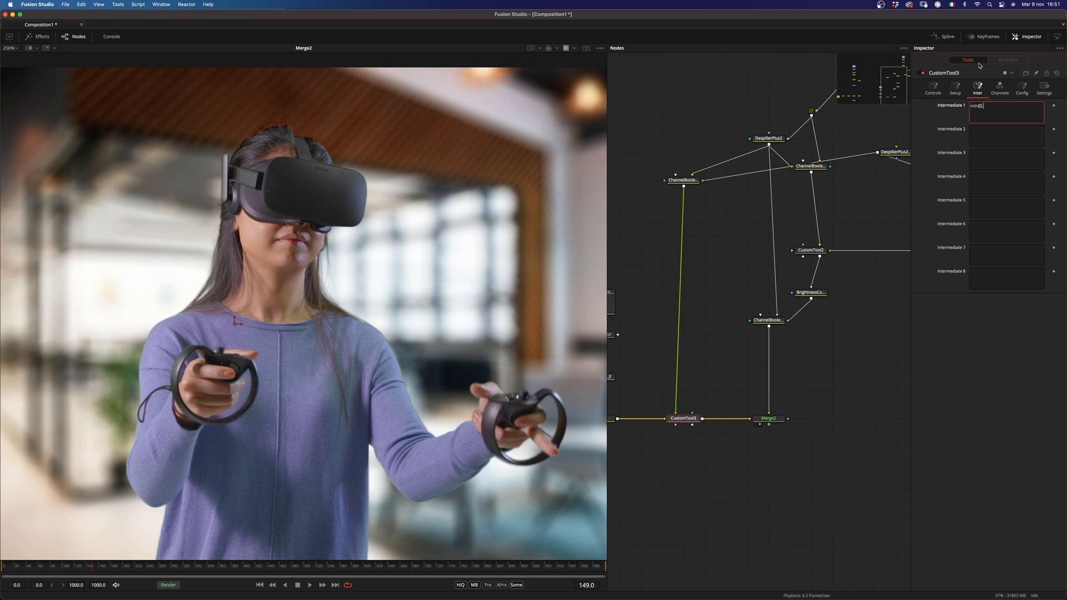
text(n1)
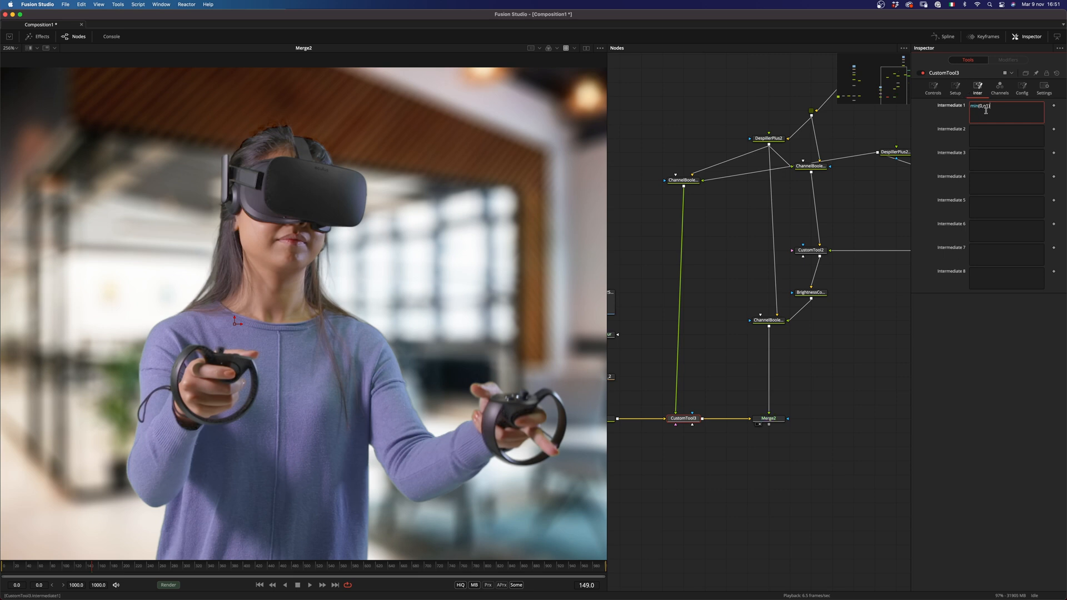
click(933, 88)
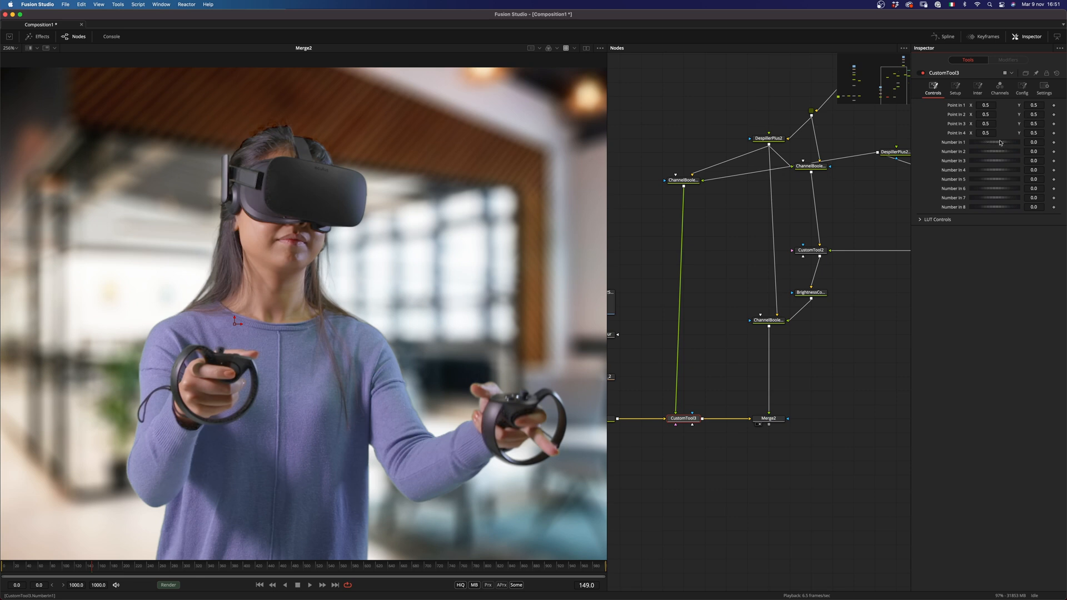
Step: Recheck the intermediate and begin wrapping the red channel expression in max()
click(978, 89)
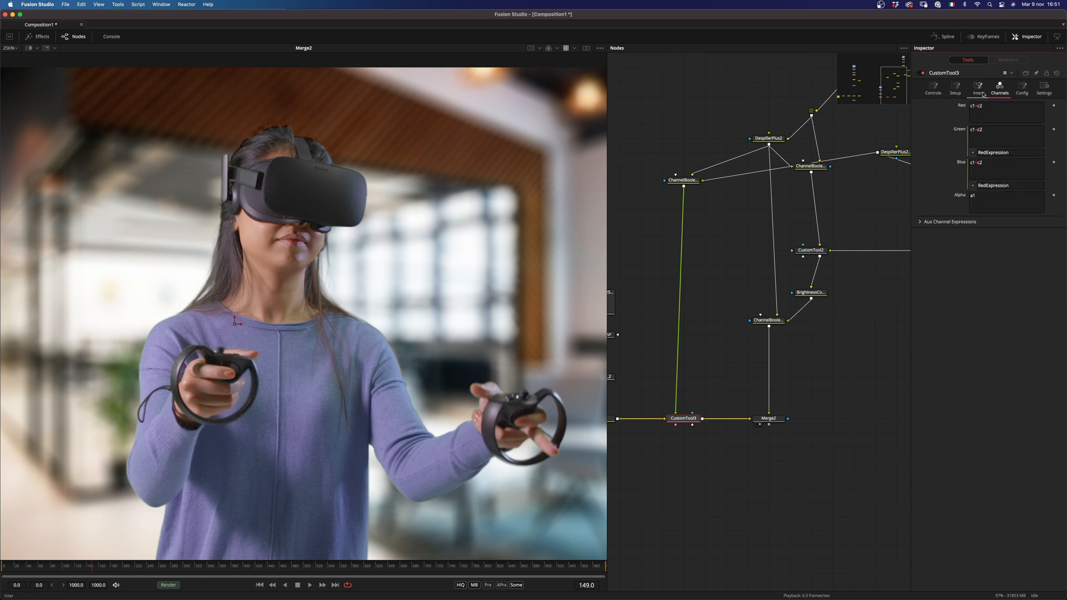
click(977, 89)
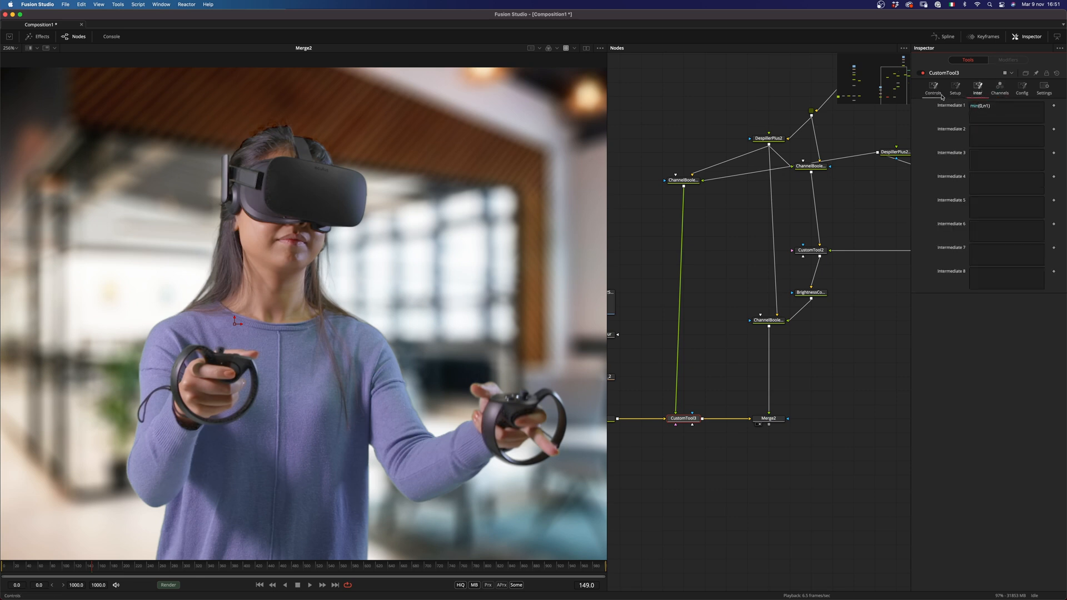
click(934, 90)
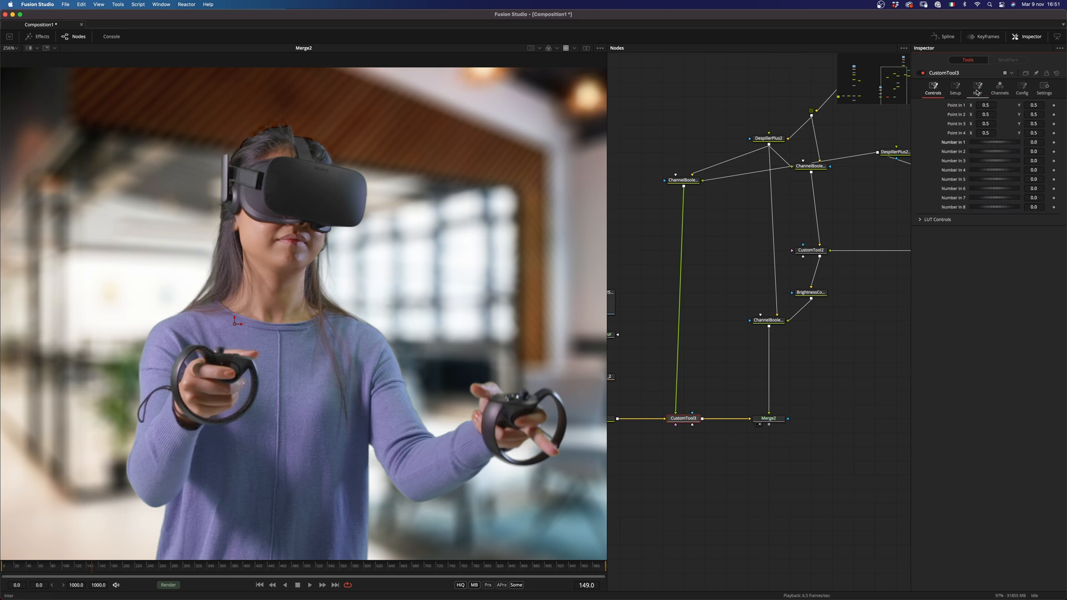
click(1000, 89)
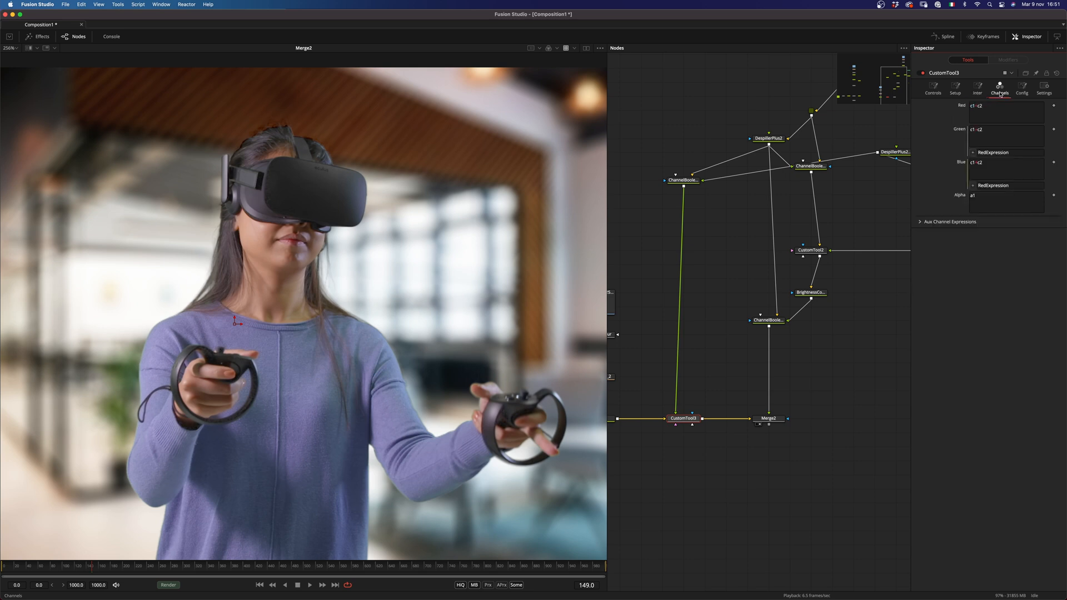
click(1006, 112)
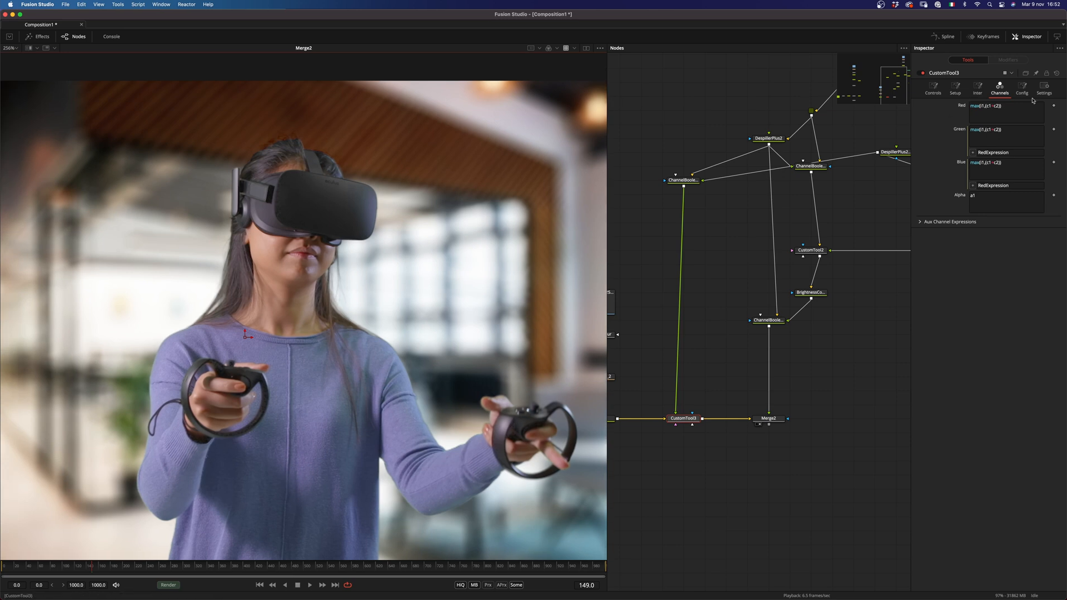
Step: In CustomTool3's Config controls, hide number sliders 2–8 so only Number In 1 remains
click(1021, 89)
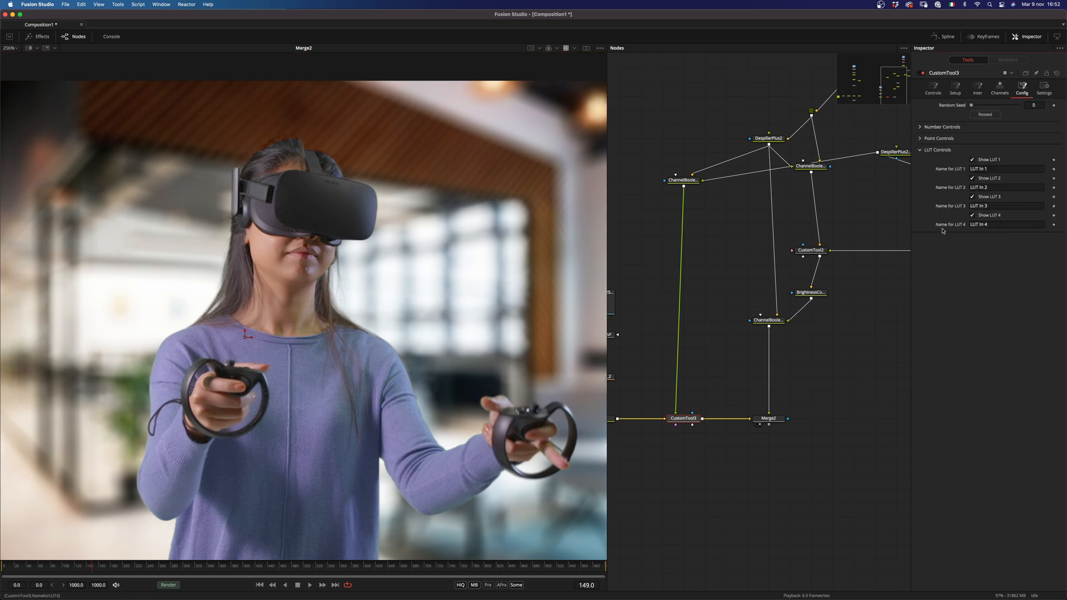
click(973, 214)
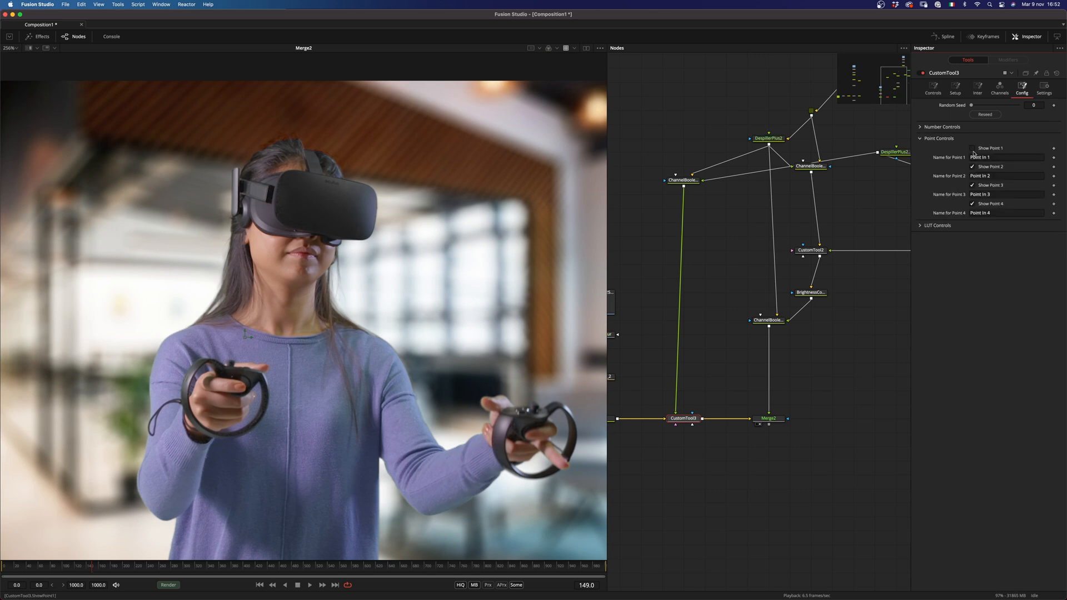
click(921, 138)
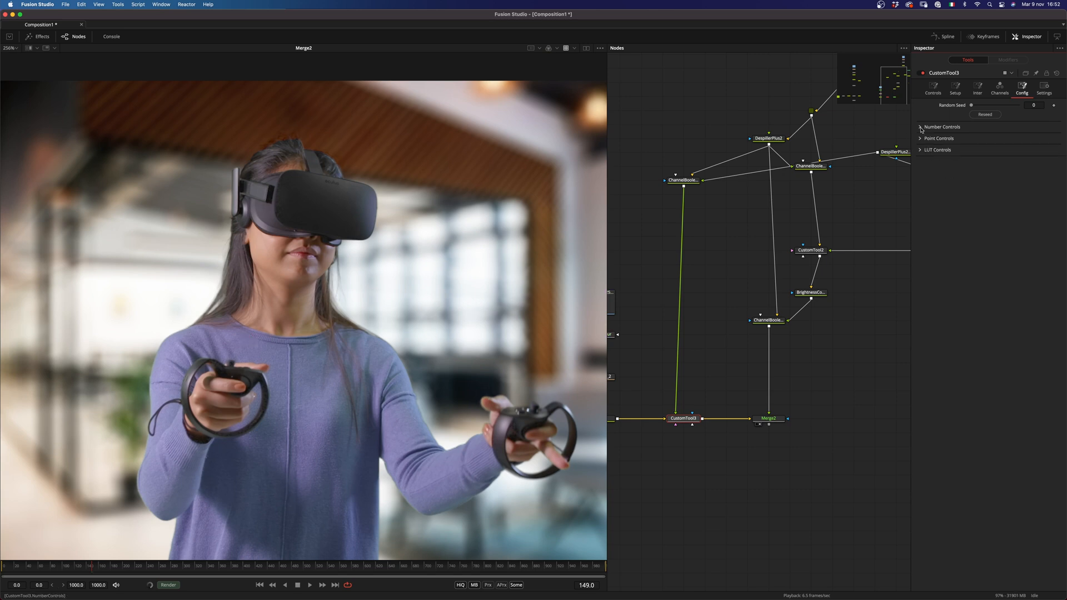
click(921, 127)
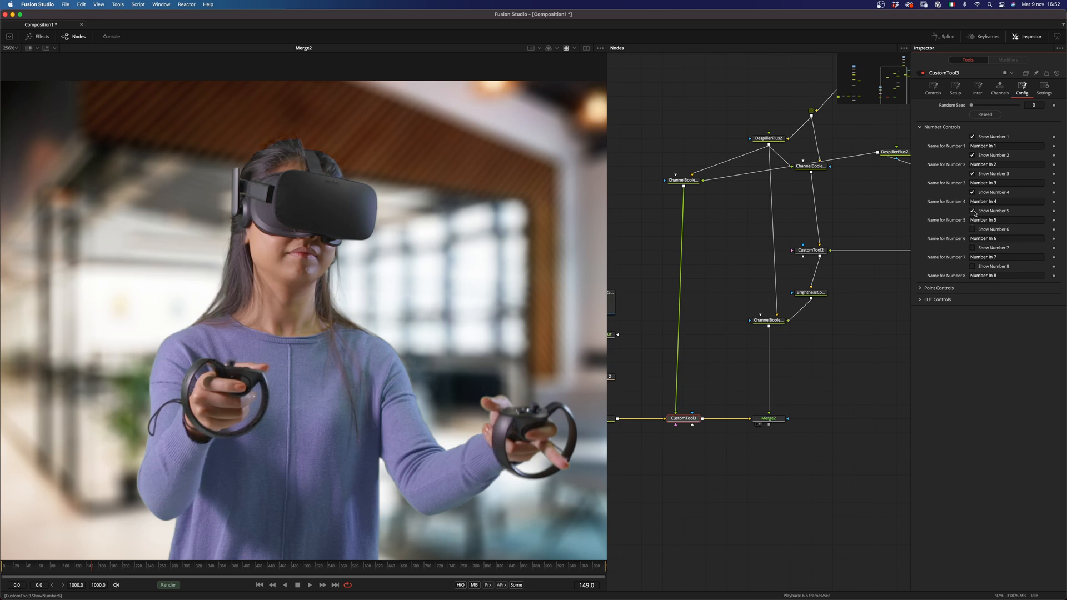
click(1006, 146)
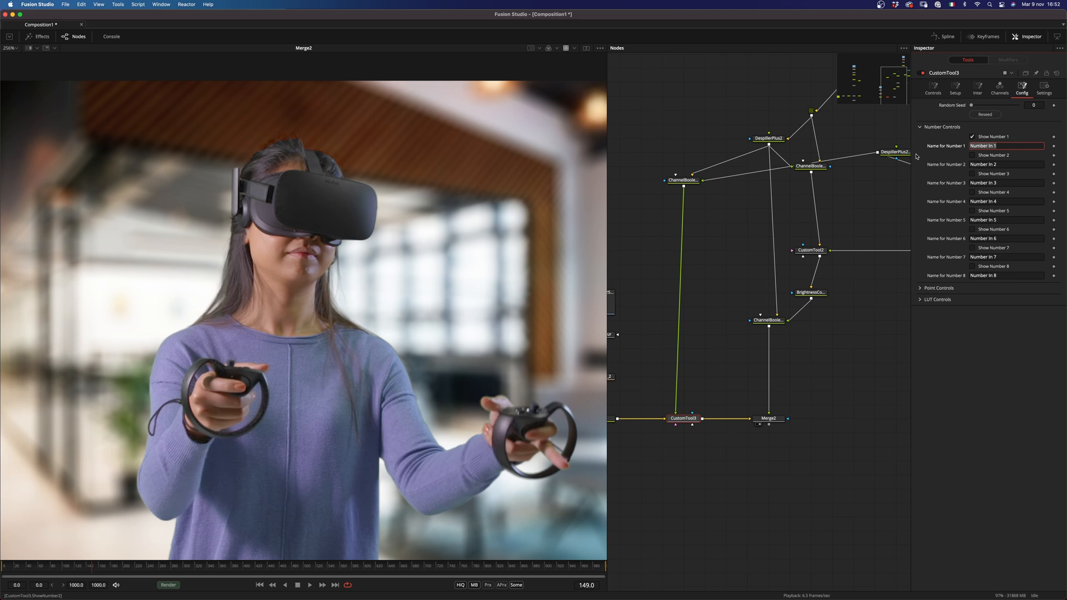
Step: Rename Number In 1 to 'Clamp Black' and confirm
text(Clamp I)
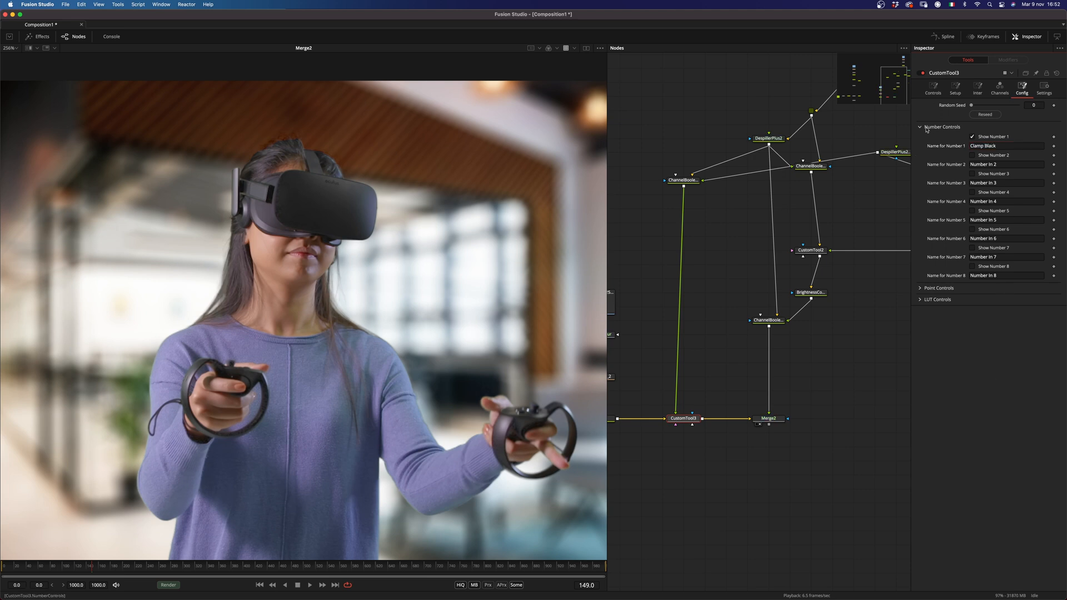
click(955, 87)
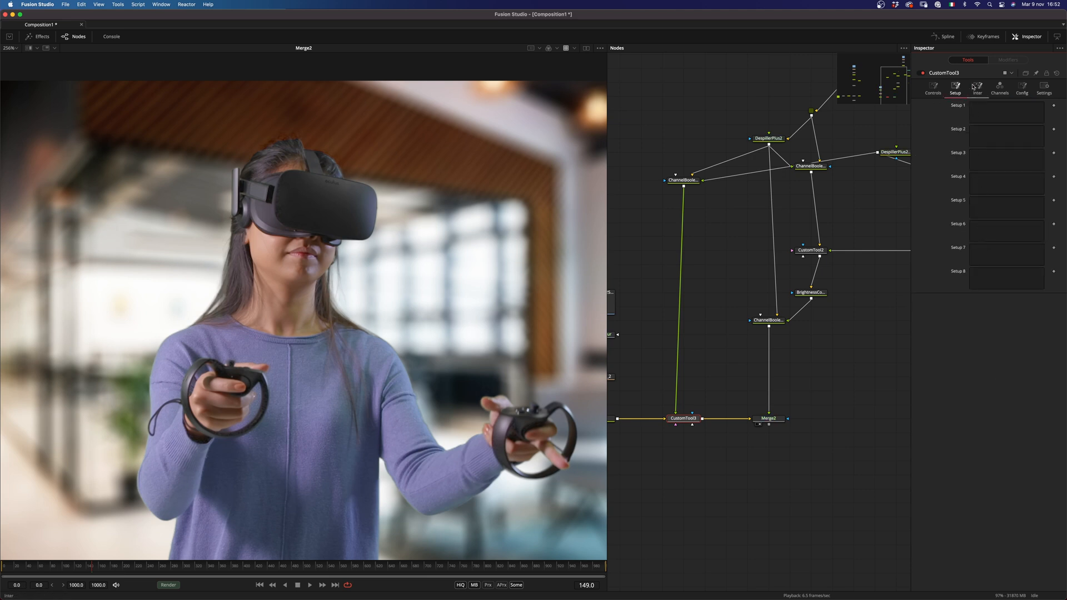
Step: Adjust Clamp Black to about 0.007 to clean the hair fringe, then view Merge2's composite
click(933, 89)
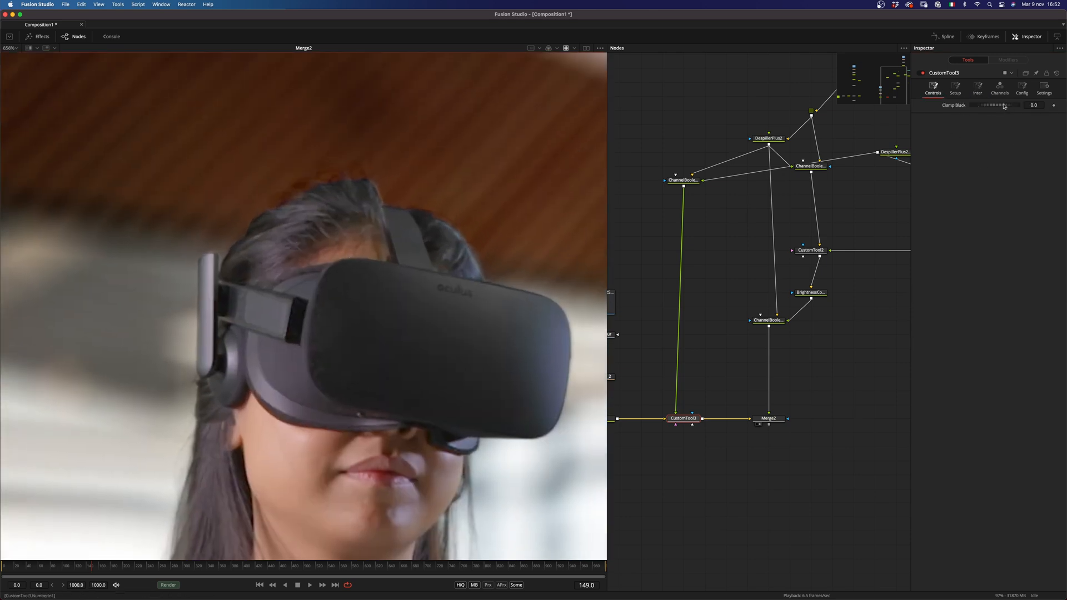
drag(1014, 104, 997, 105)
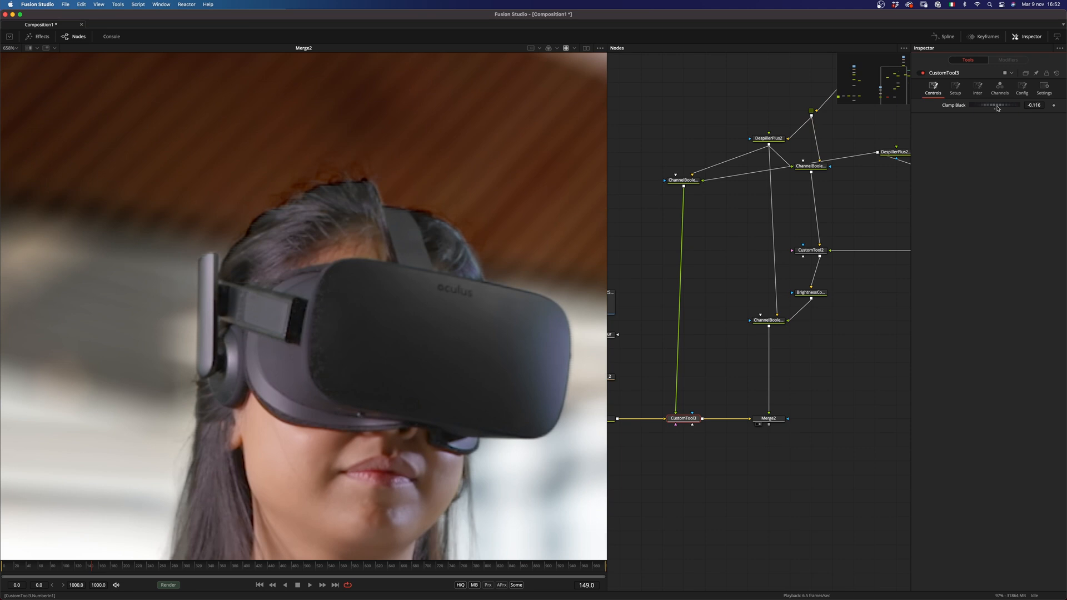
drag(994, 104, 1002, 104)
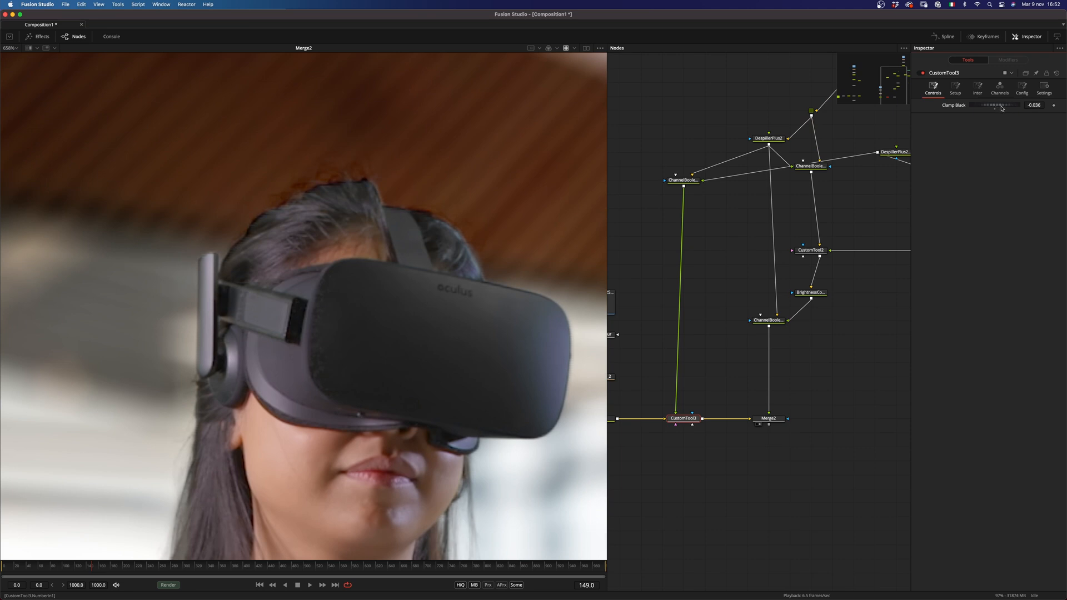
drag(994, 105, 1004, 105)
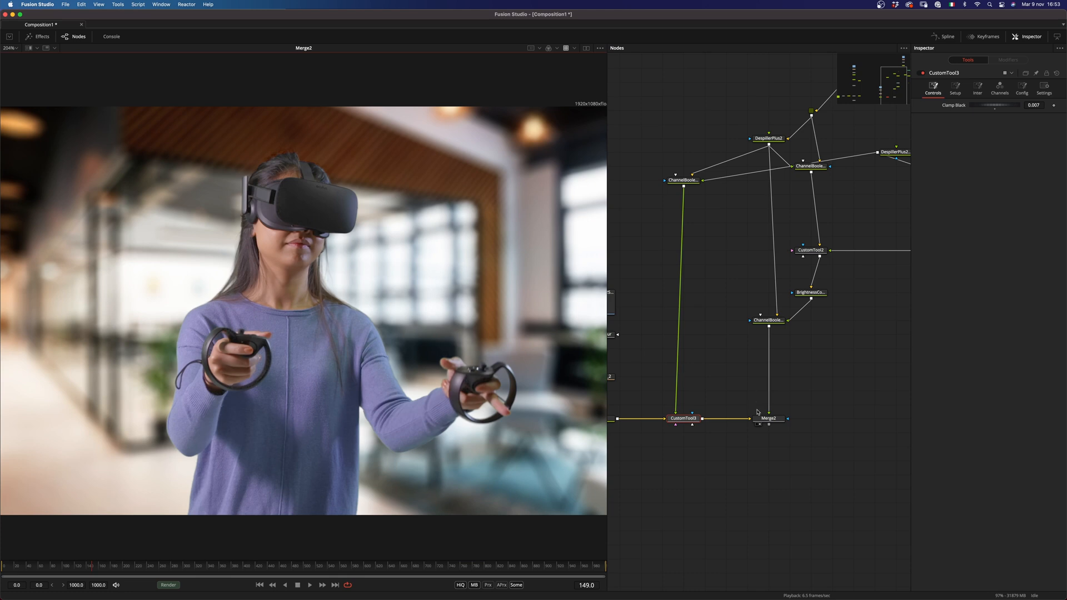
click(769, 418)
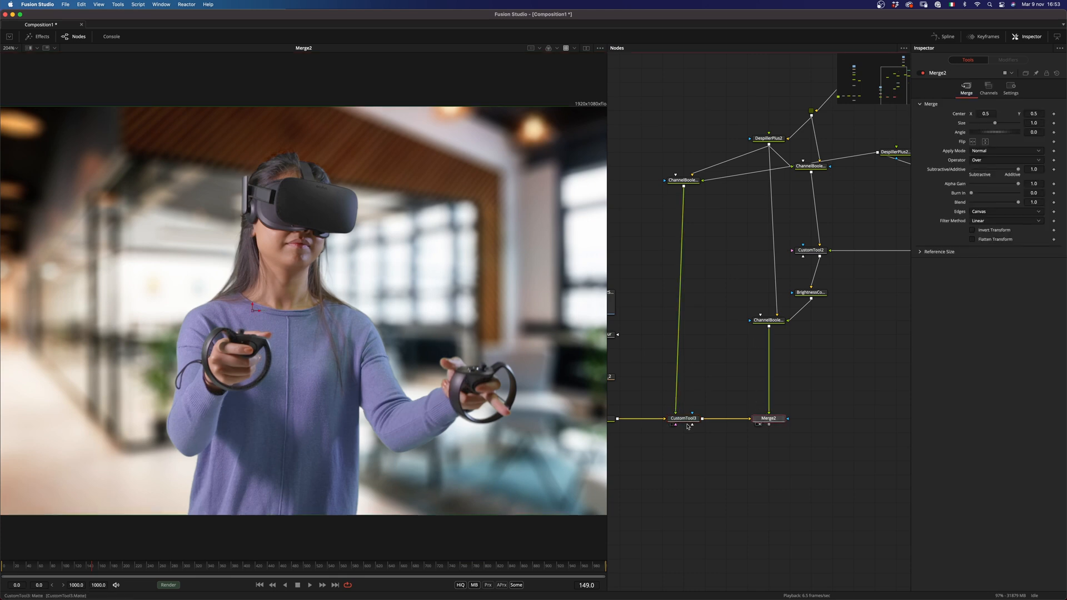